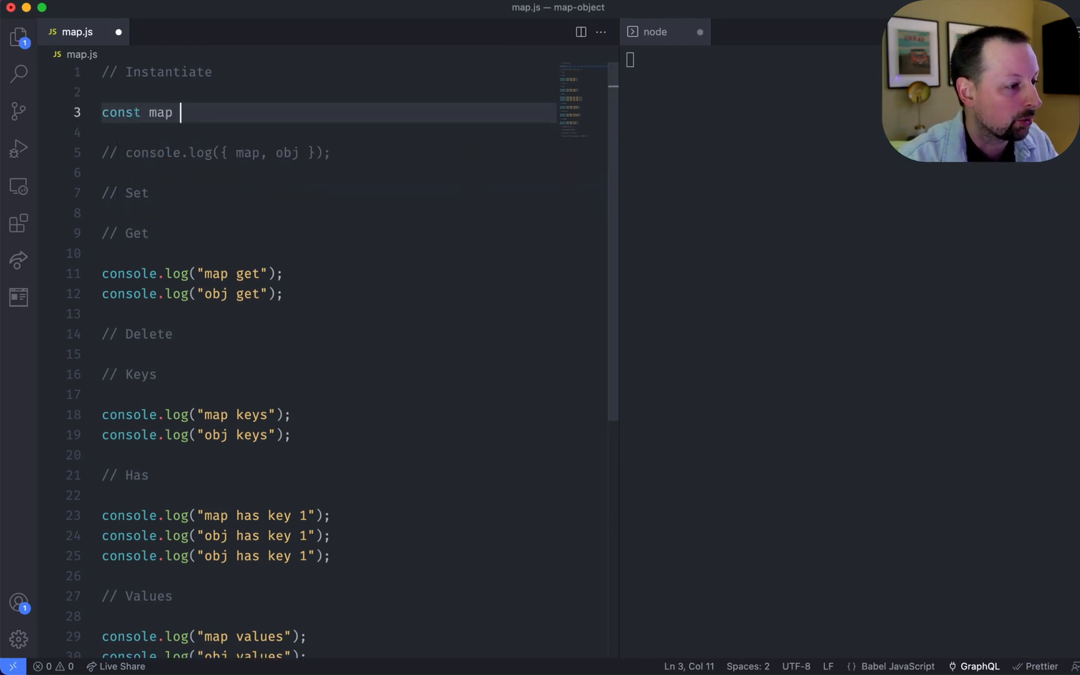
# - Define const map = new Map([[1, "one"], [2, "two"]])
pyautogui.write('= new')
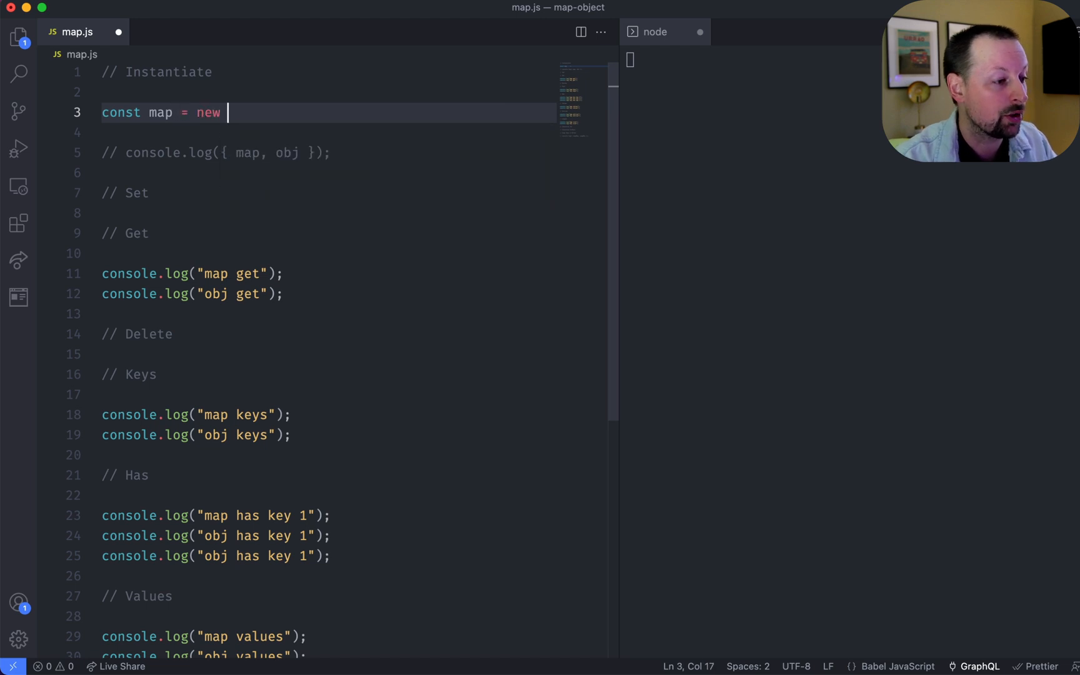
pyautogui.write('Map()')
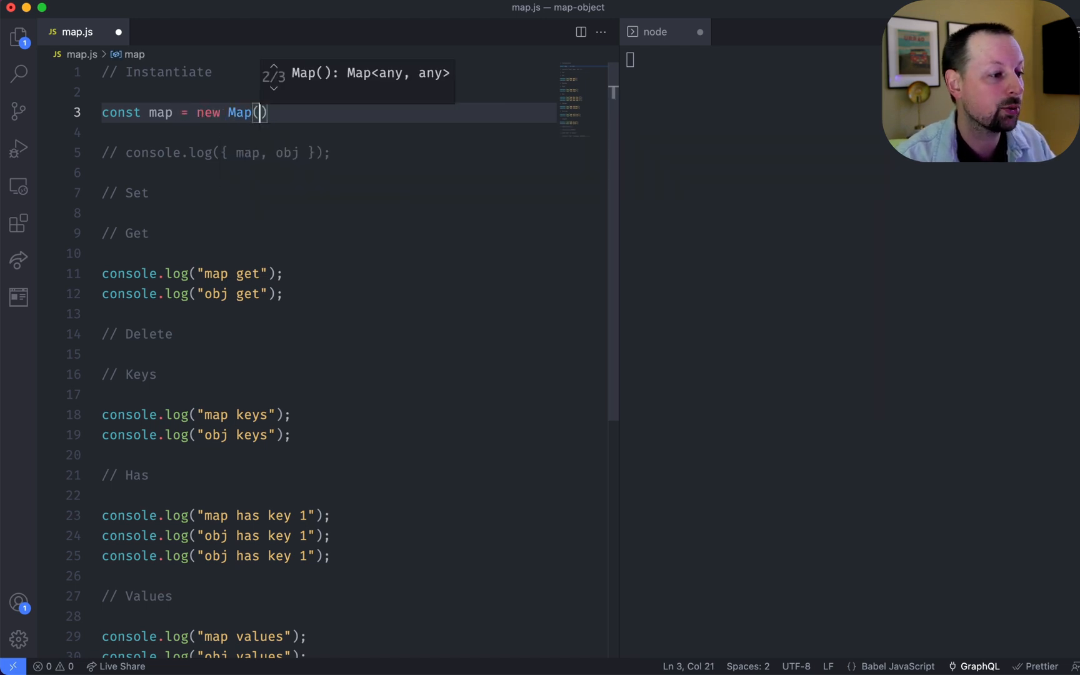
pyautogui.write('[')
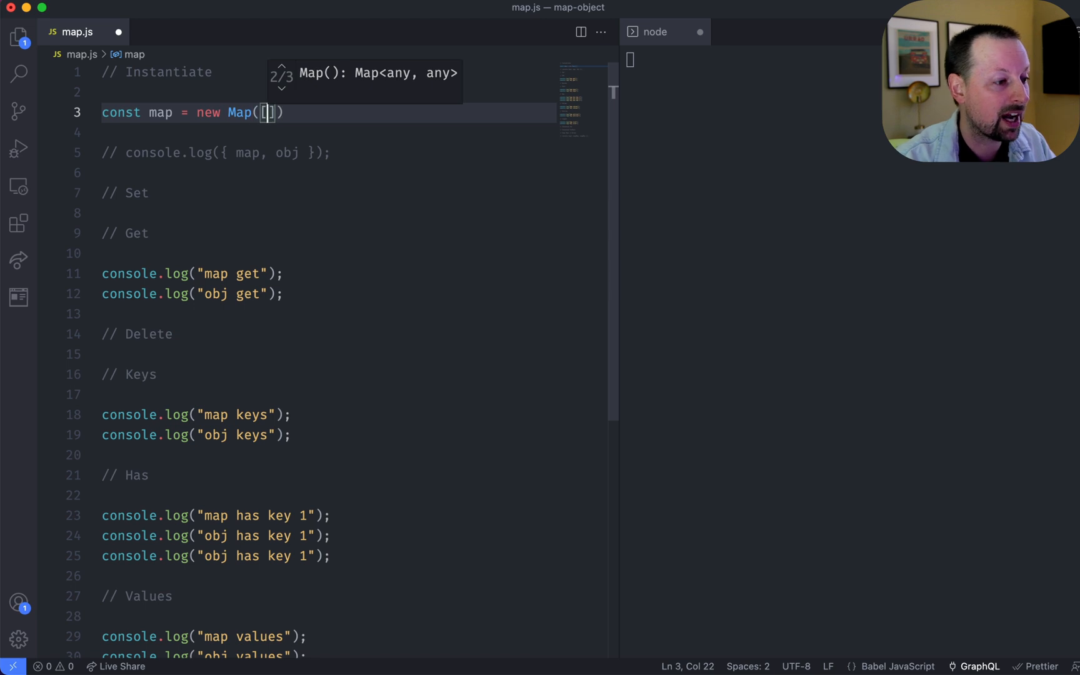
pyautogui.write('[')
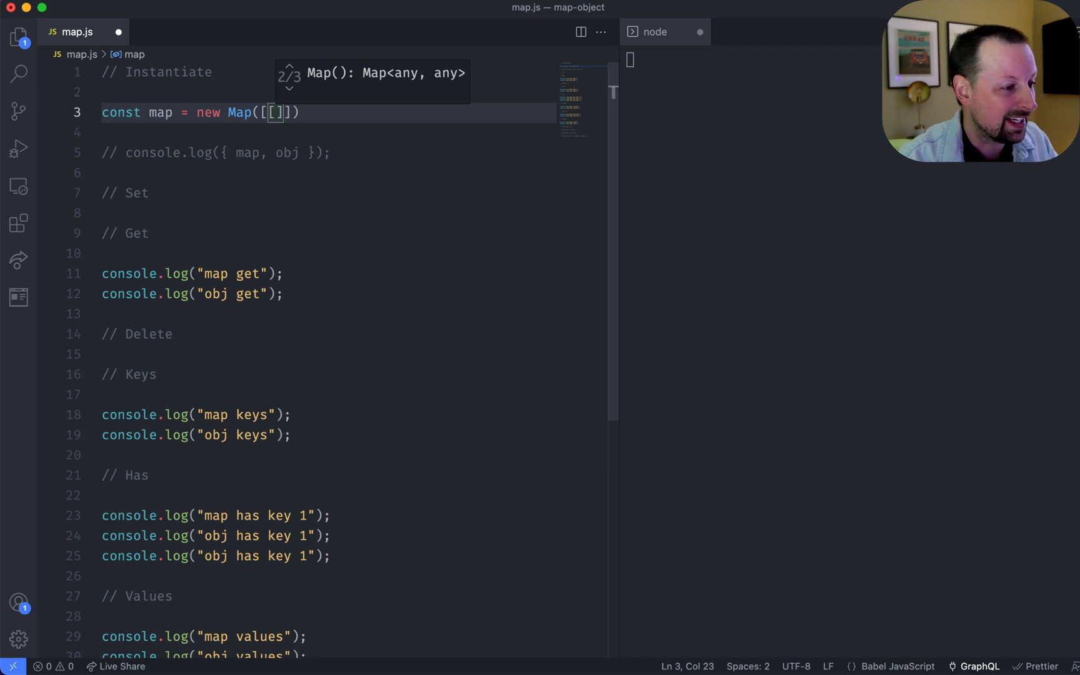
pyautogui.write('1, "one"], [')
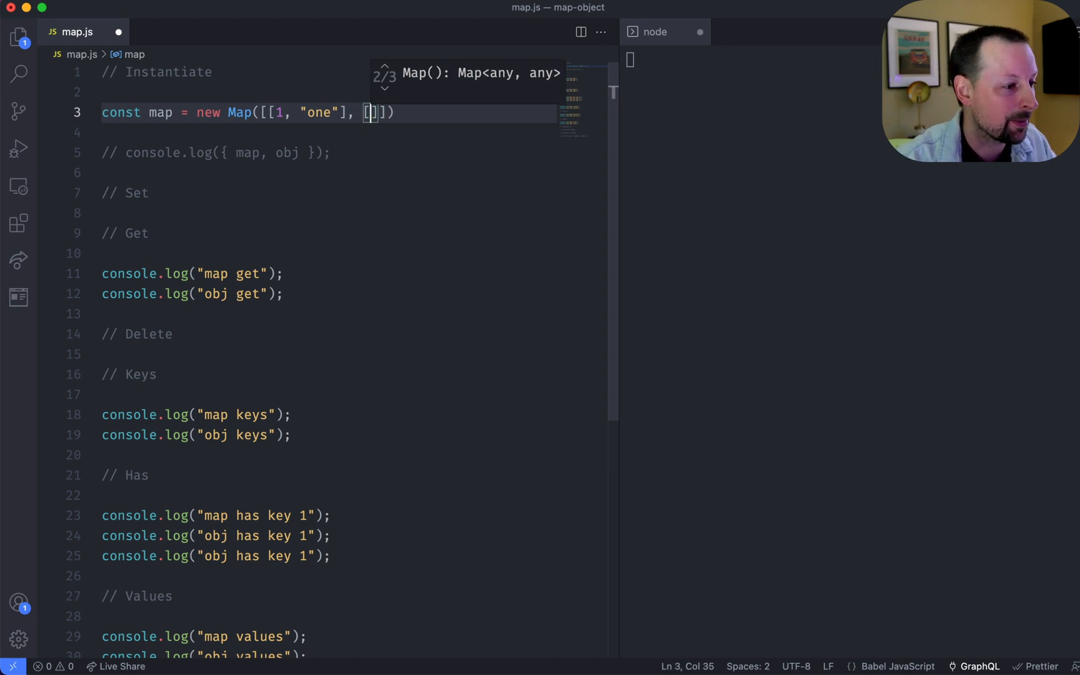
pyautogui.write('2,"')
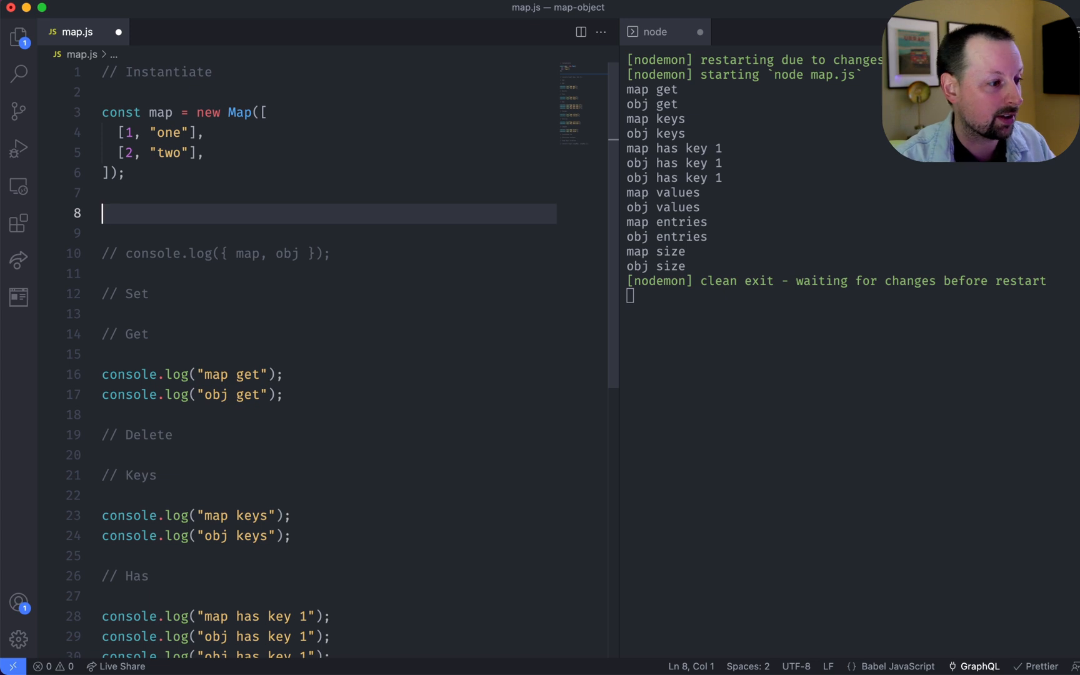
# - Define const obj = {1: "one", 2: "two"} and log both with console.log({ map, obj })
pyautogui.write('const obj = {')
pyautogui.write('1: "one",')
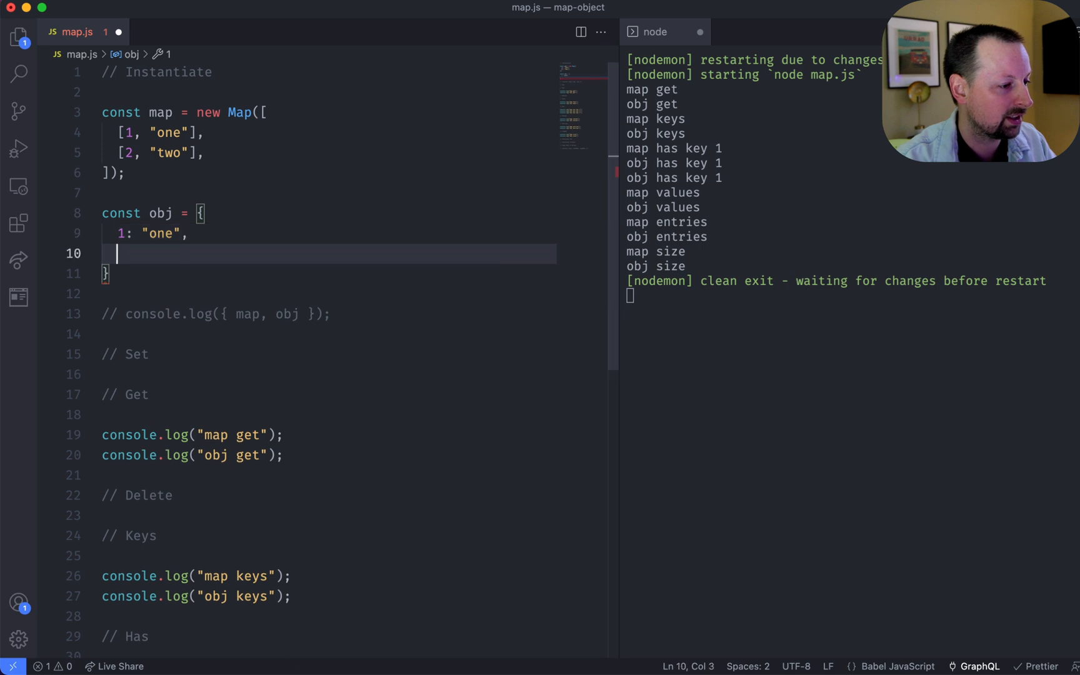
pyautogui.write('2: "two",')
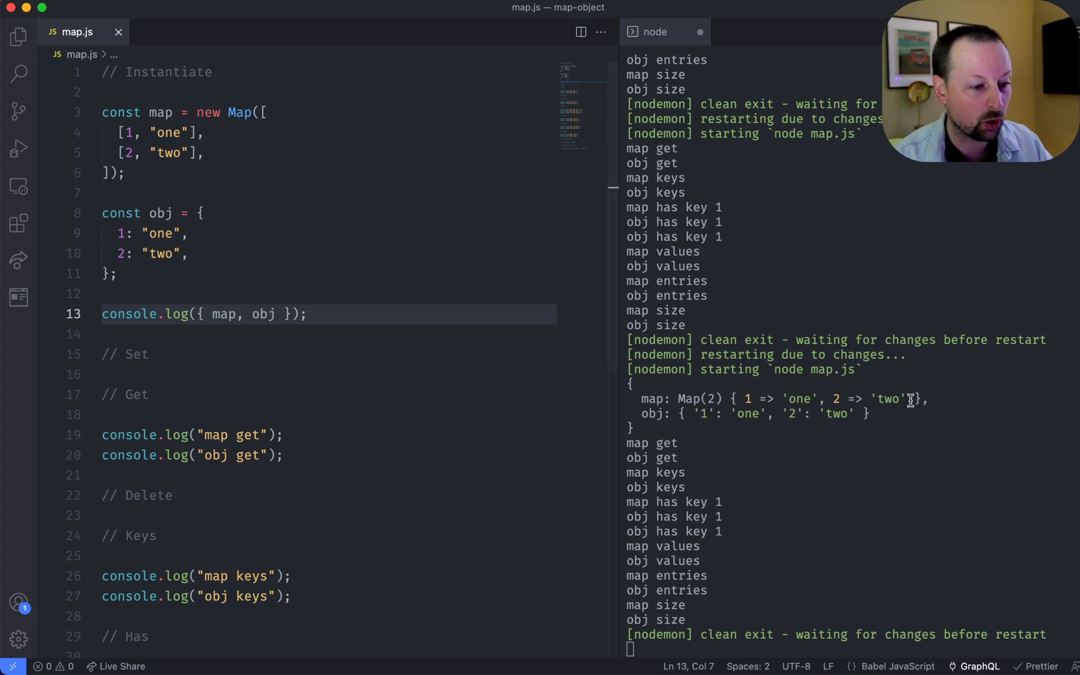
pyautogui.moveTo(446, 403)
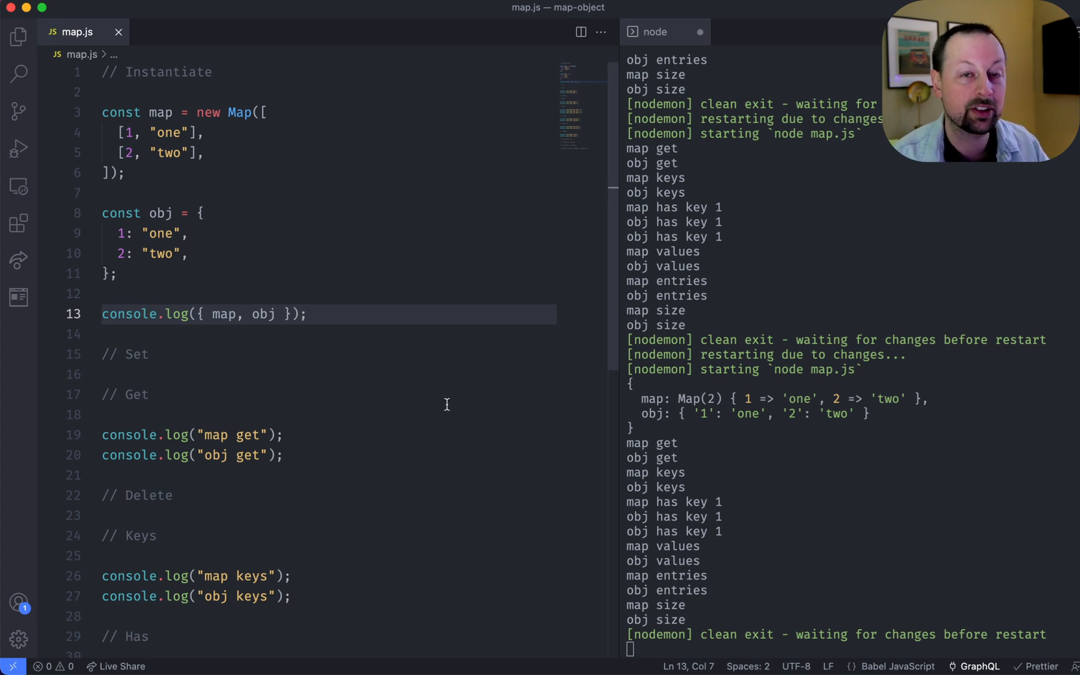
pyautogui.moveTo(640, 400)
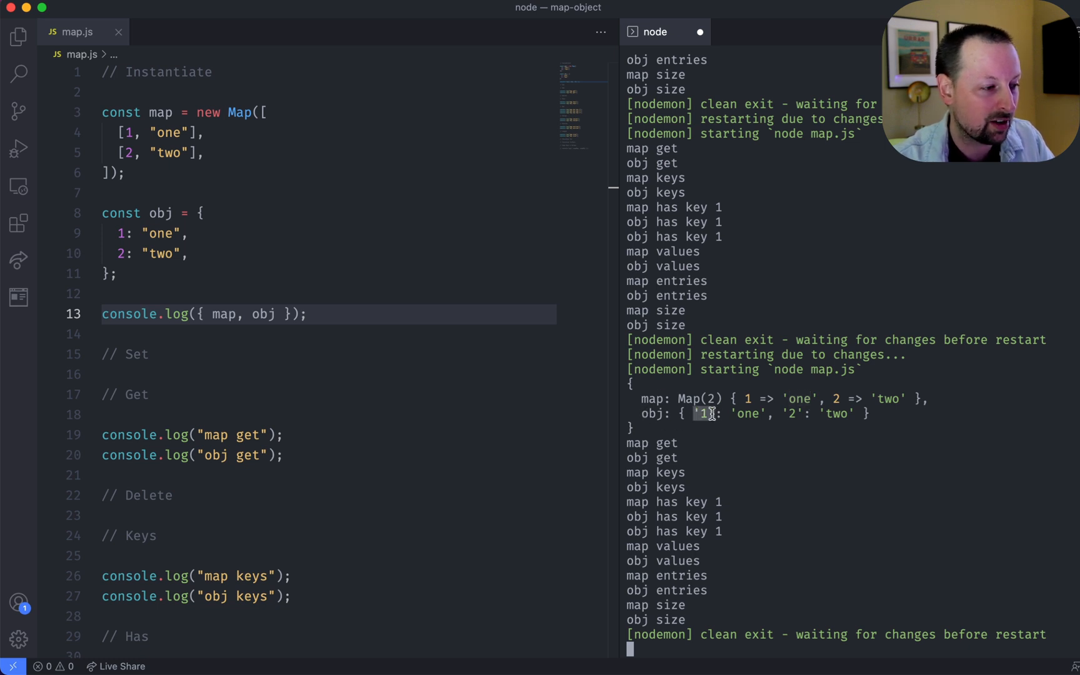
pyautogui.moveTo(408, 386)
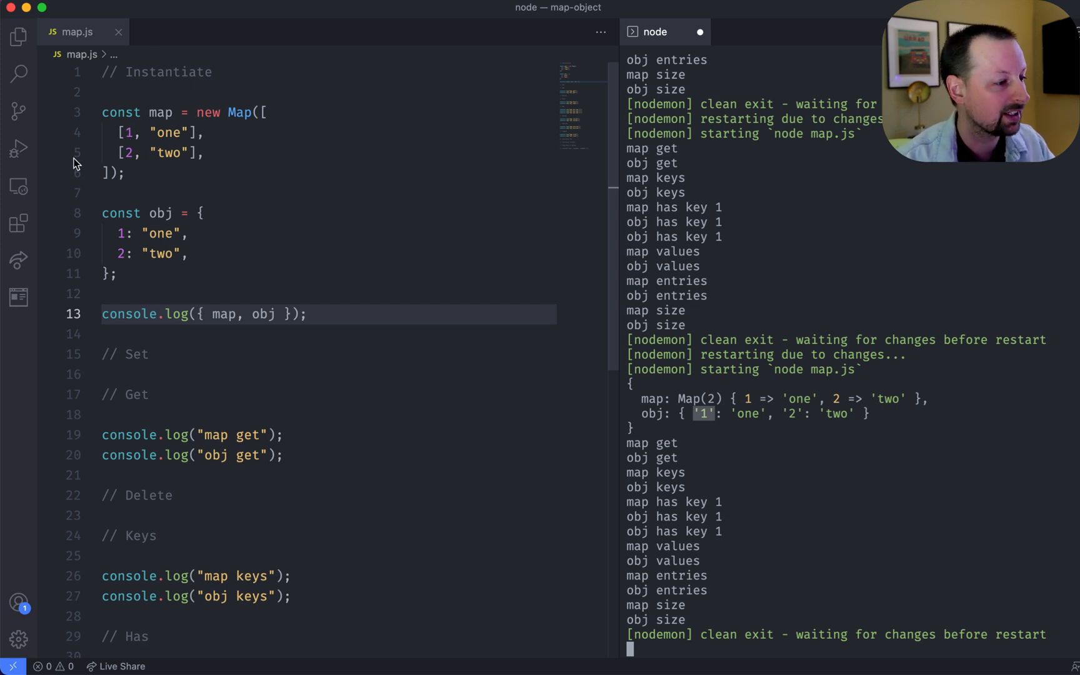
pyautogui.moveTo(120, 234)
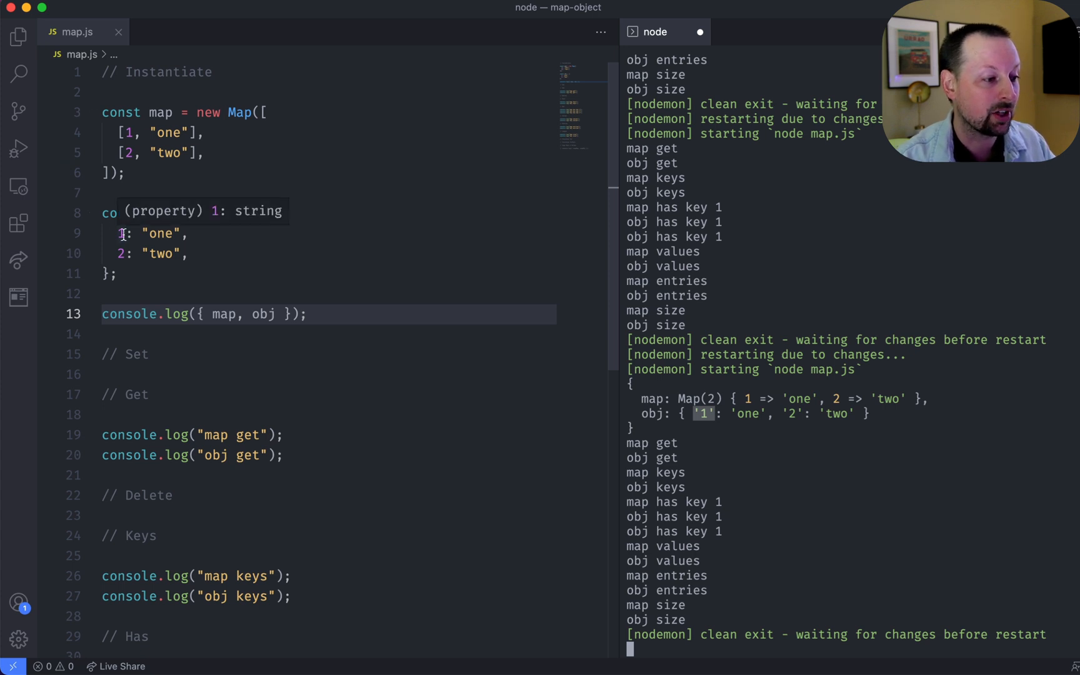
pyautogui.moveTo(261, 353)
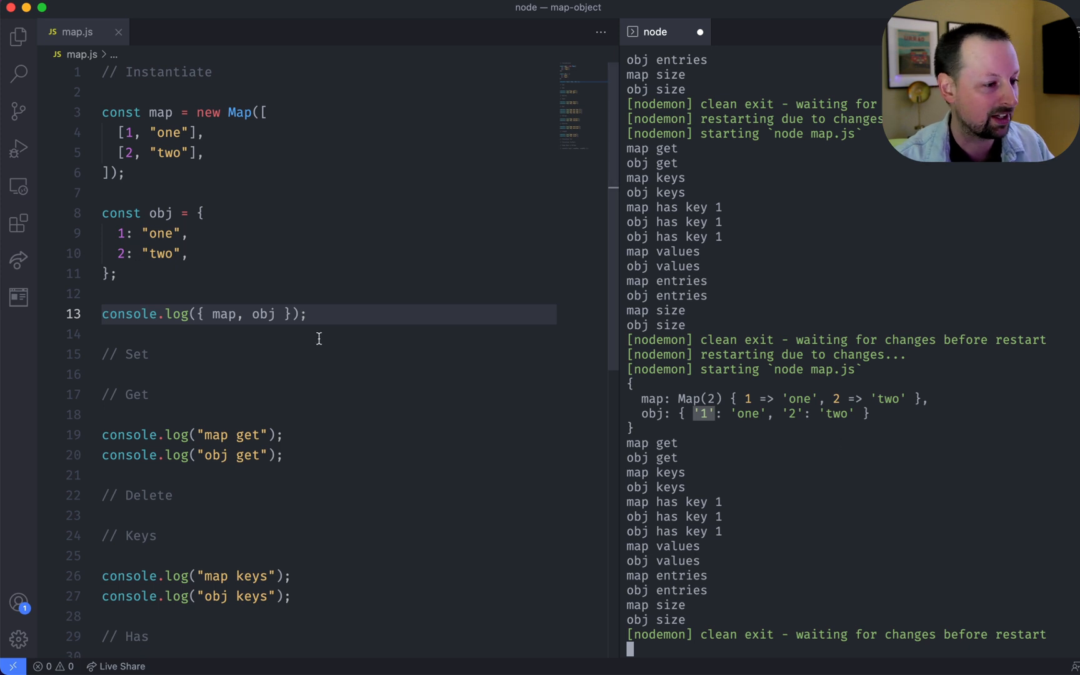
pyautogui.moveTo(224, 314)
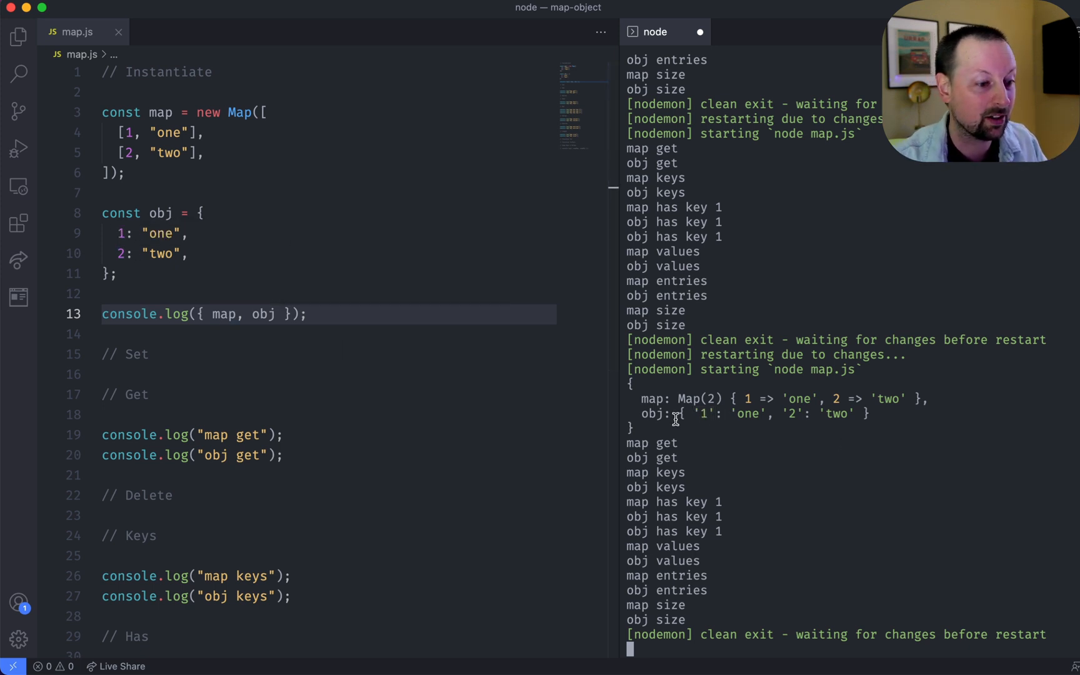
pyautogui.scroll(-3)
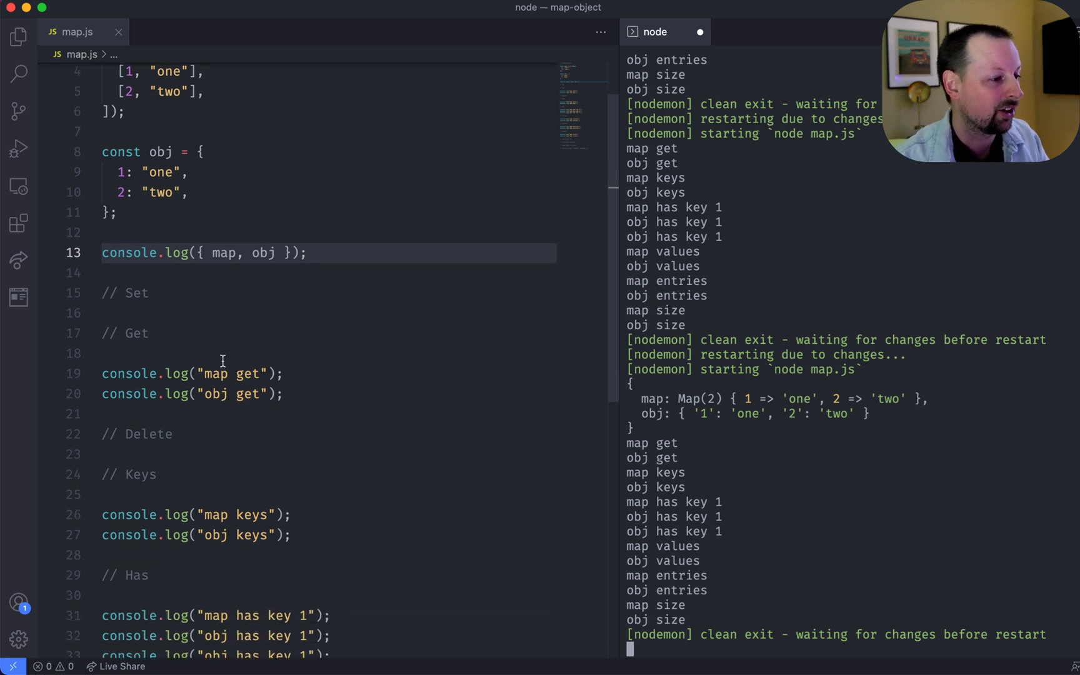
pyautogui.scroll(3)
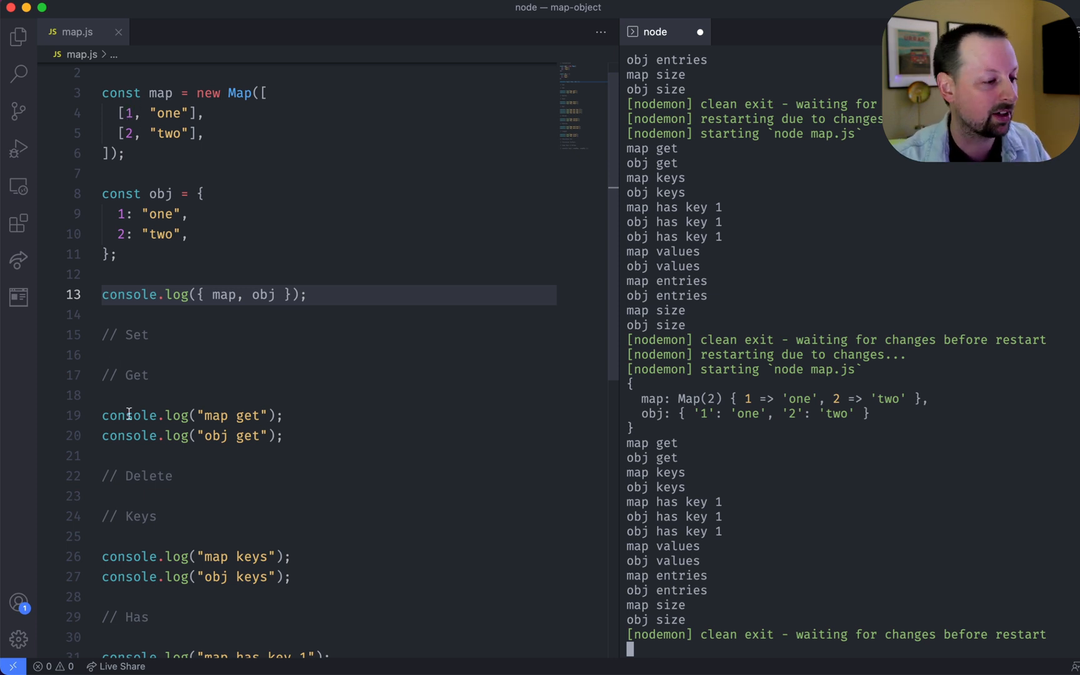
pyautogui.moveTo(117, 320)
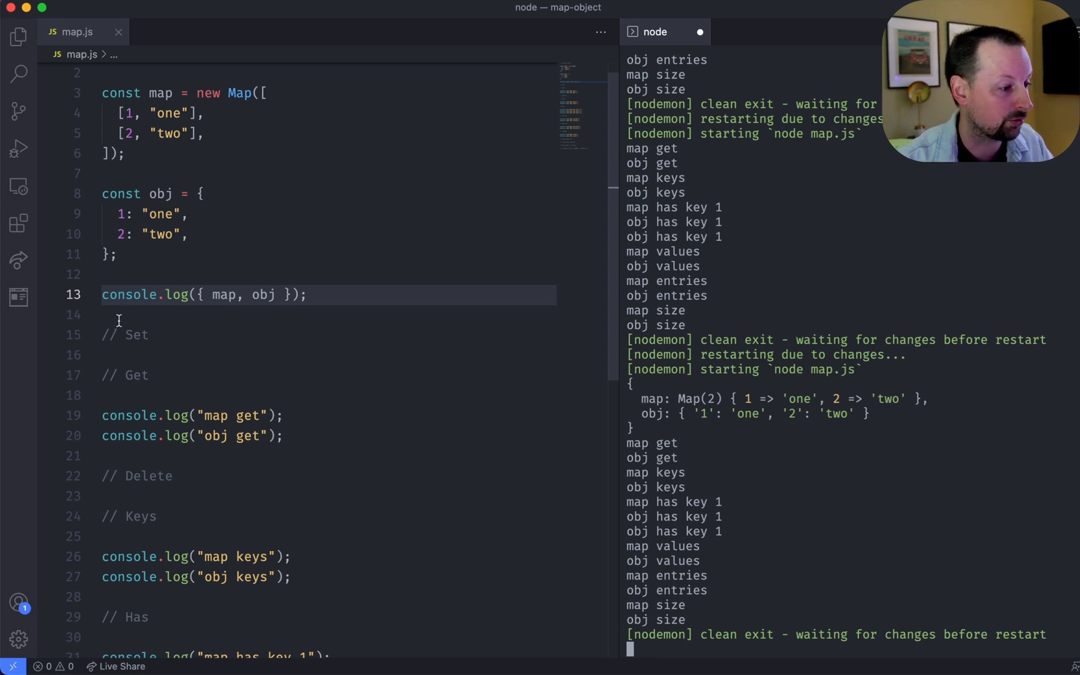
# - Under // Set, add map.set(3, "three"); and obj[3] = "three";
pyautogui.press('enter')
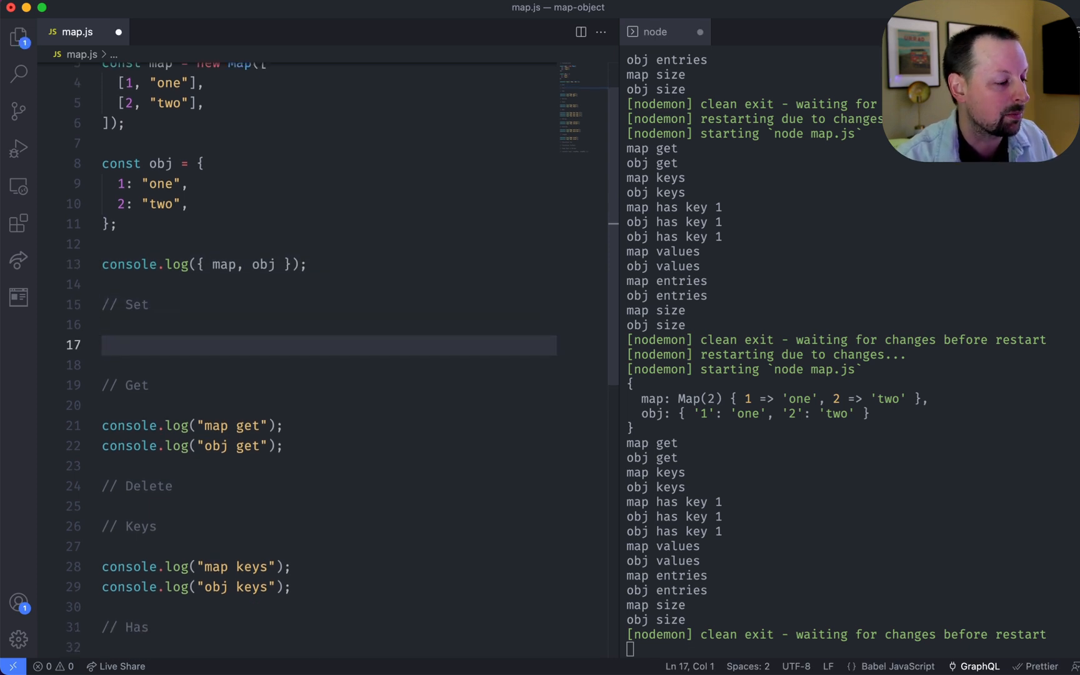
pyautogui.write('map.set(')
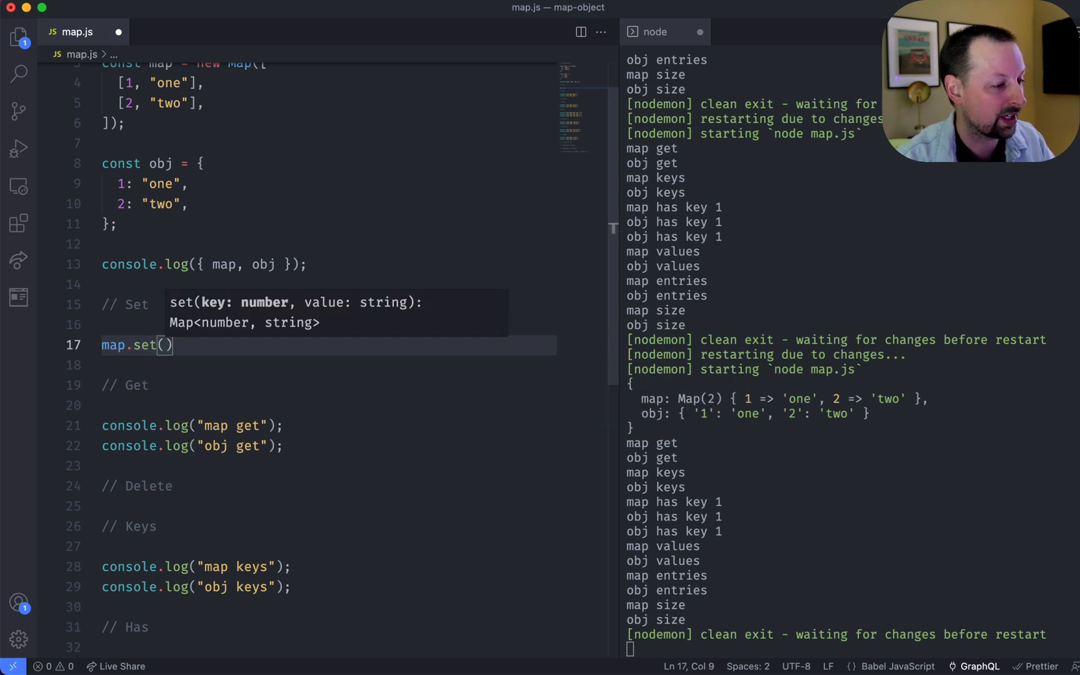
pyautogui.write('3, "three')
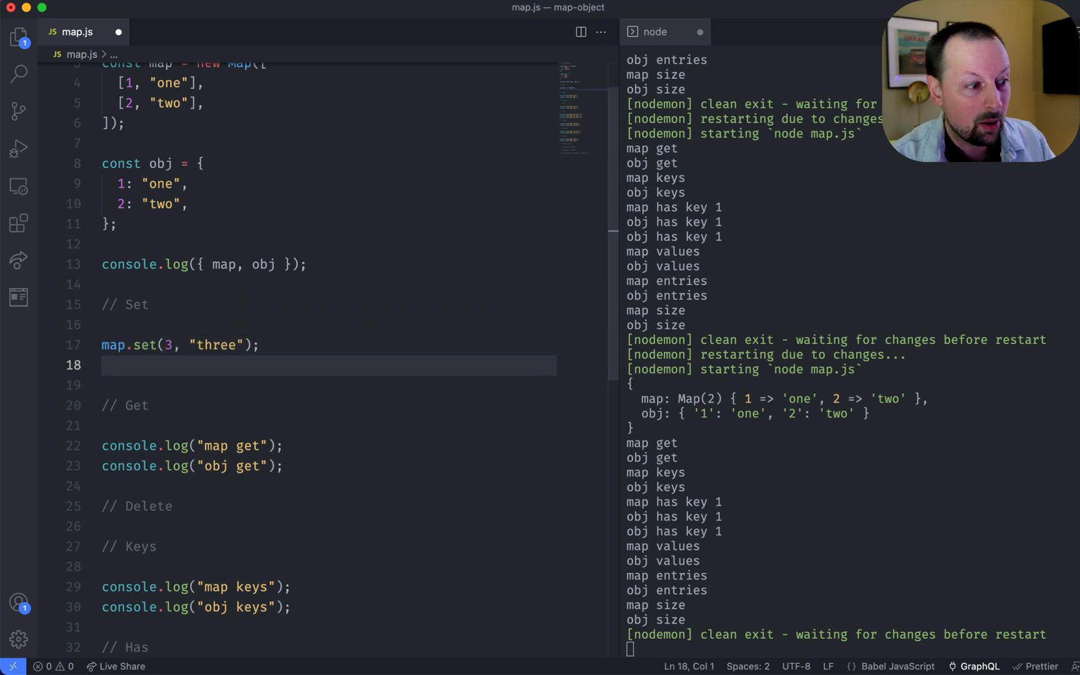
pyautogui.write('obj')
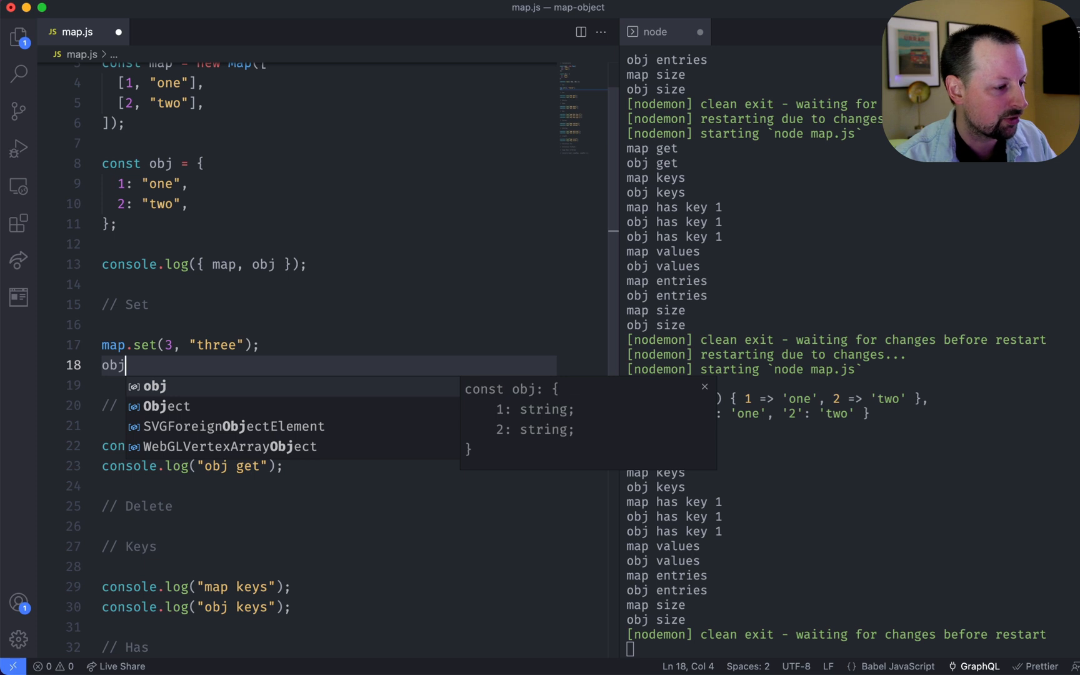
pyautogui.write('[]')
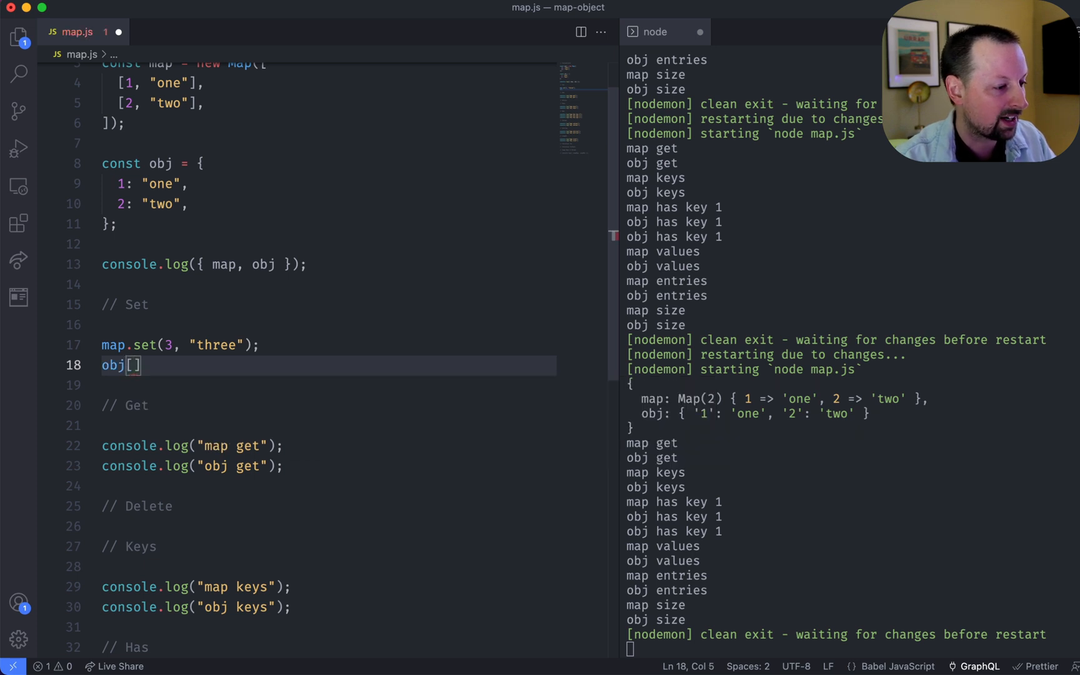
pyautogui.write('3] = "t"')
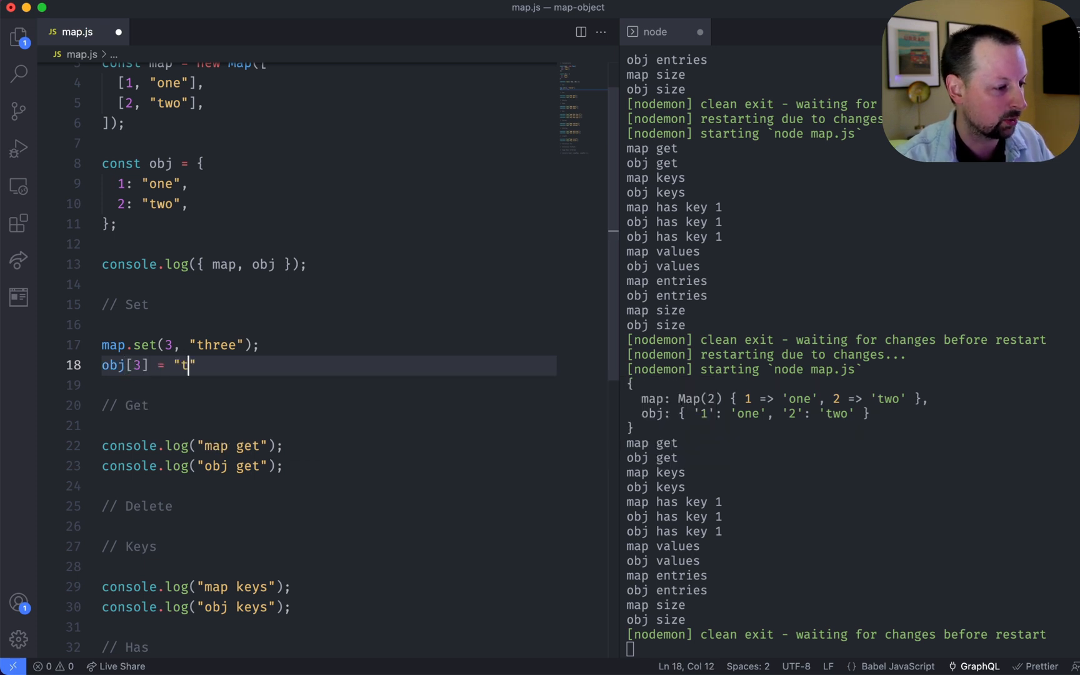
pyautogui.write('hree";')
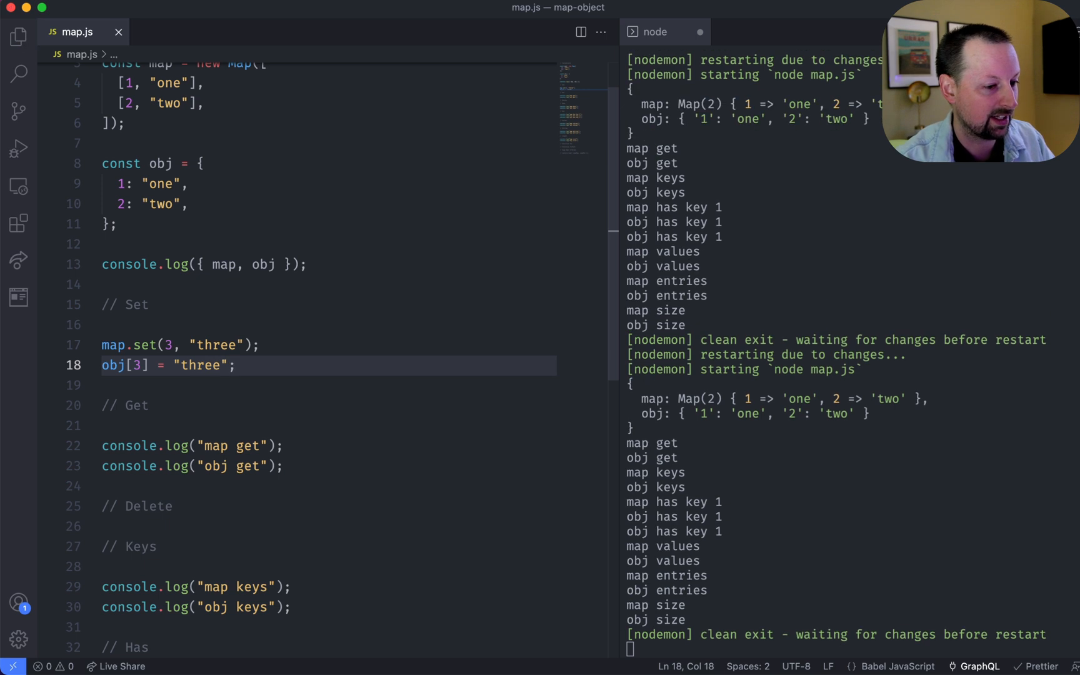
pyautogui.scroll(-3)
pyautogui.write(', ')
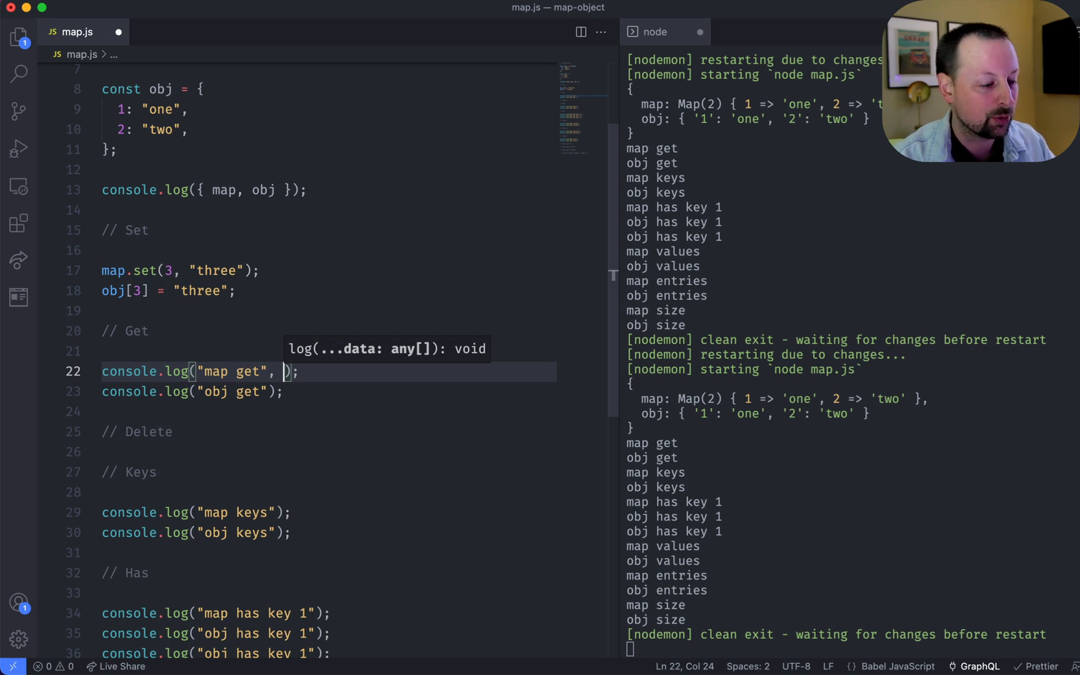
# - Make the Get logs read key 3 via map.get(3) and obj[3]
pyautogui.write('map.get')
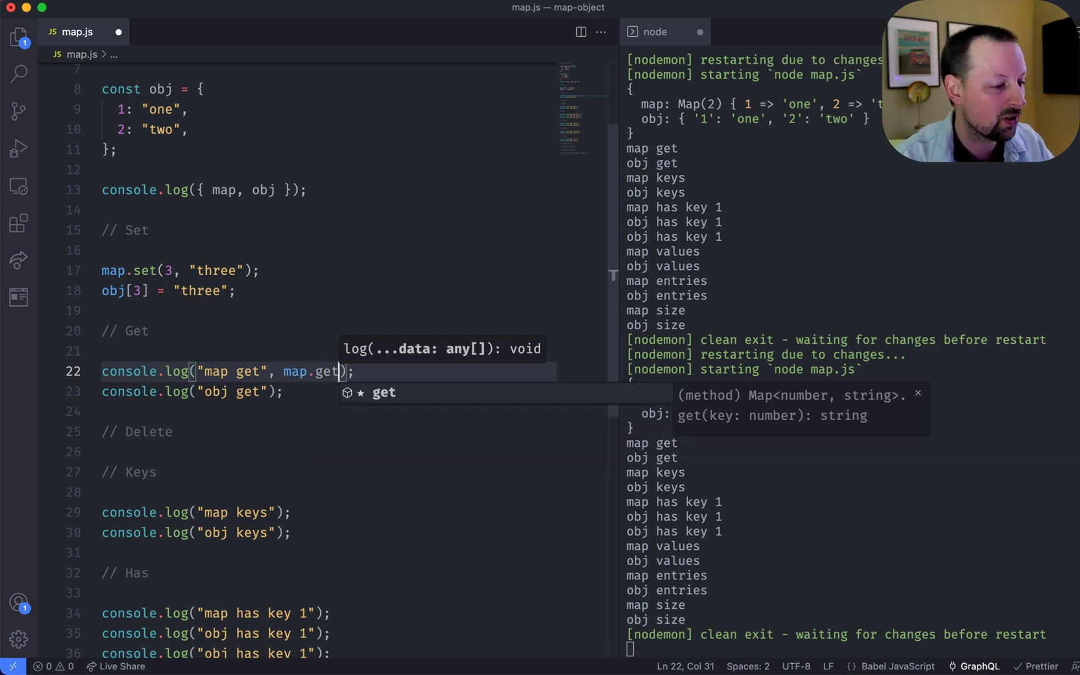
pyautogui.write('3)')
pyautogui.click(328, 392)
pyautogui.write(', obj[3]')
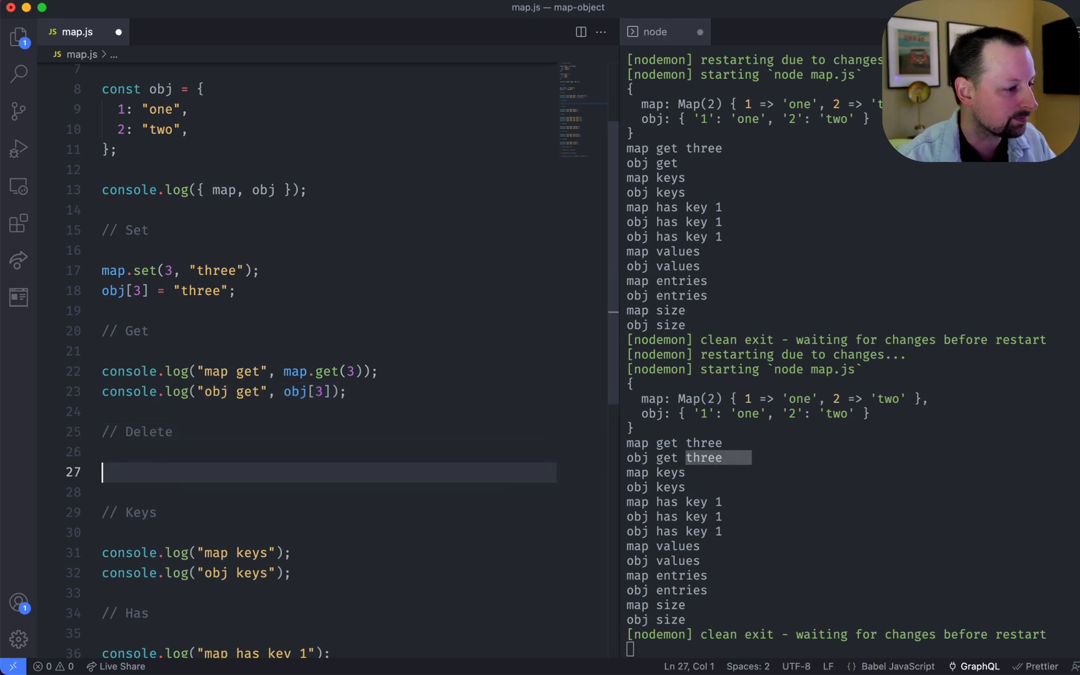
# - Under // Delete, remove key 3 with map.delete(3); and delete obj[3];
pyautogui.scroll(-3)
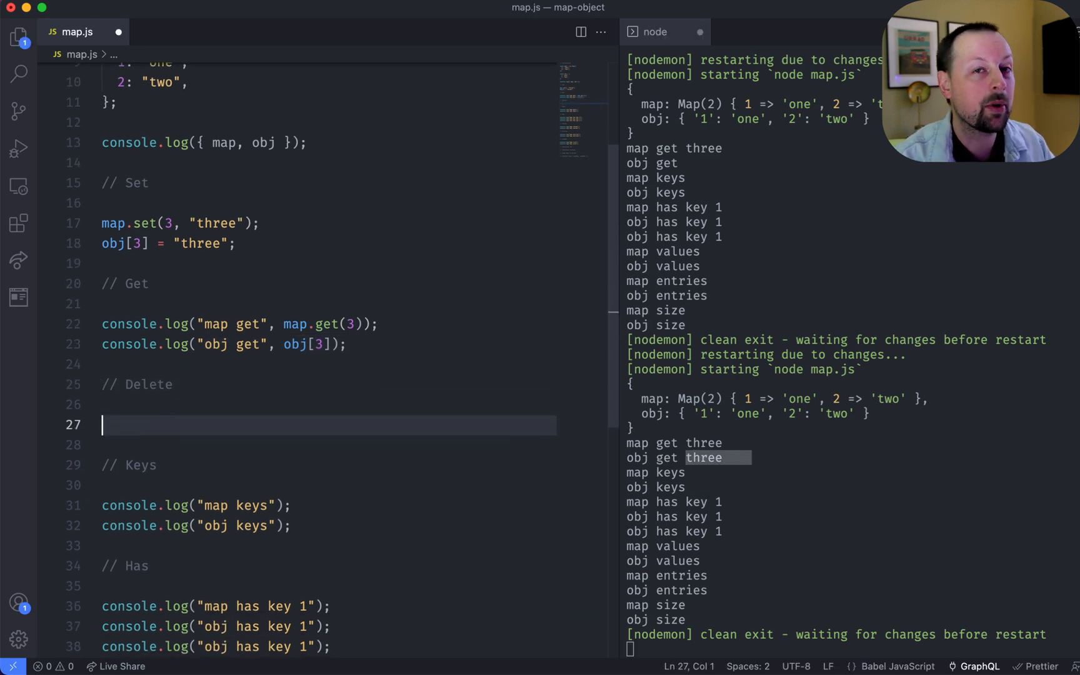
pyautogui.write('map.')
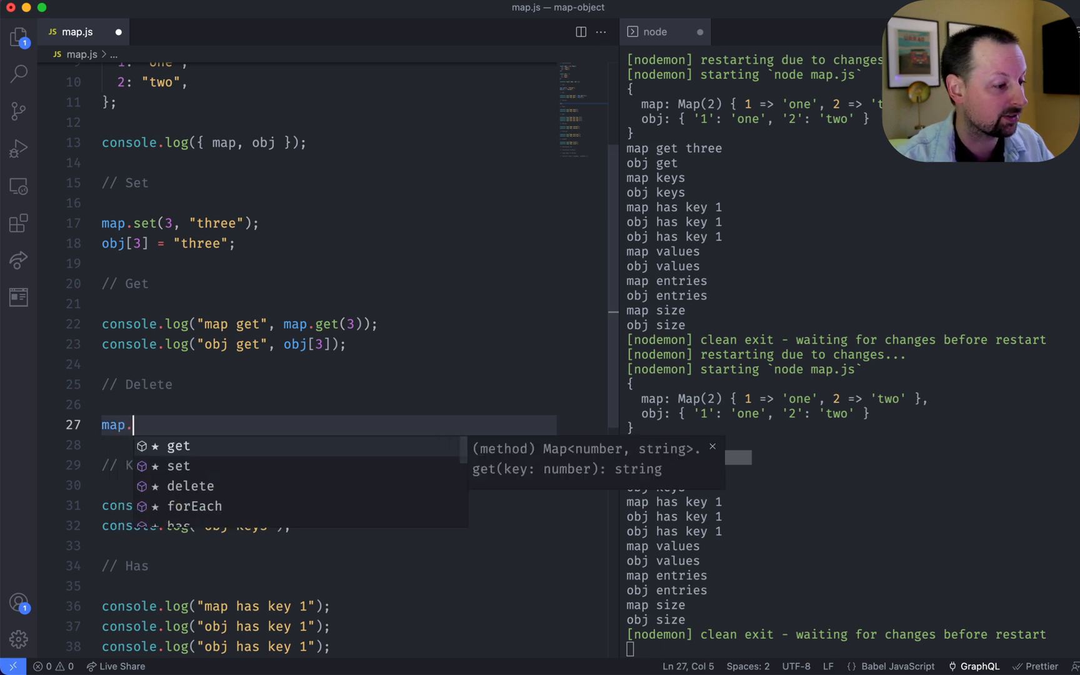
pyautogui.write('delete(3);')
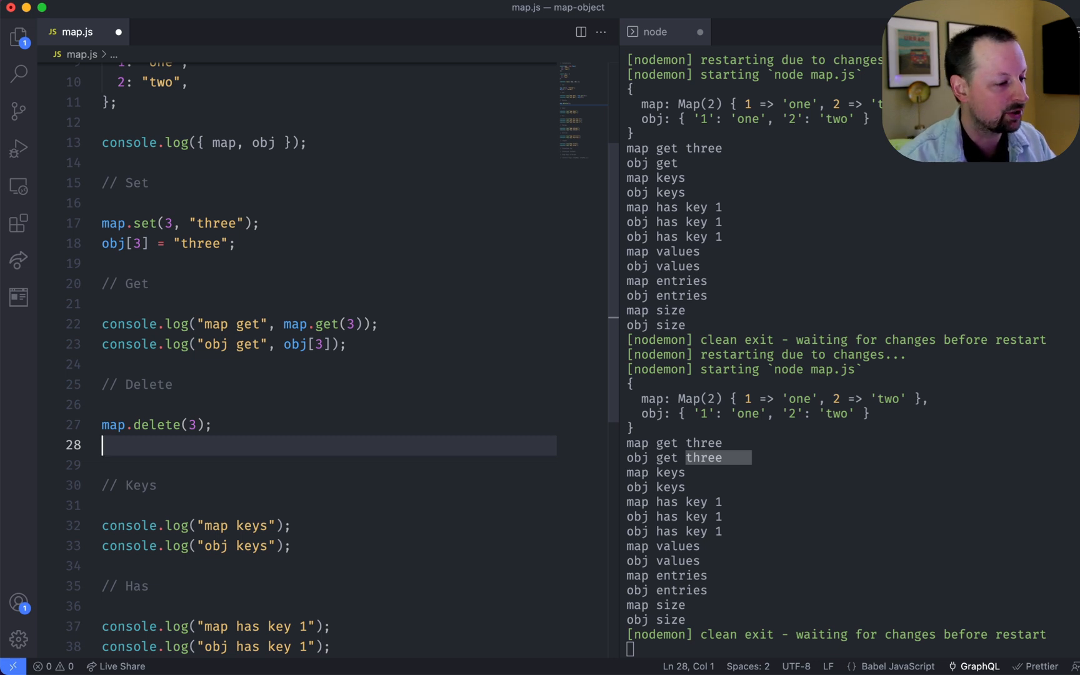
pyautogui.write('delete')
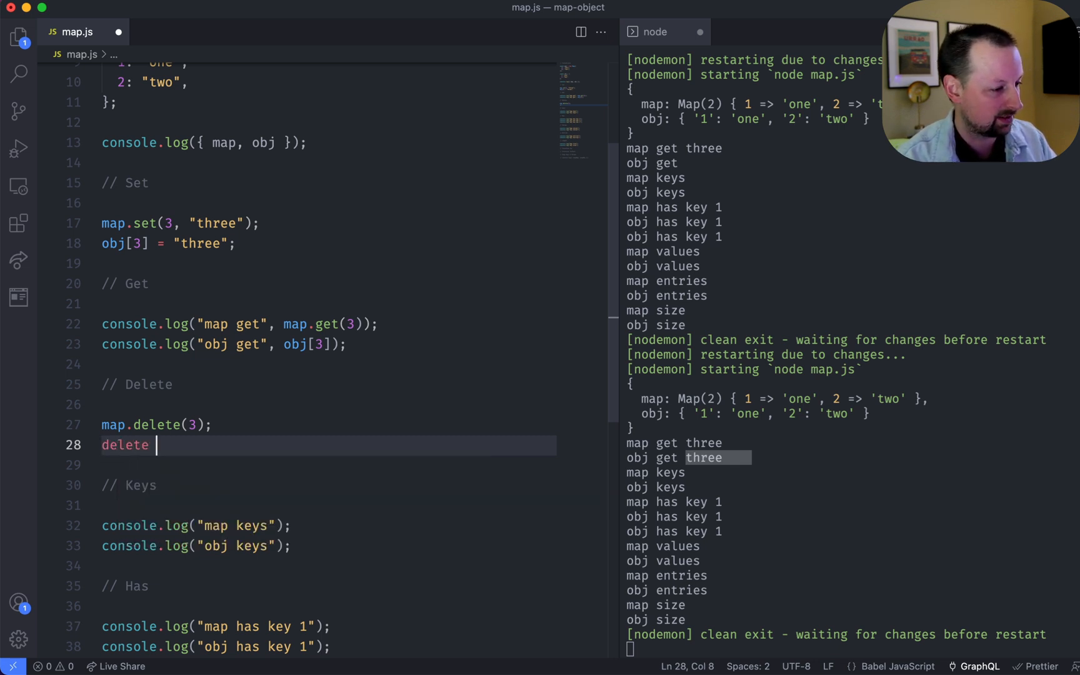
pyautogui.write('o')
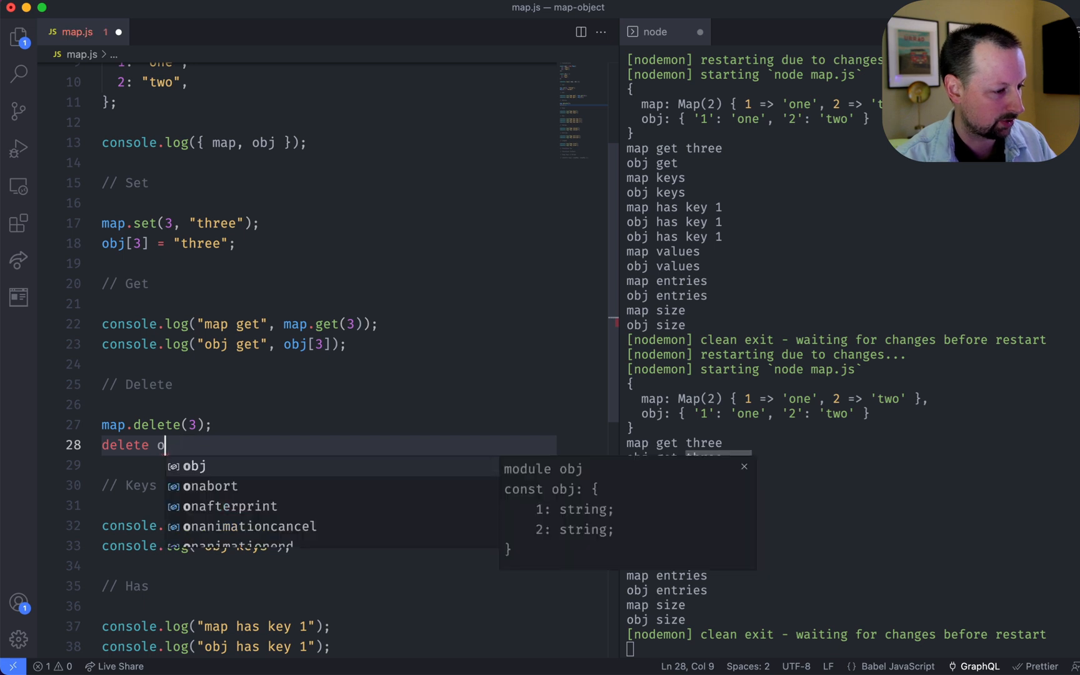
pyautogui.write('bj[3]')
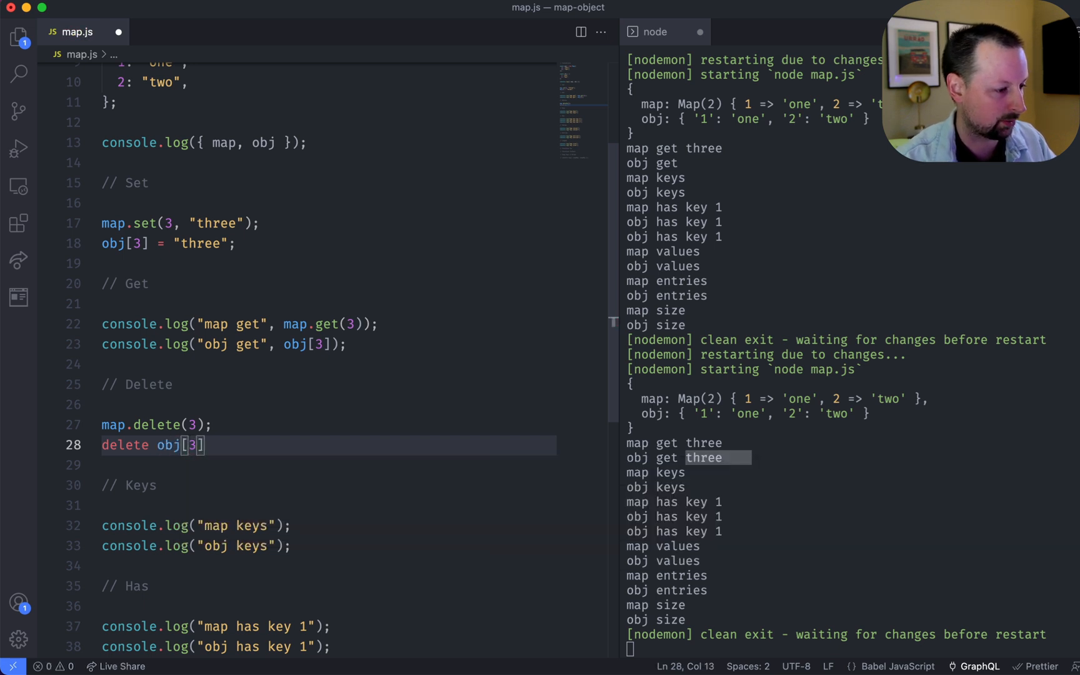
pyautogui.write(';')
pyautogui.click(329, 526)
pyautogui.write(', ')
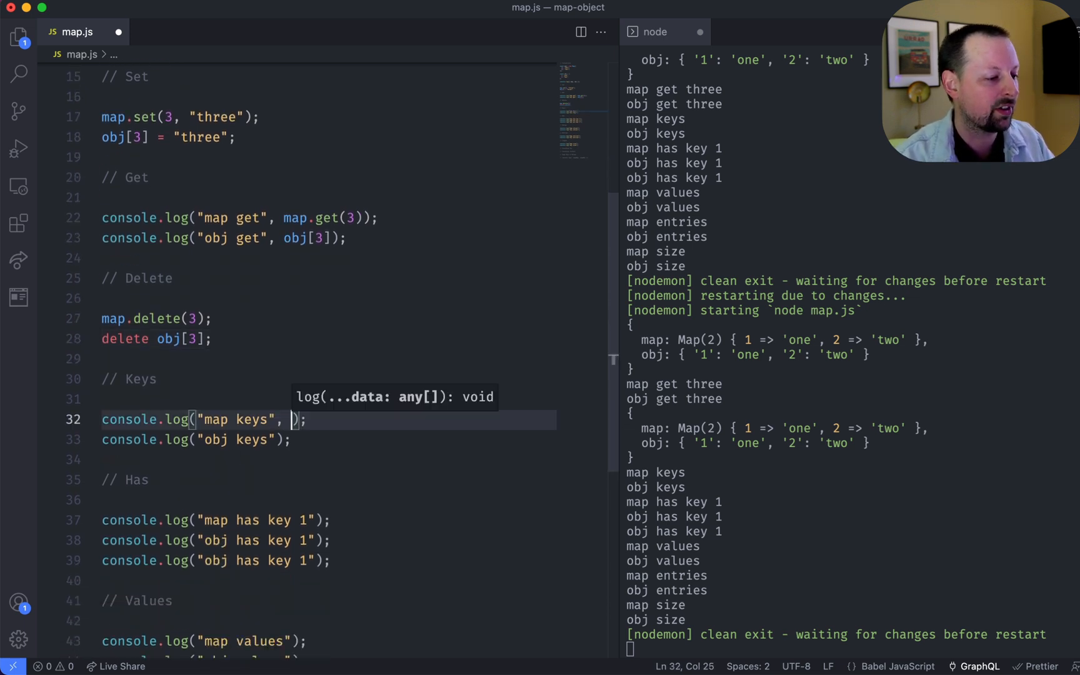
# - Log map.keys() for the map and begin Object.keys(obj) for the object keys
pyautogui.write('m')
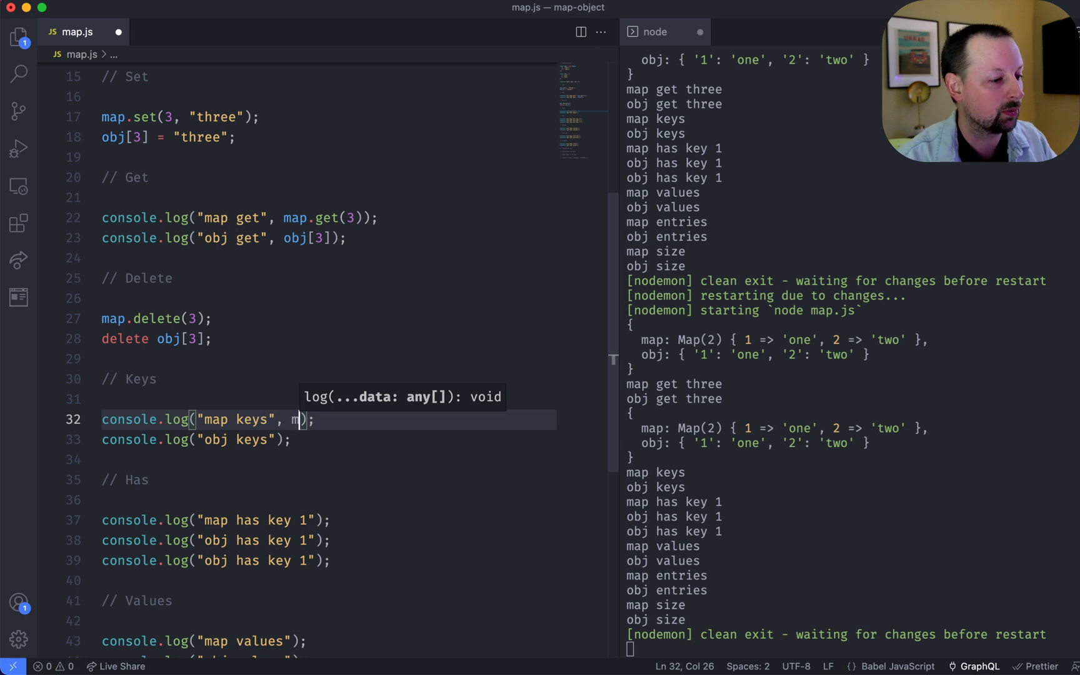
pyautogui.write('ap.keys(')
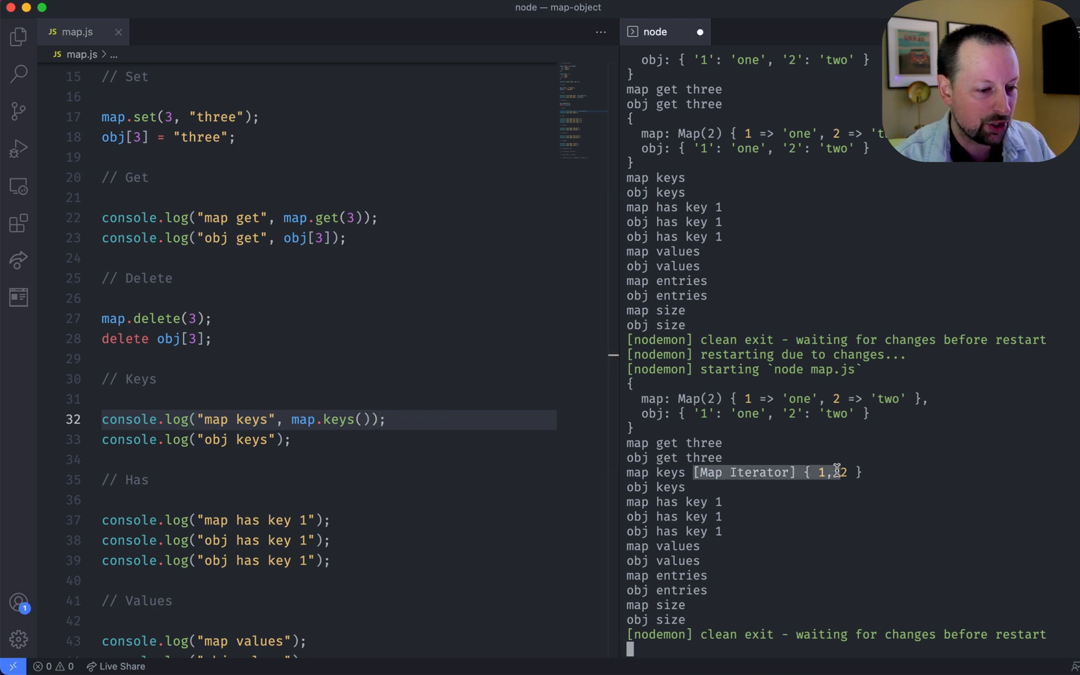
pyautogui.moveTo(871, 473)
pyautogui.write(', ')
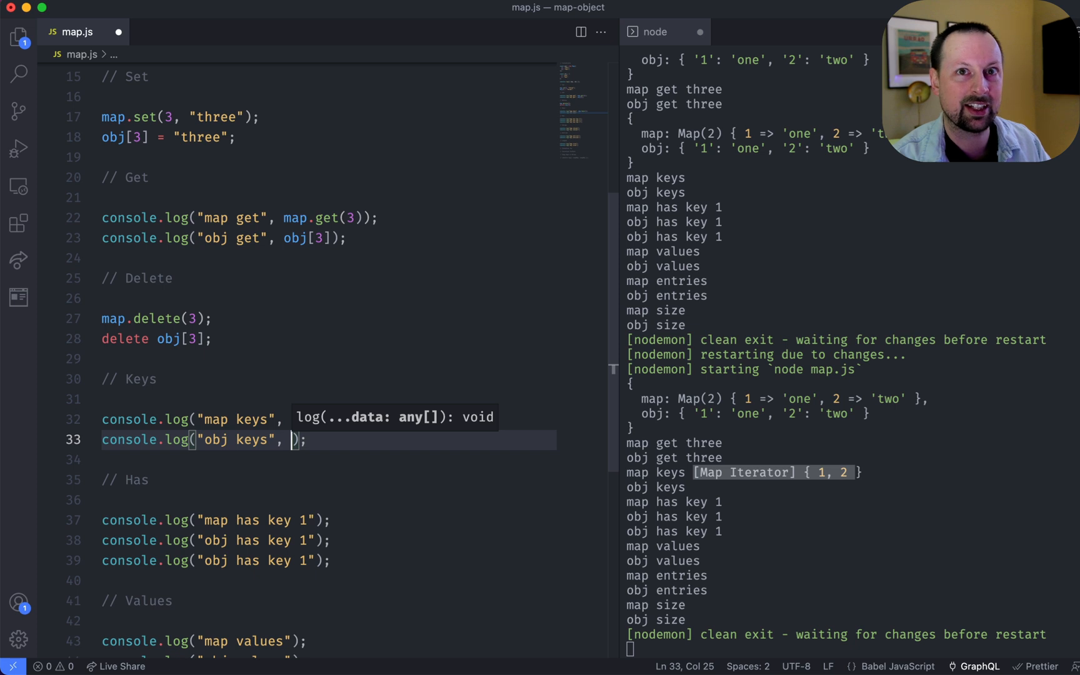
pyautogui.write('Object.')
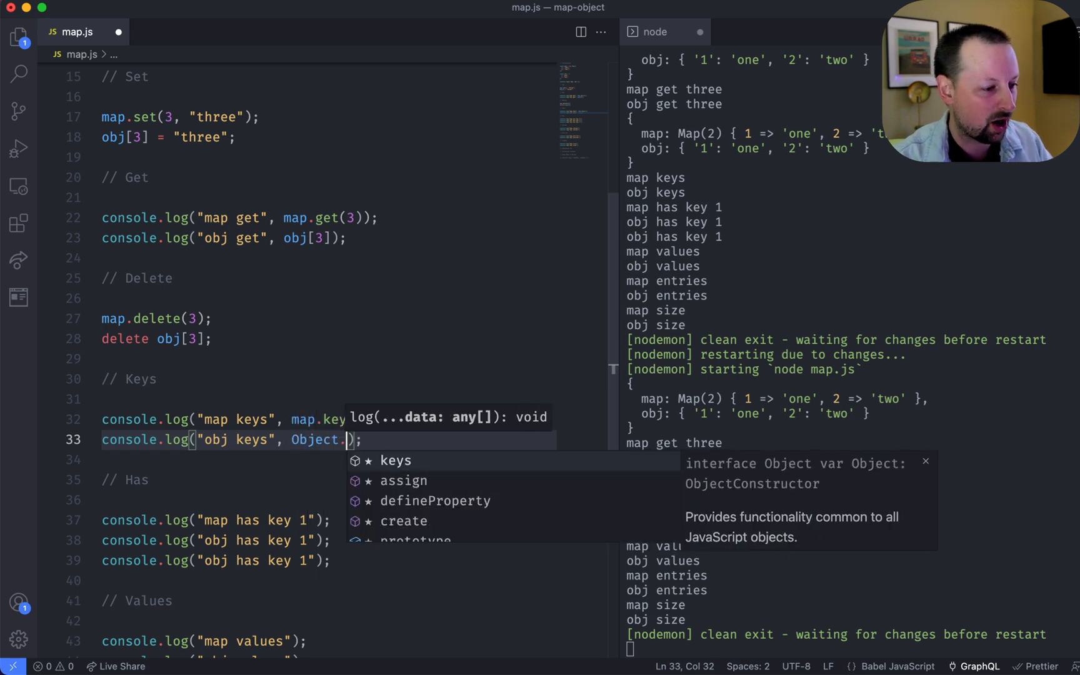
pyautogui.write('keys(obj')
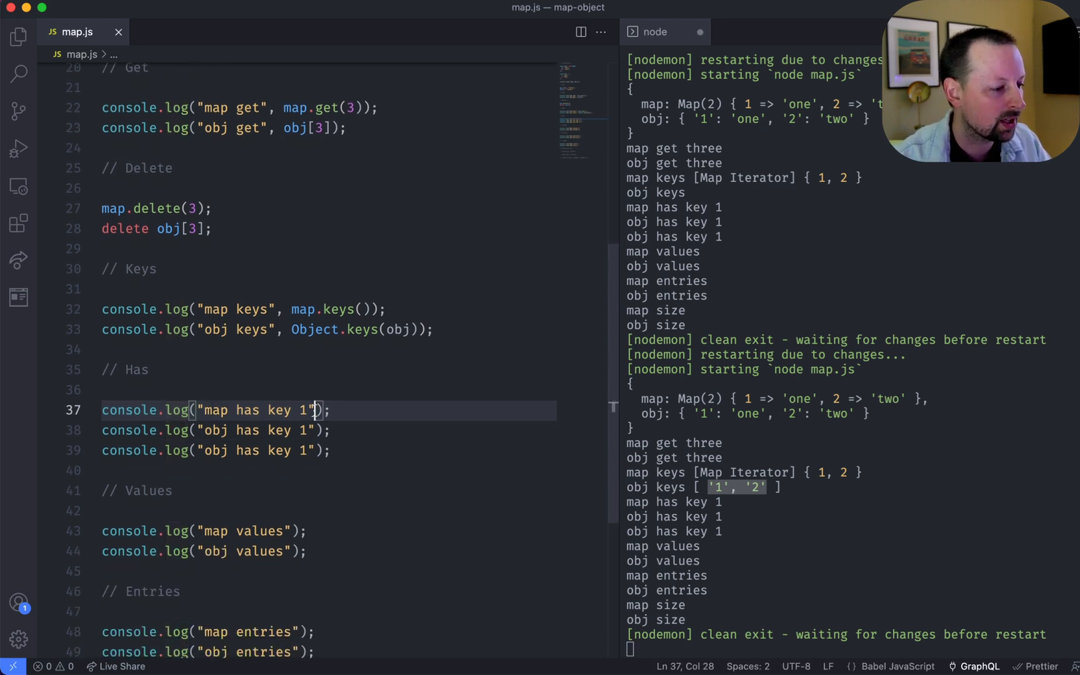
# - Finish Object.keys(obj), then log map.has(2) and 2 in obj under // Has
pyautogui.write(',')
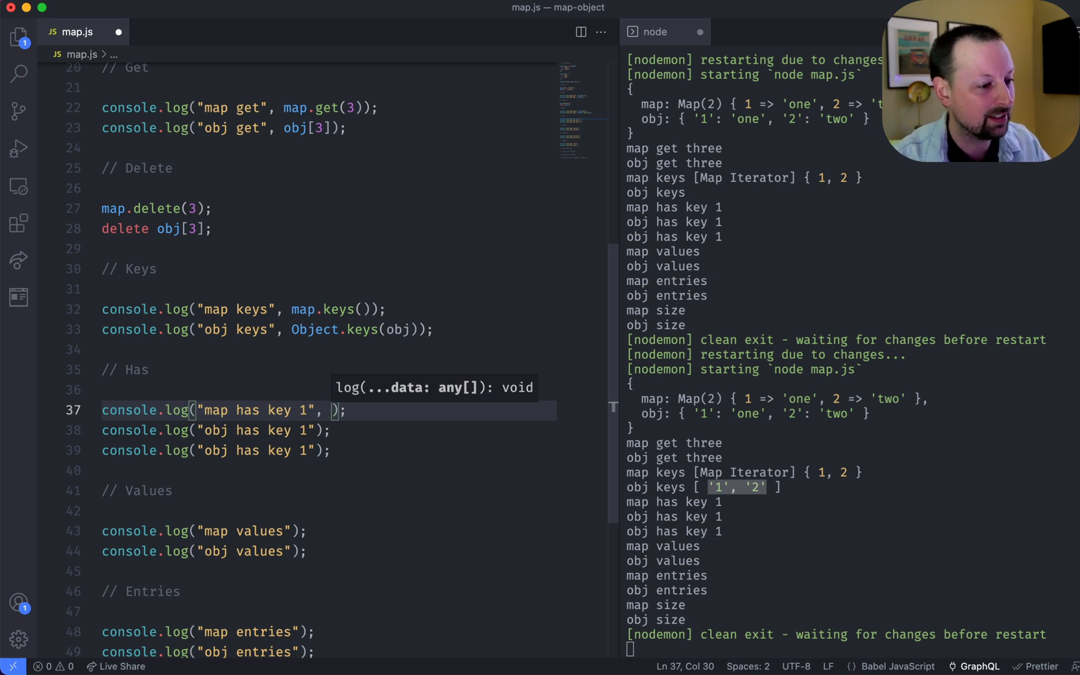
pyautogui.write('map.has')
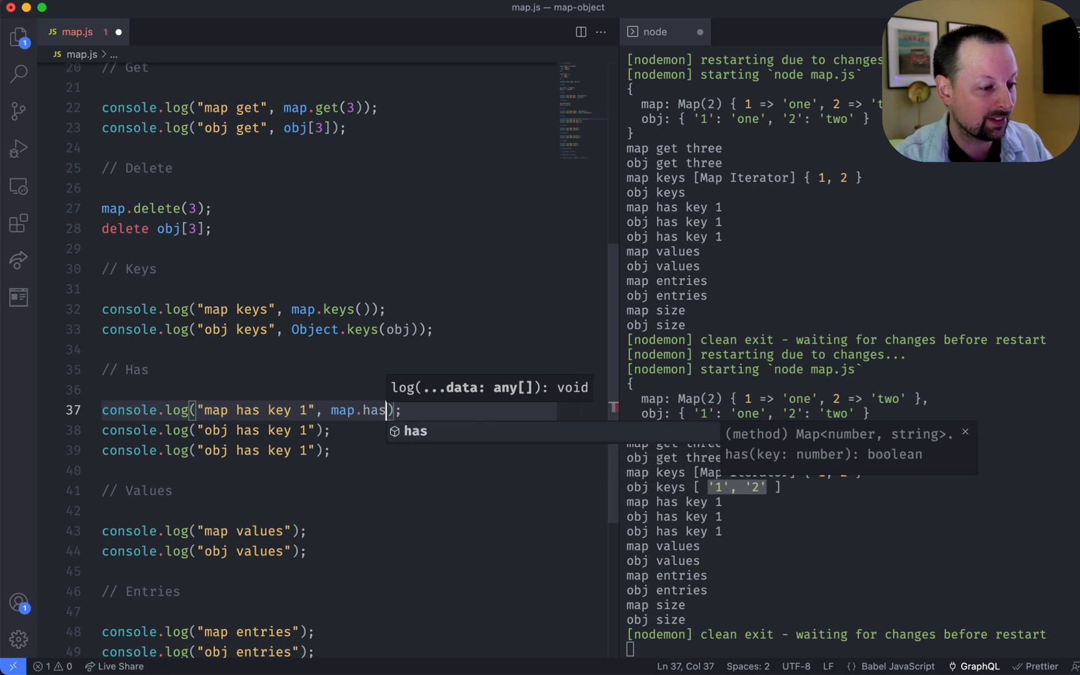
pyautogui.write('2')
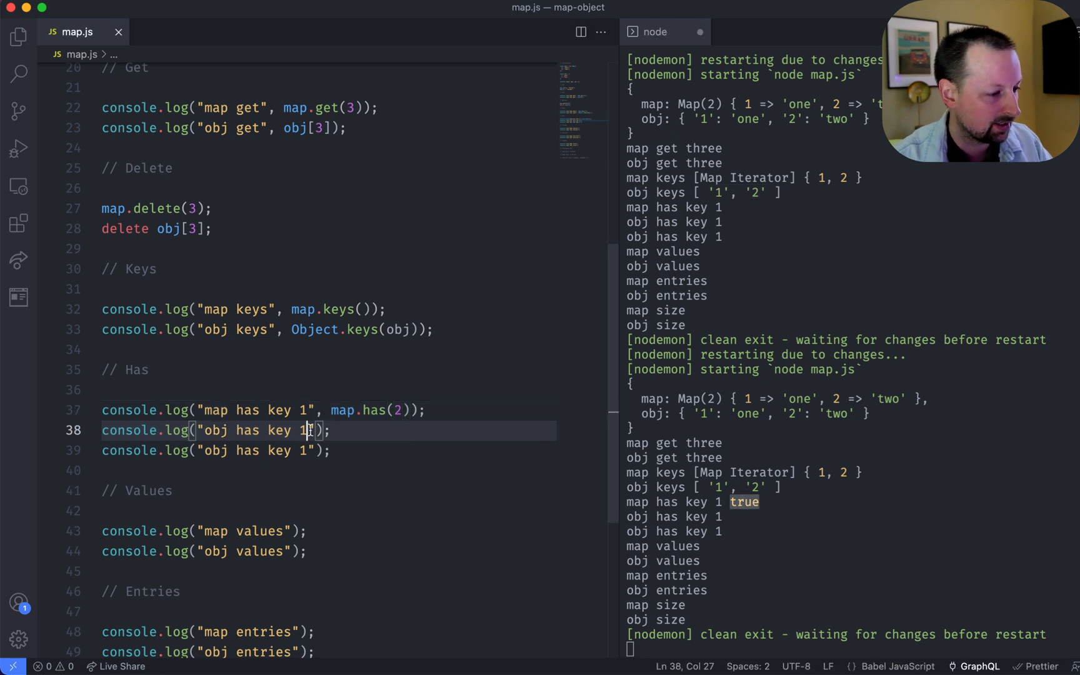
pyautogui.write(',')
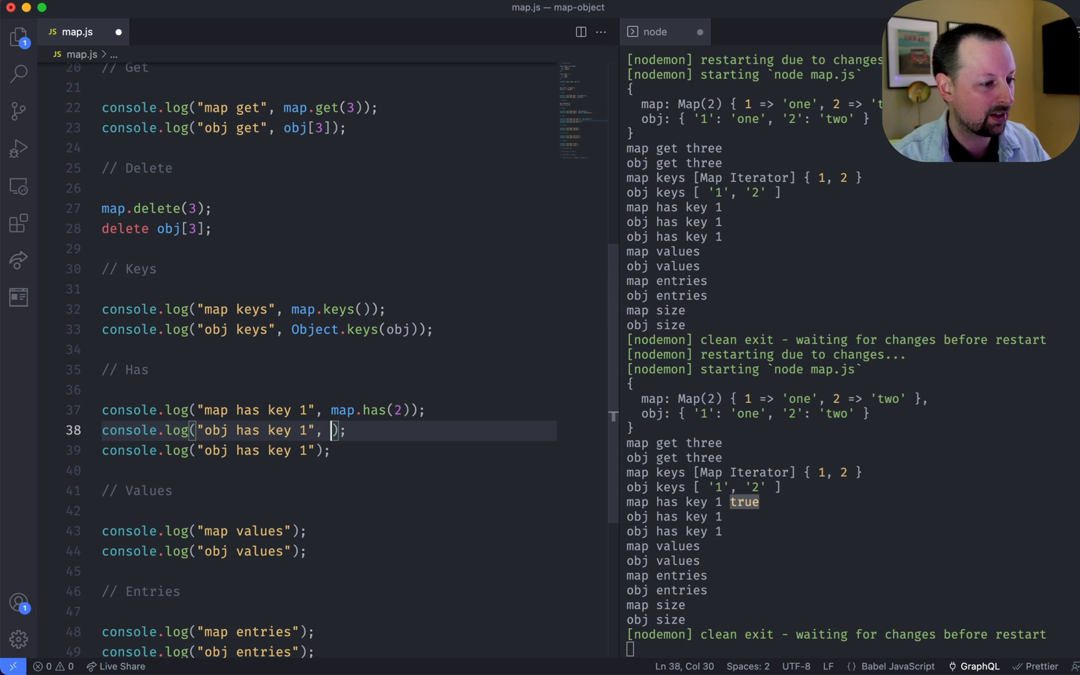
pyautogui.write('2')
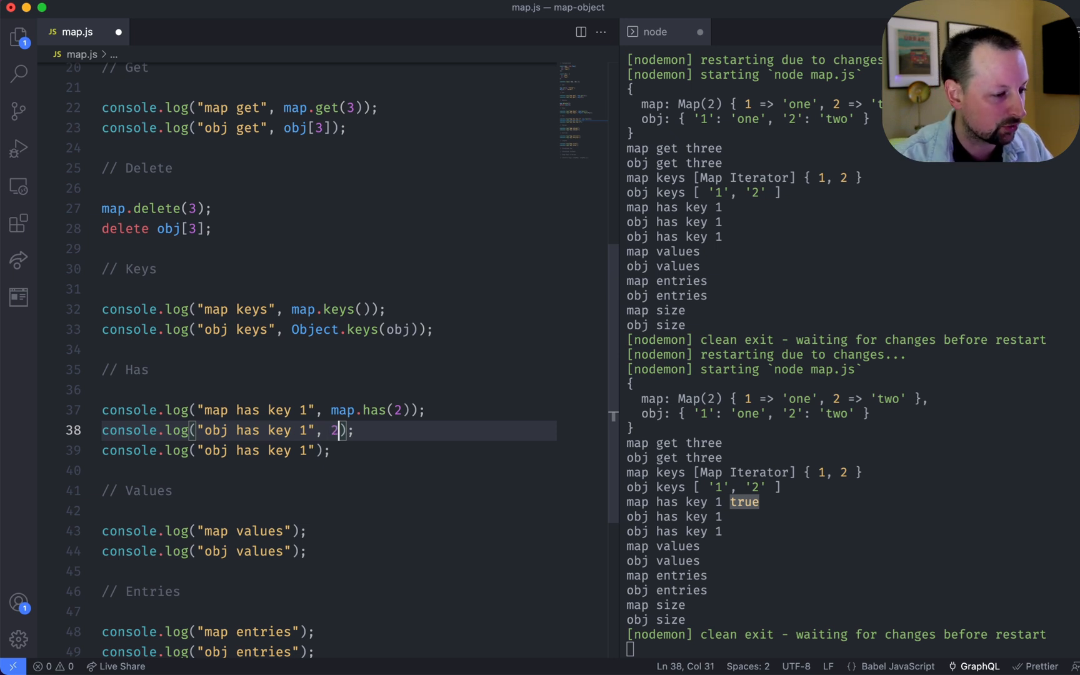
pyautogui.write('in')
pyautogui.click(325, 450)
pyautogui.write(', ')
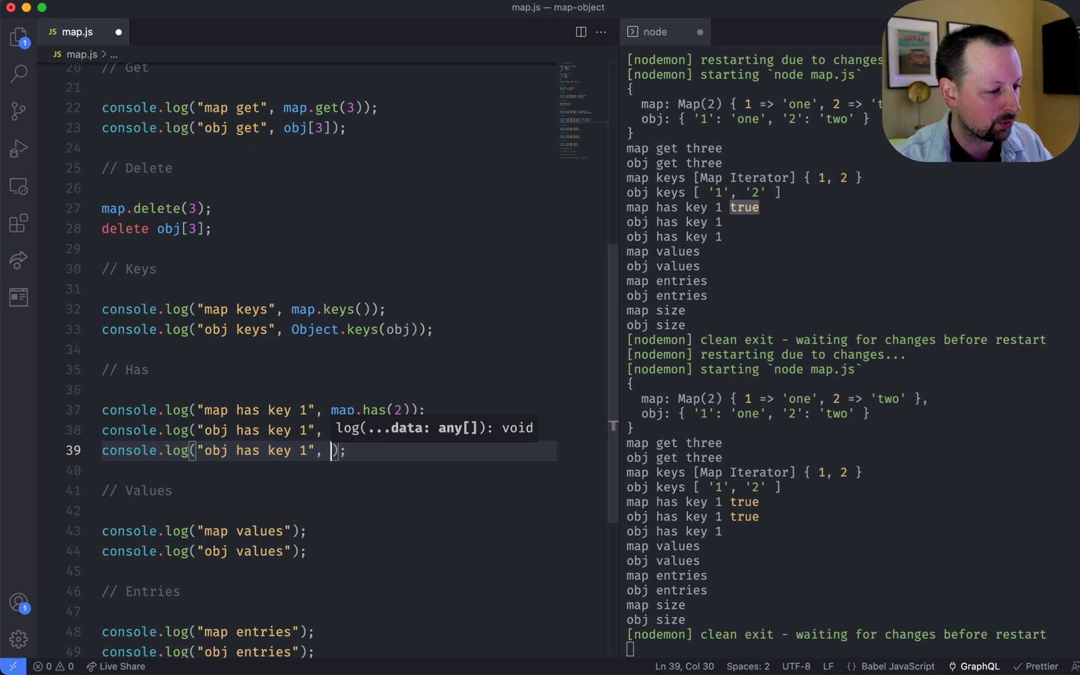
# - Add the obj.hasOwnProperty(2) check so all three has logs print true
pyautogui.write('obj.hasOwnProperty(2')
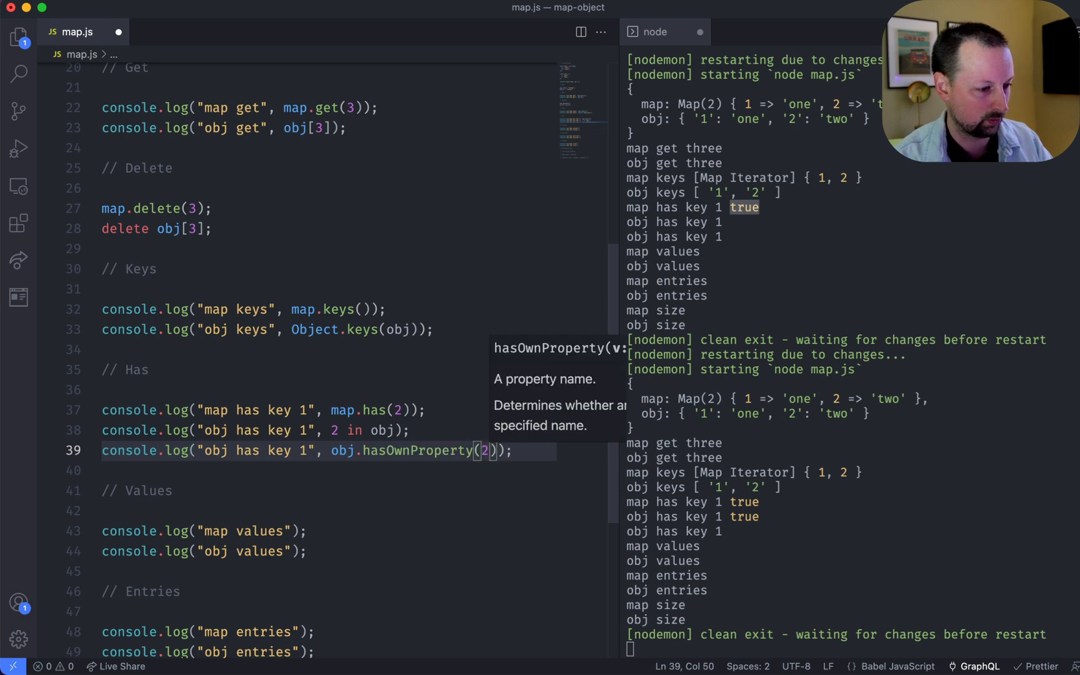
pyautogui.click(410, 450)
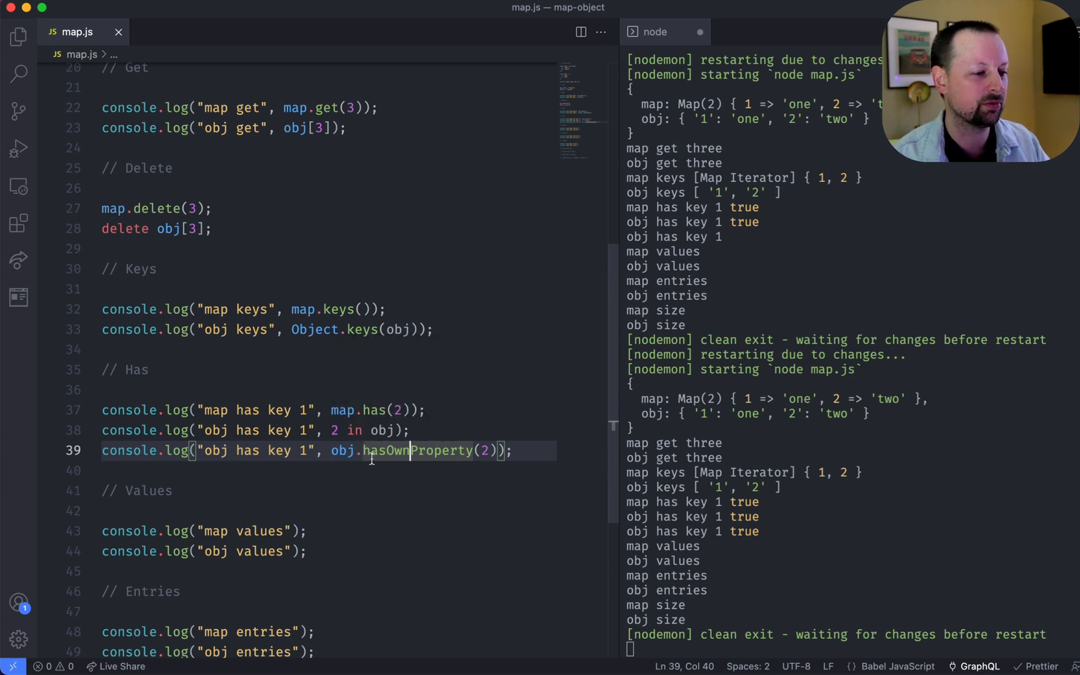
pyautogui.moveTo(400, 450)
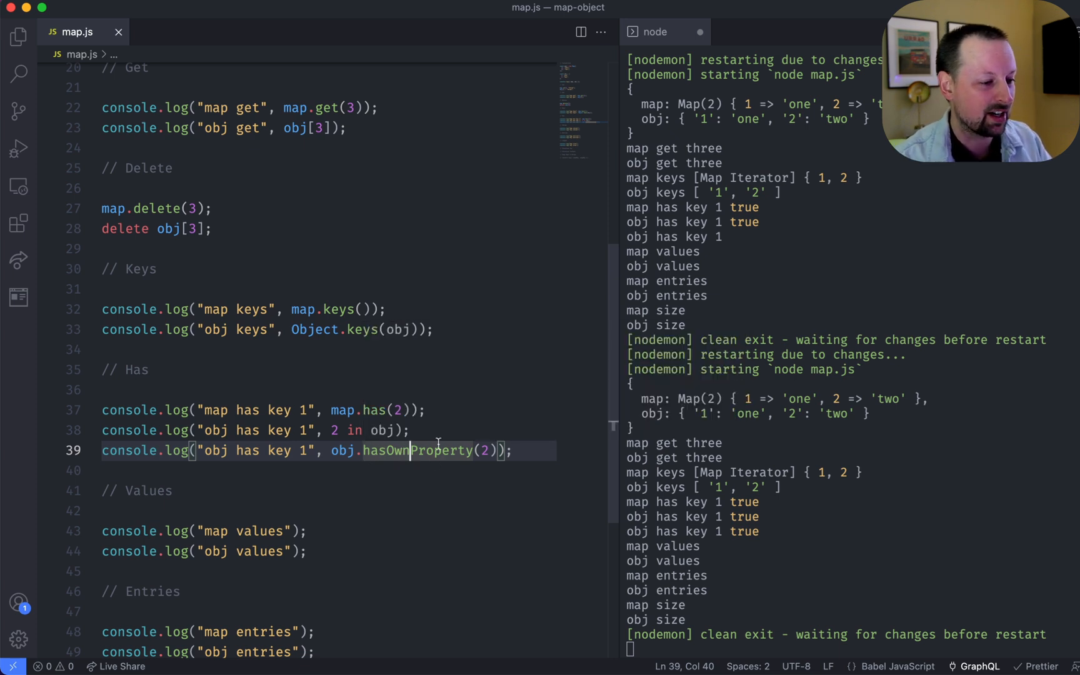
pyautogui.moveTo(430, 450)
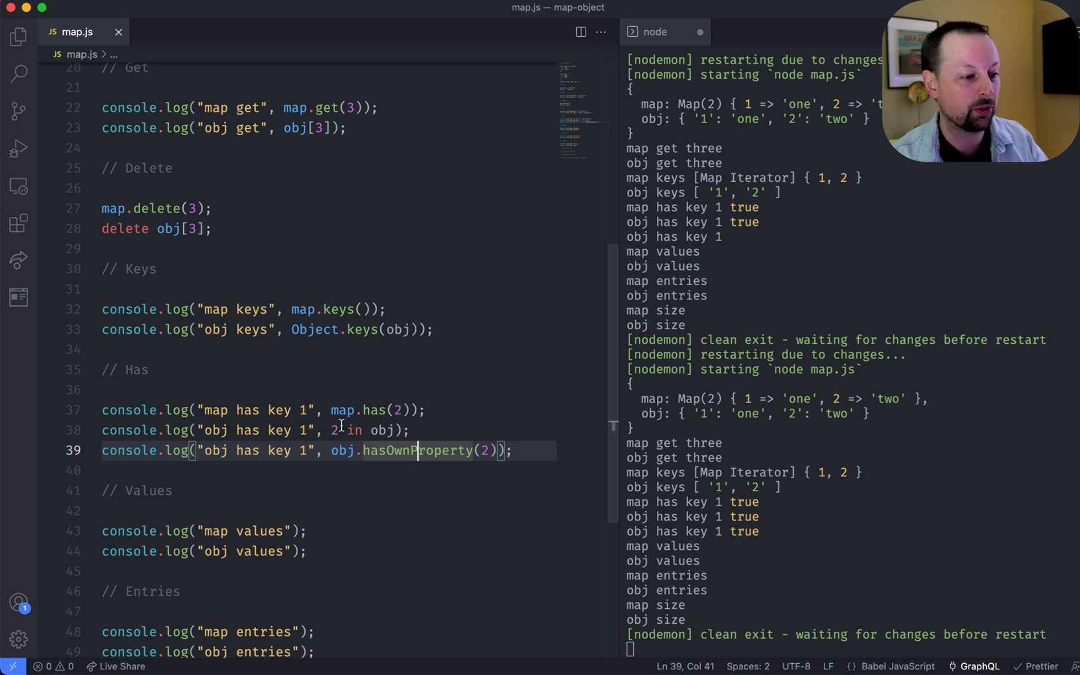
pyautogui.scroll(-3)
pyautogui.write(', ')
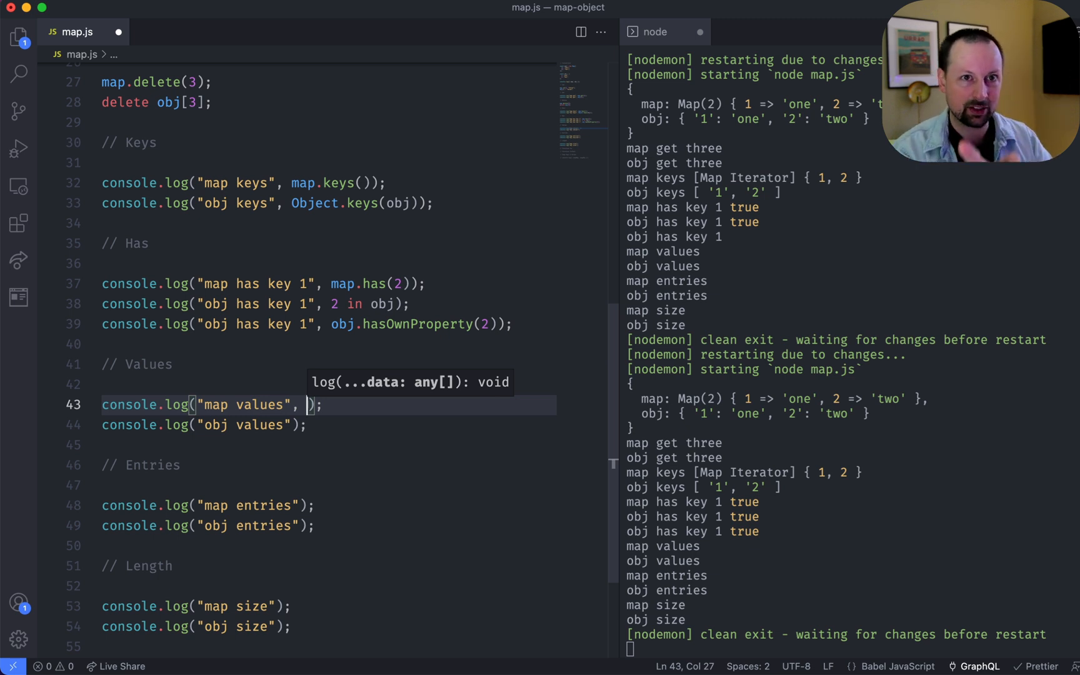
# - Log map.values() and Object.values(obj) in the Values section
pyautogui.write('map')
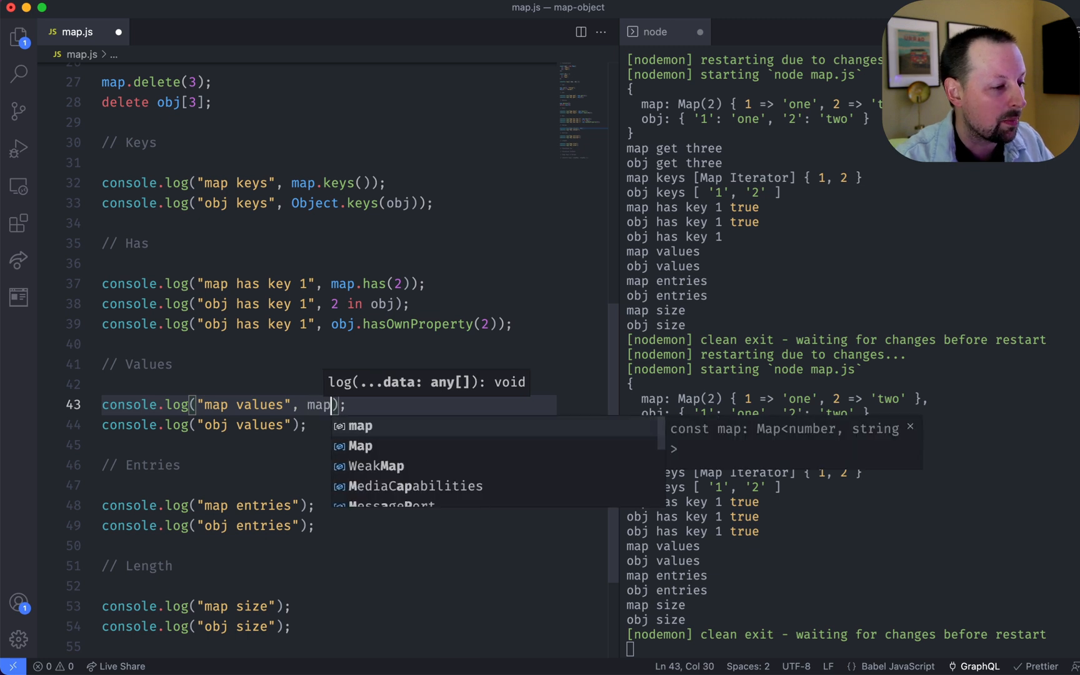
pyautogui.write('.values()')
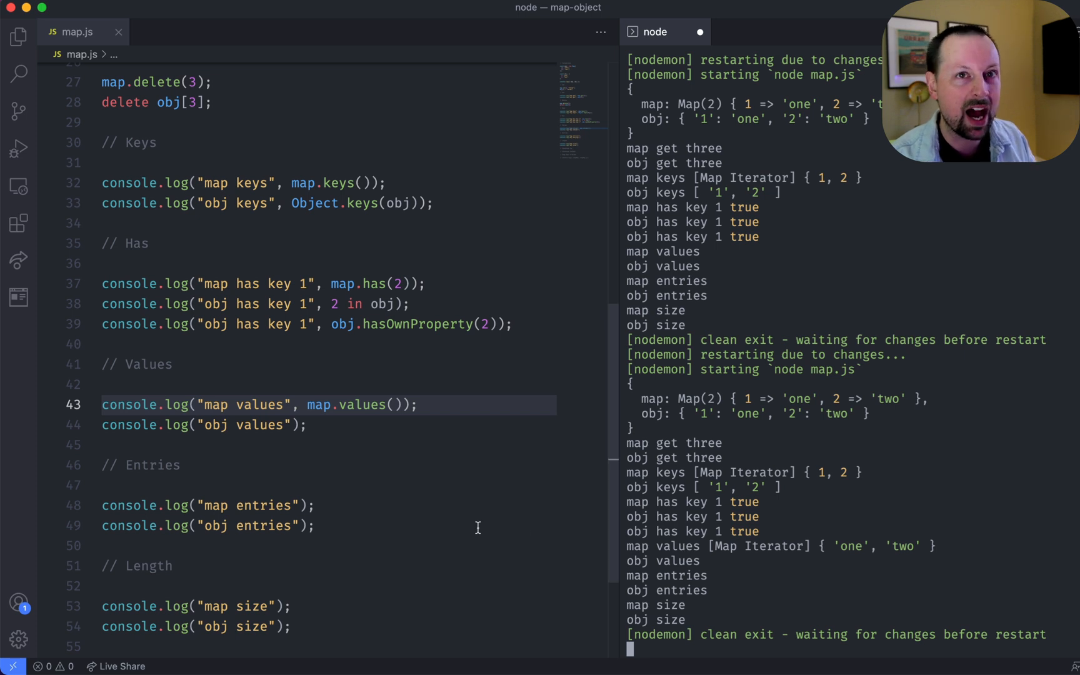
pyautogui.moveTo(354, 455)
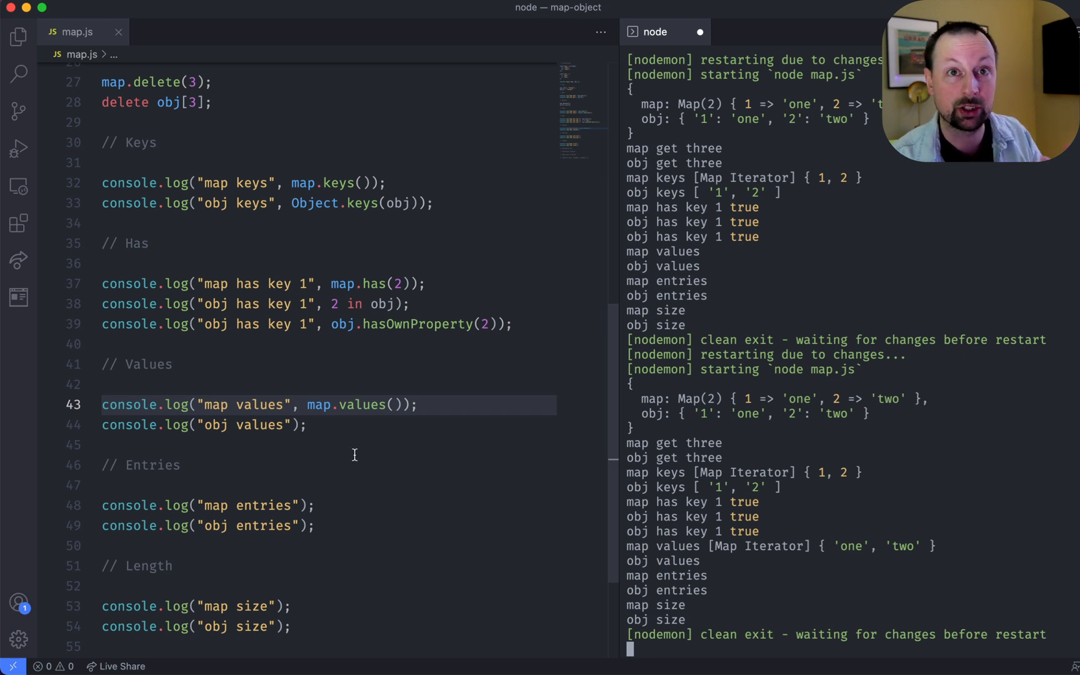
pyautogui.click(296, 425)
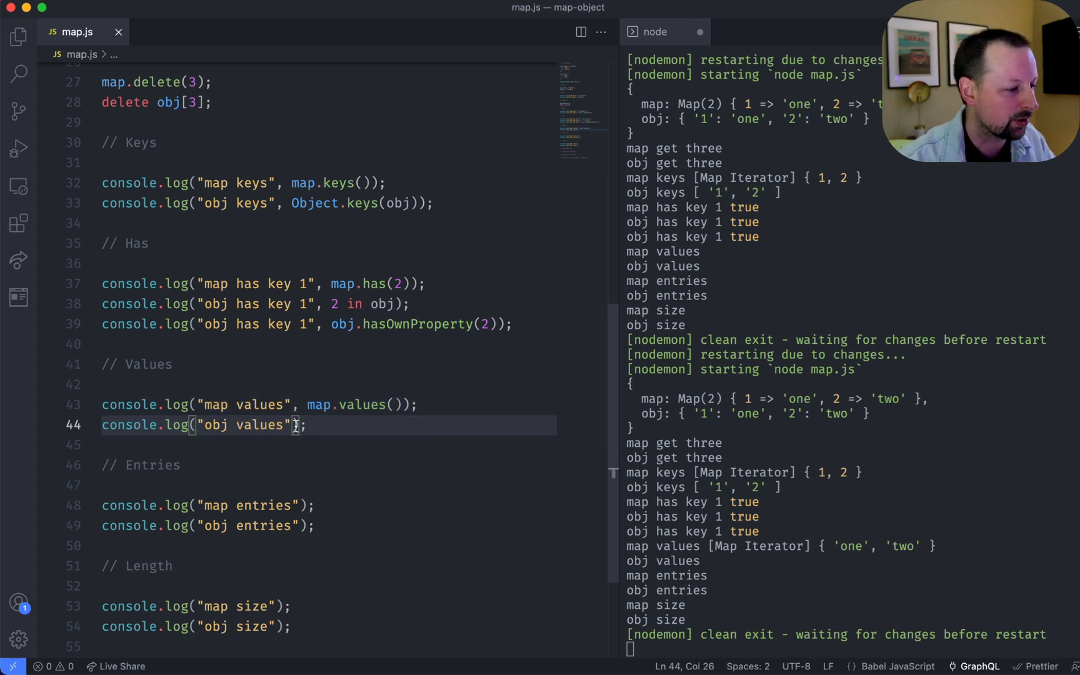
pyautogui.write(', Object.e')
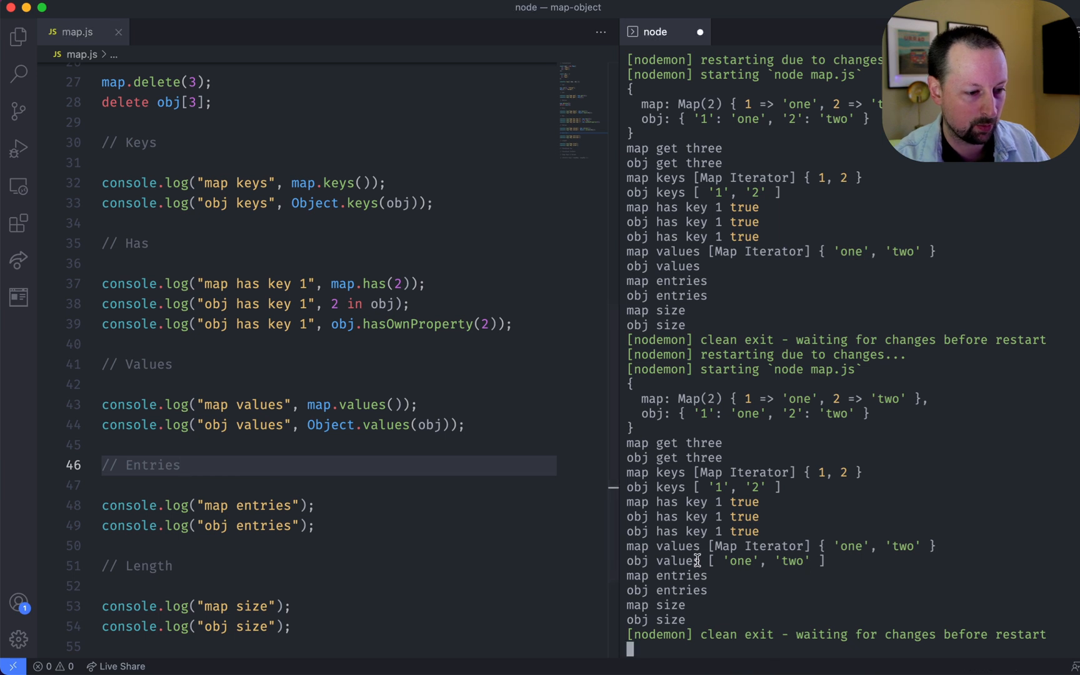
pyautogui.scroll(-3)
pyautogui.write(', ')
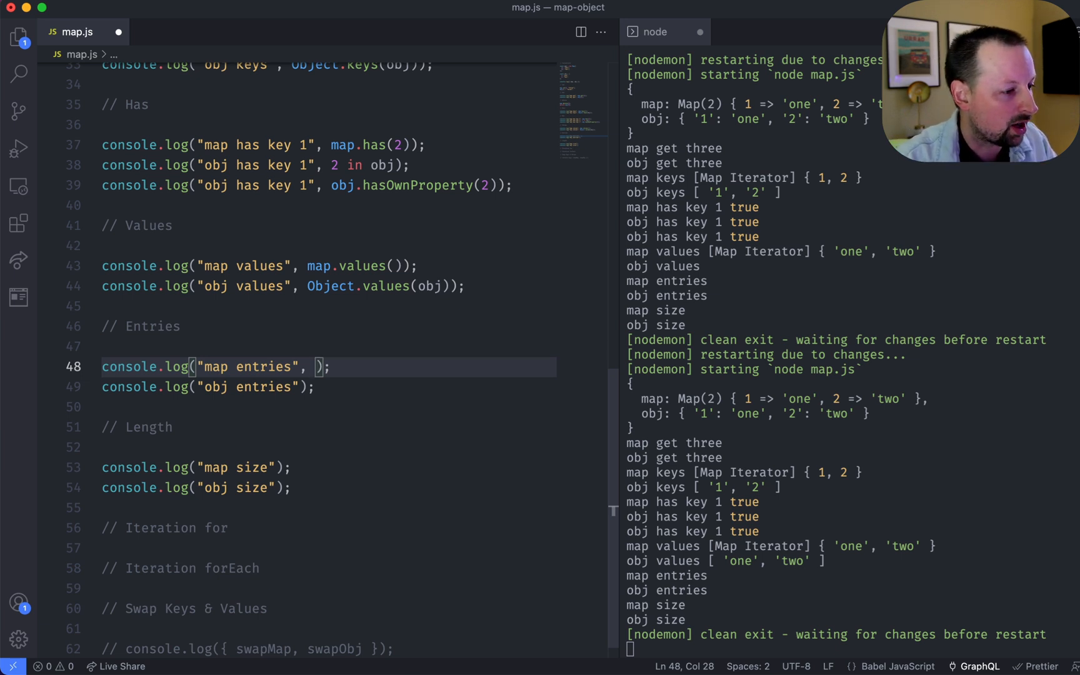
# - Log map.entries() and Object.entries(obj) in the Entries section
pyautogui.write('map.entries()')
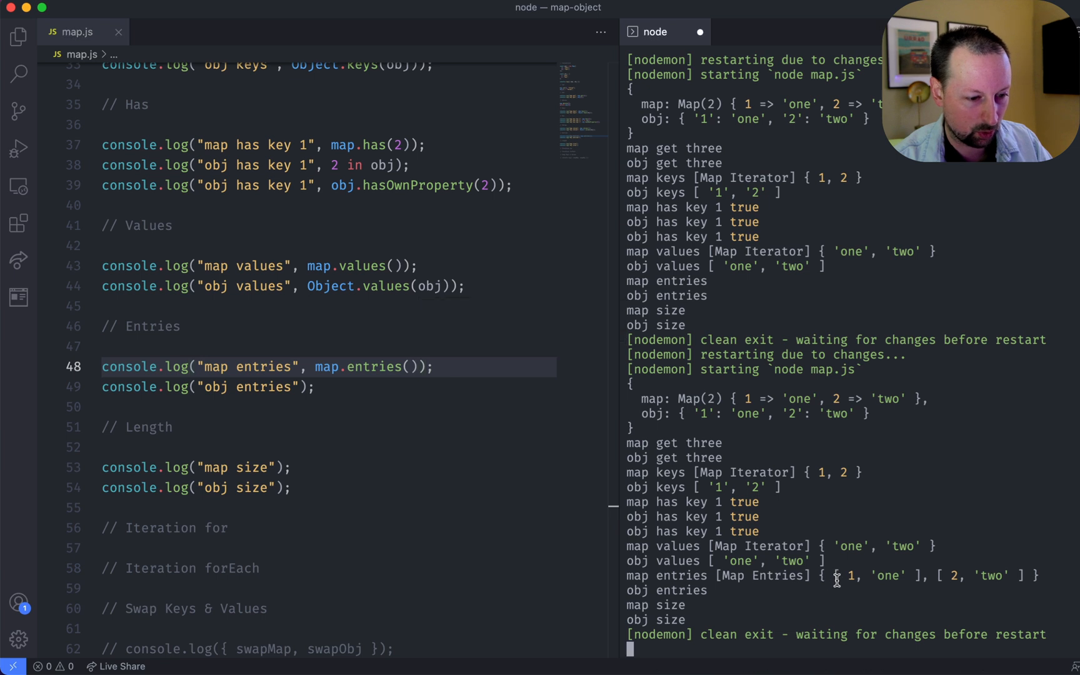
pyautogui.doubleClick(875, 575)
pyautogui.write(', ')
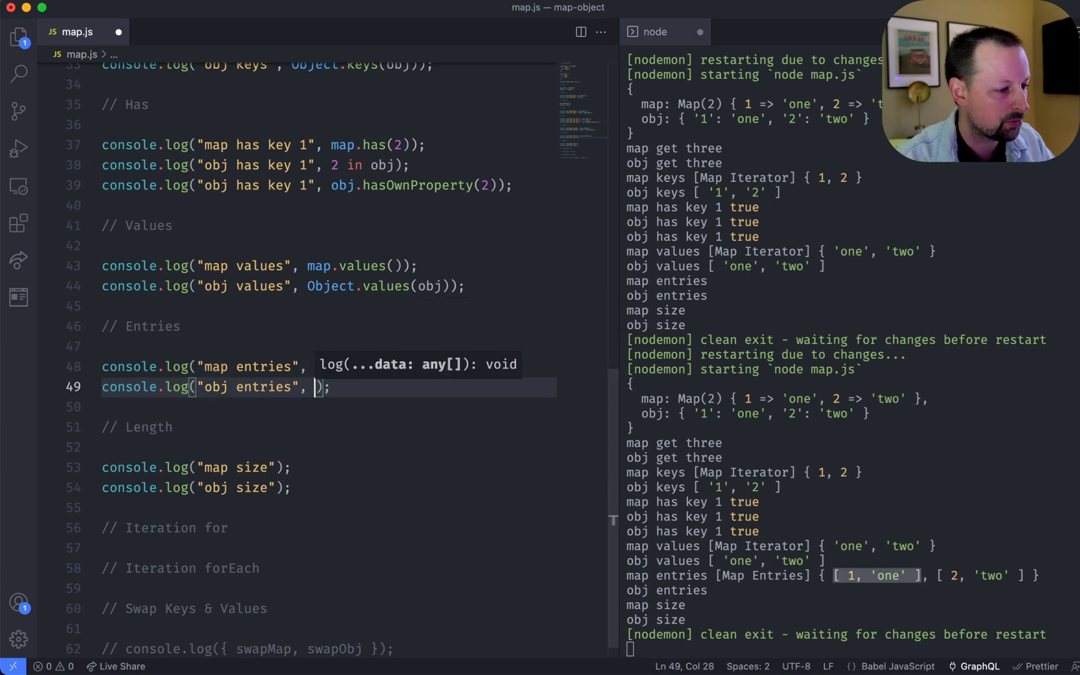
pyautogui.write('Object.enti')
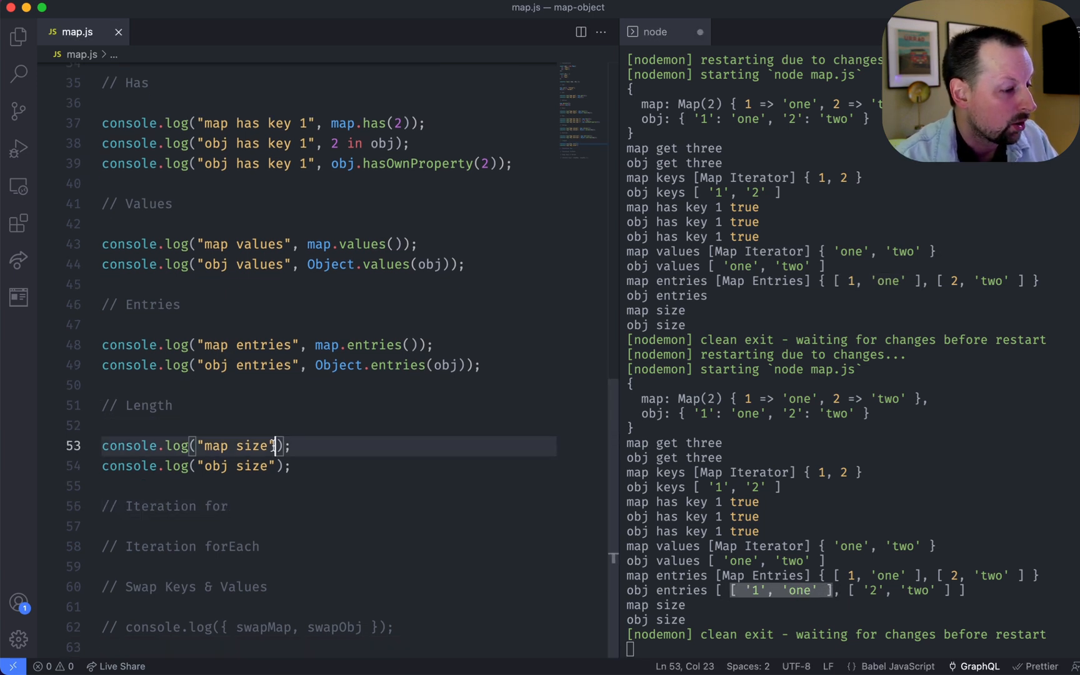
# - Log map.size and Object.keys(obj).length so both report size 2
pyautogui.write(',')
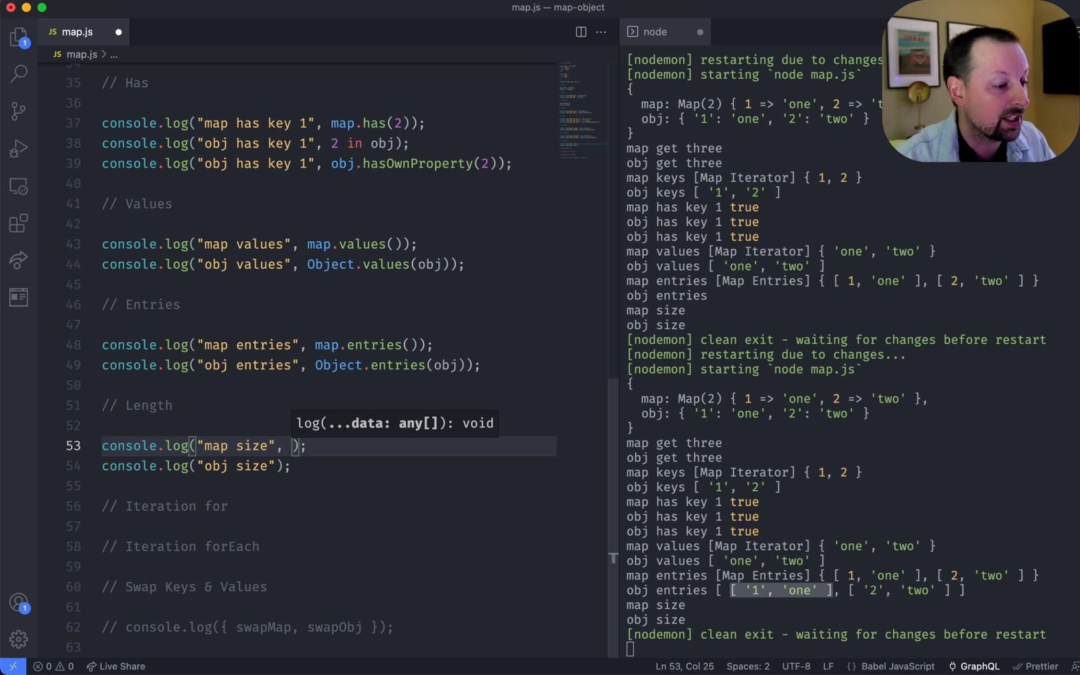
pyautogui.write('map.size')
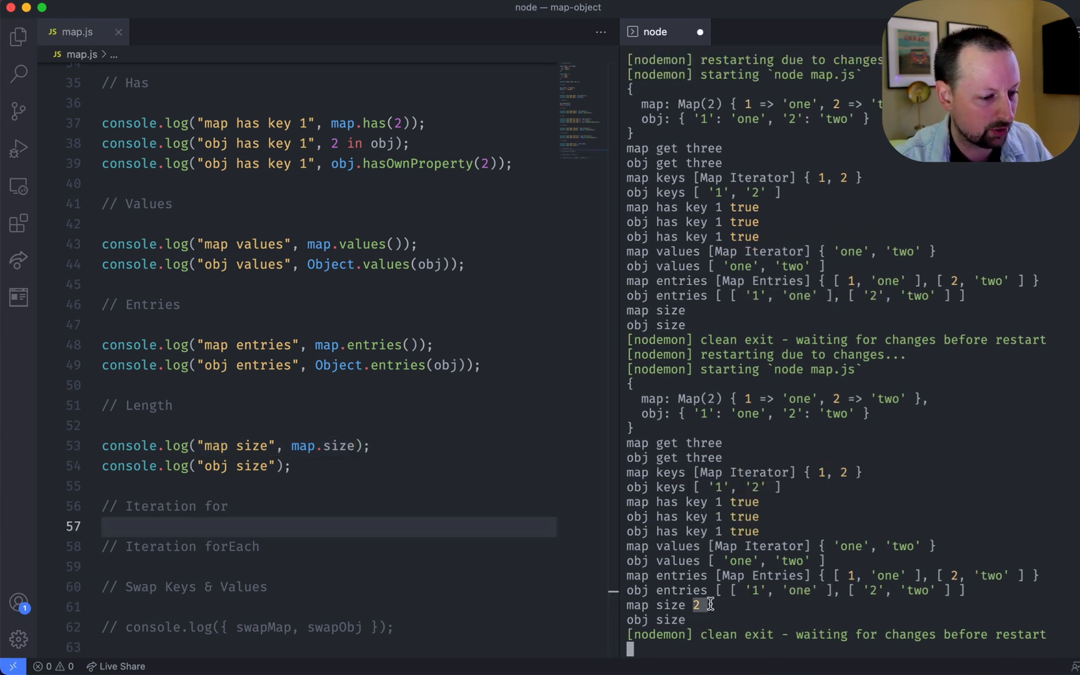
pyautogui.click(281, 465)
pyautogui.write(', ')
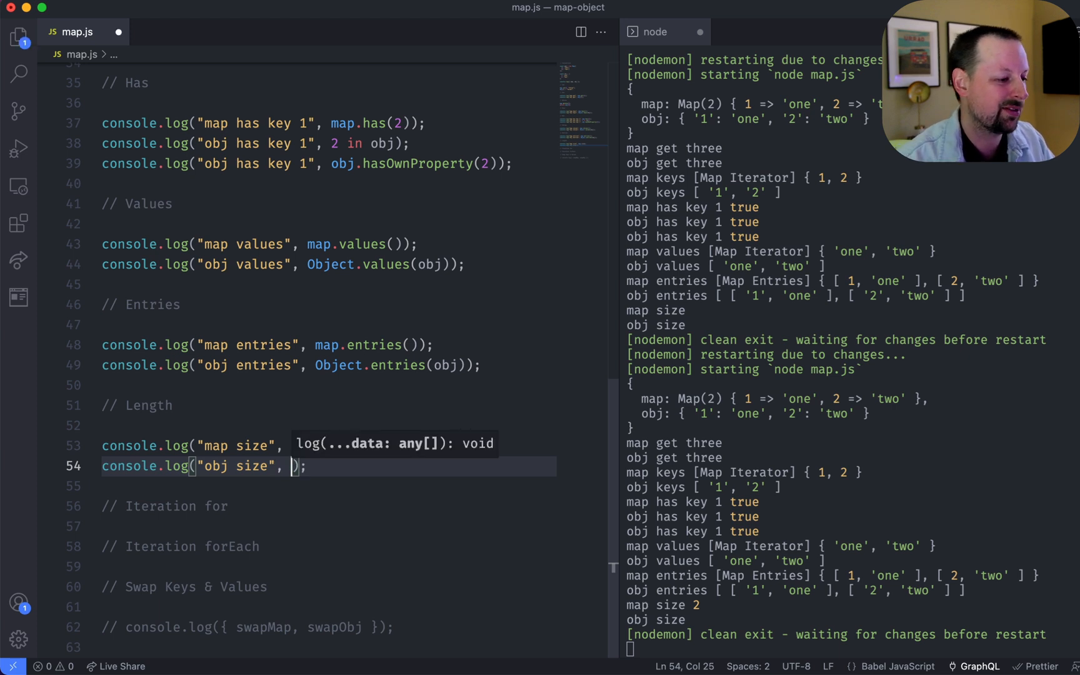
pyautogui.write('Object.keys(')
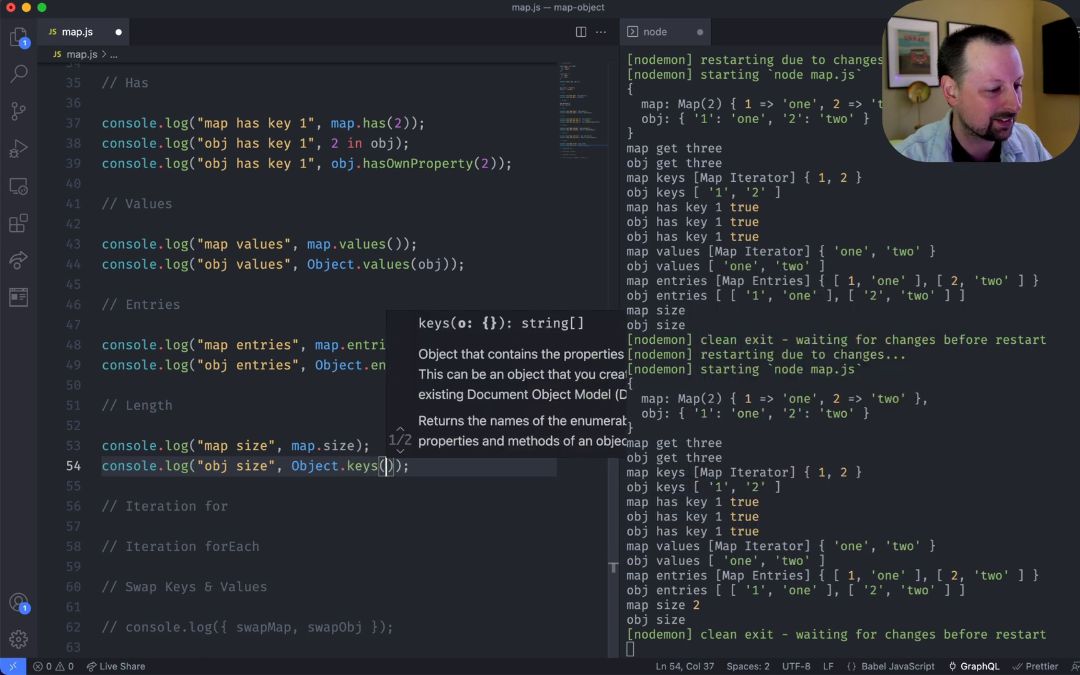
pyautogui.write('obj).length')
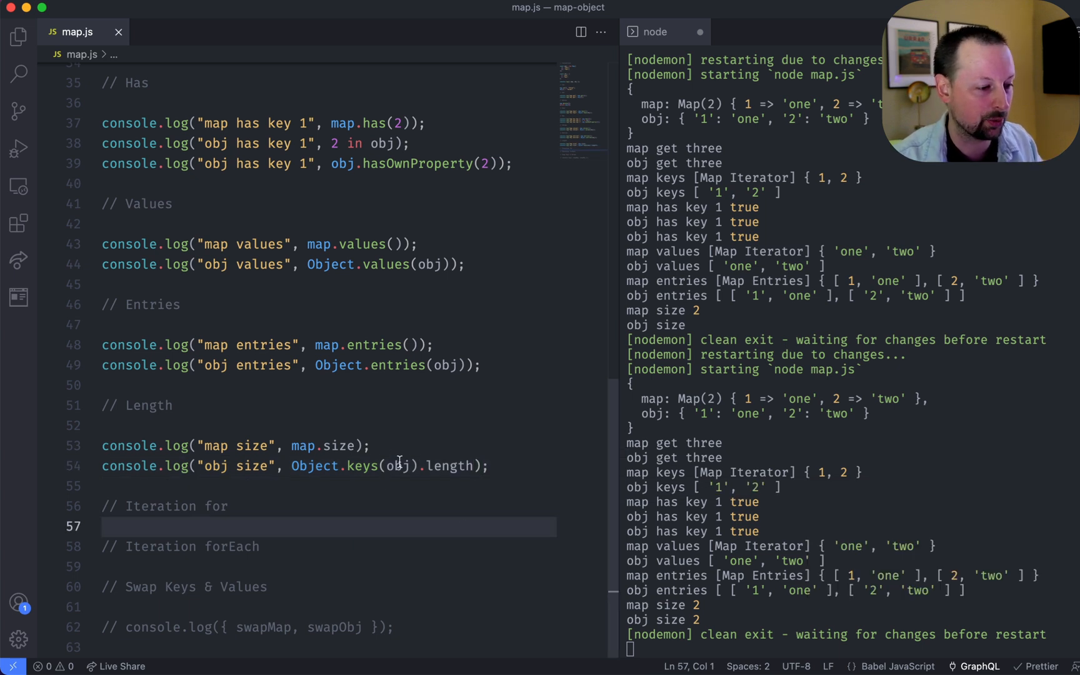
pyautogui.moveTo(706, 585)
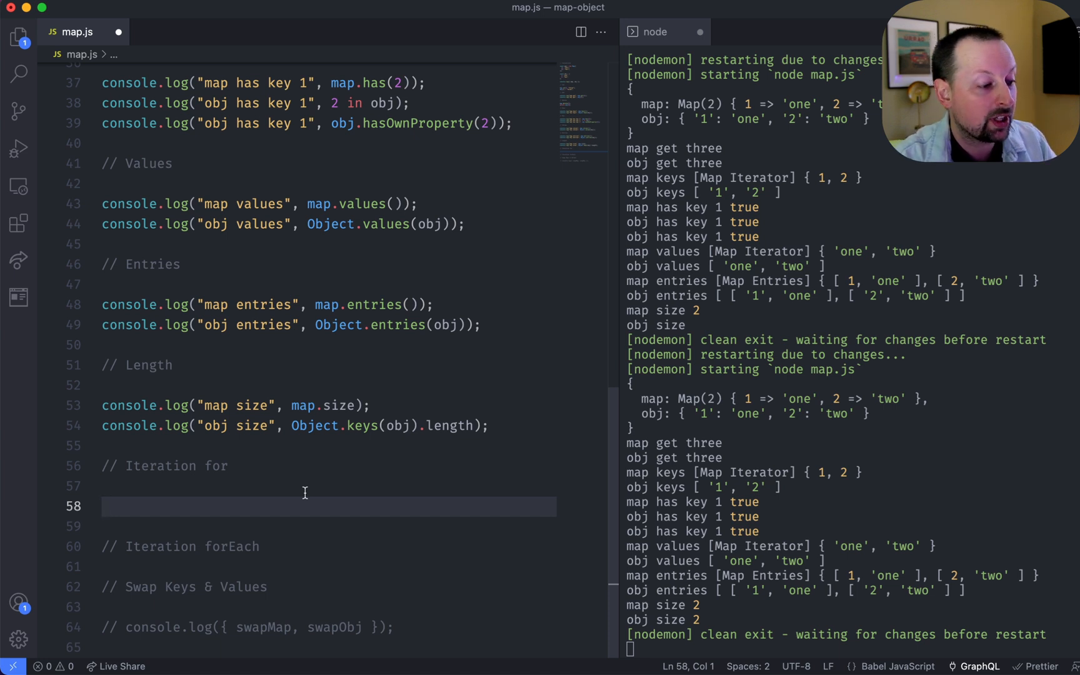
# - Write for (const entry of map) { } under // Iteration for, correcting in to of
pyautogui.write('for ()')
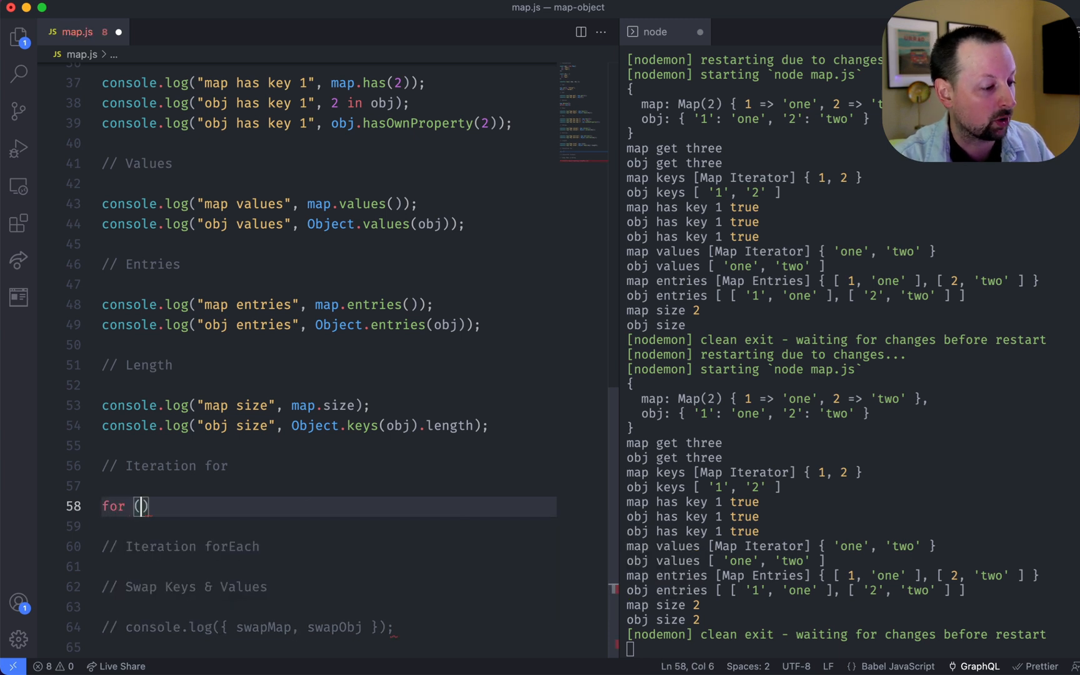
pyautogui.write('c')
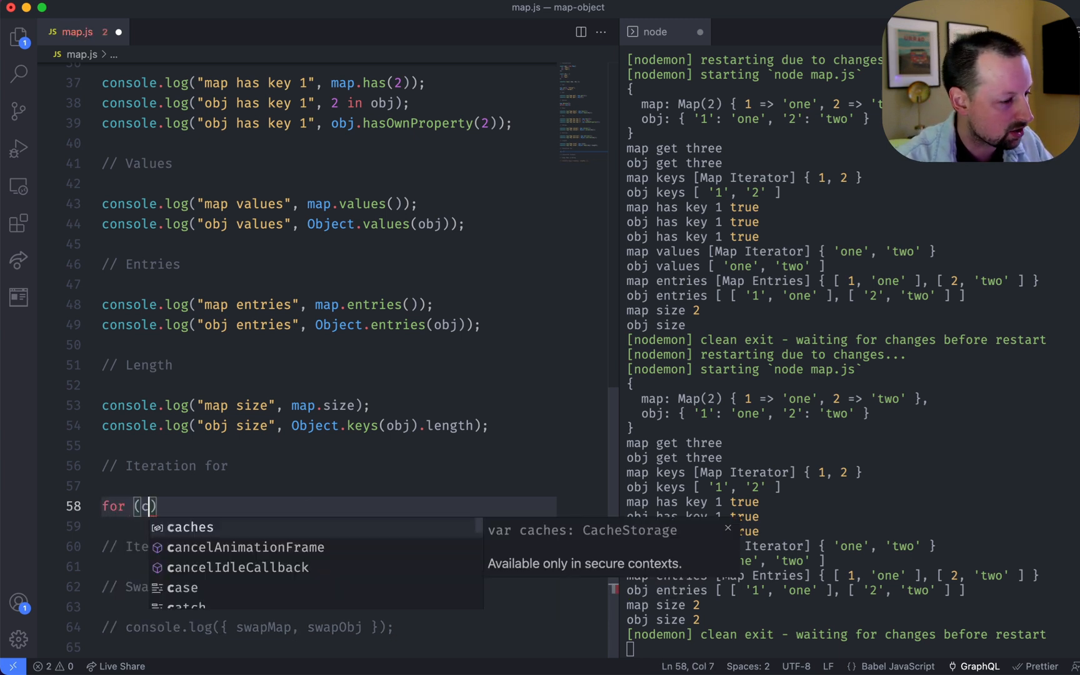
pyautogui.write('const en')
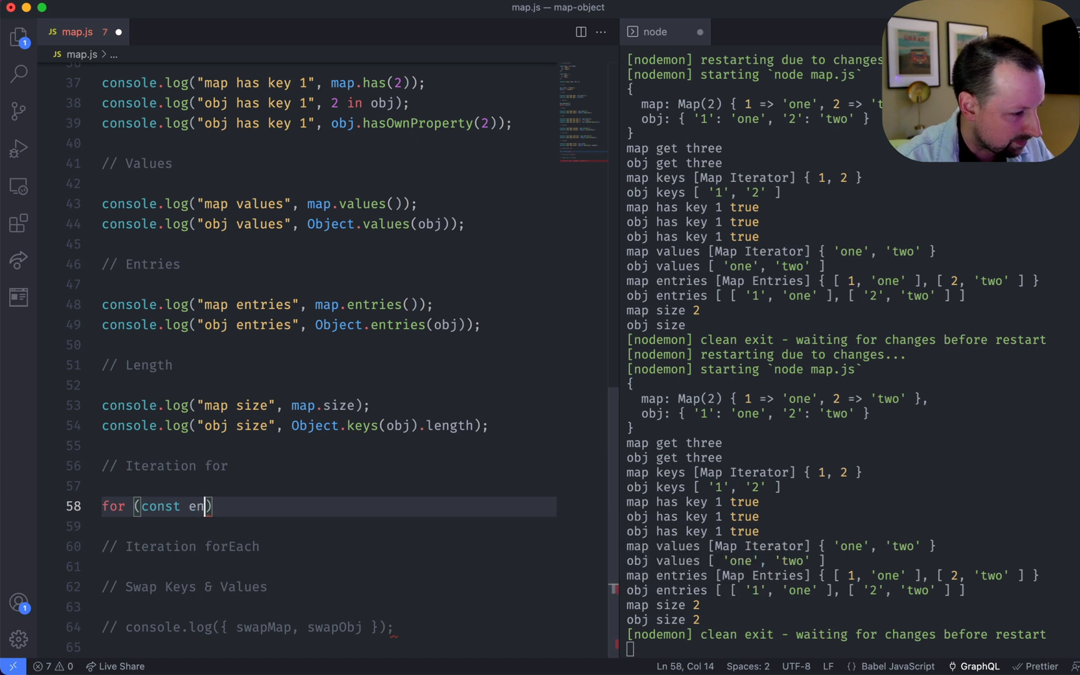
pyautogui.write('try in')
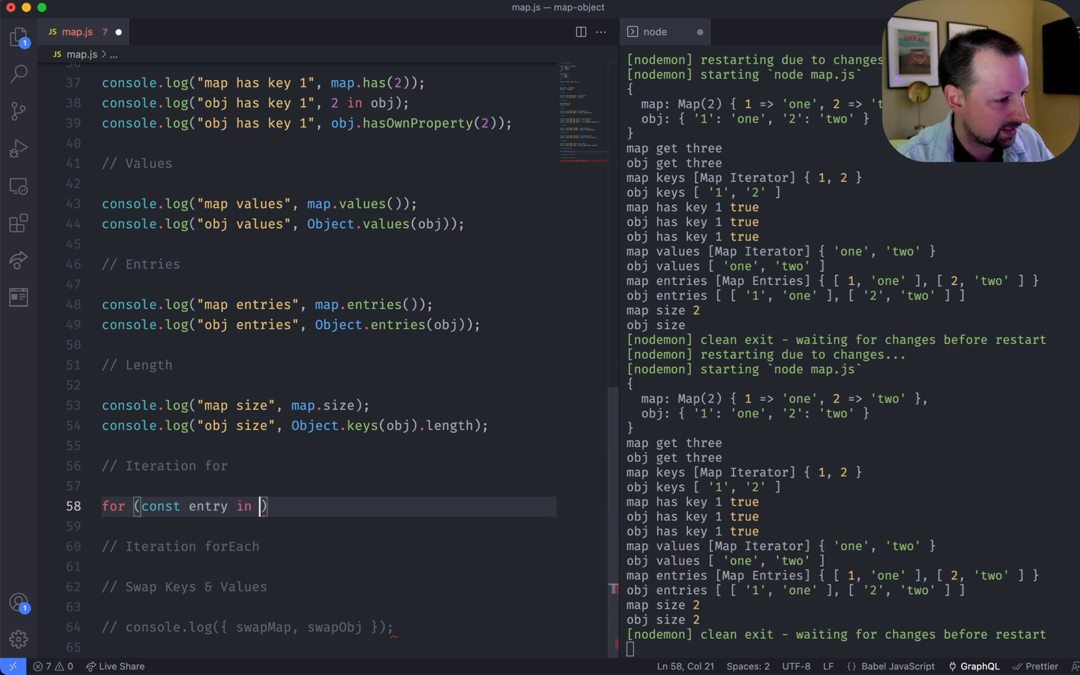
pyautogui.write('map) {')
pyautogui.write('console.log(entry);')
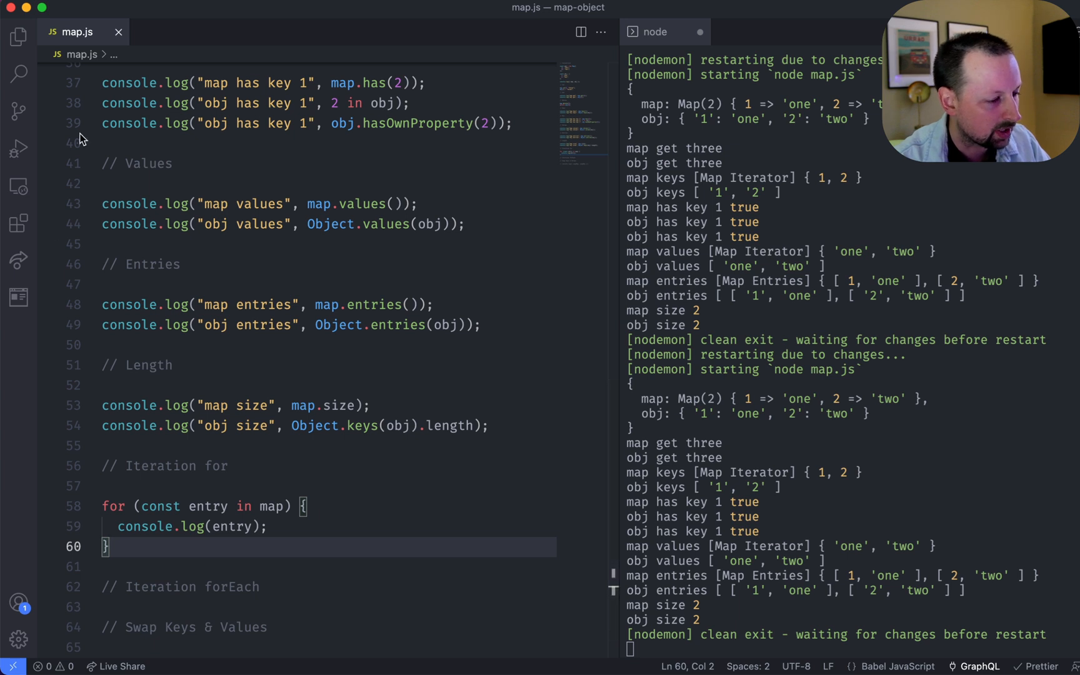
pyautogui.doubleClick(241, 506)
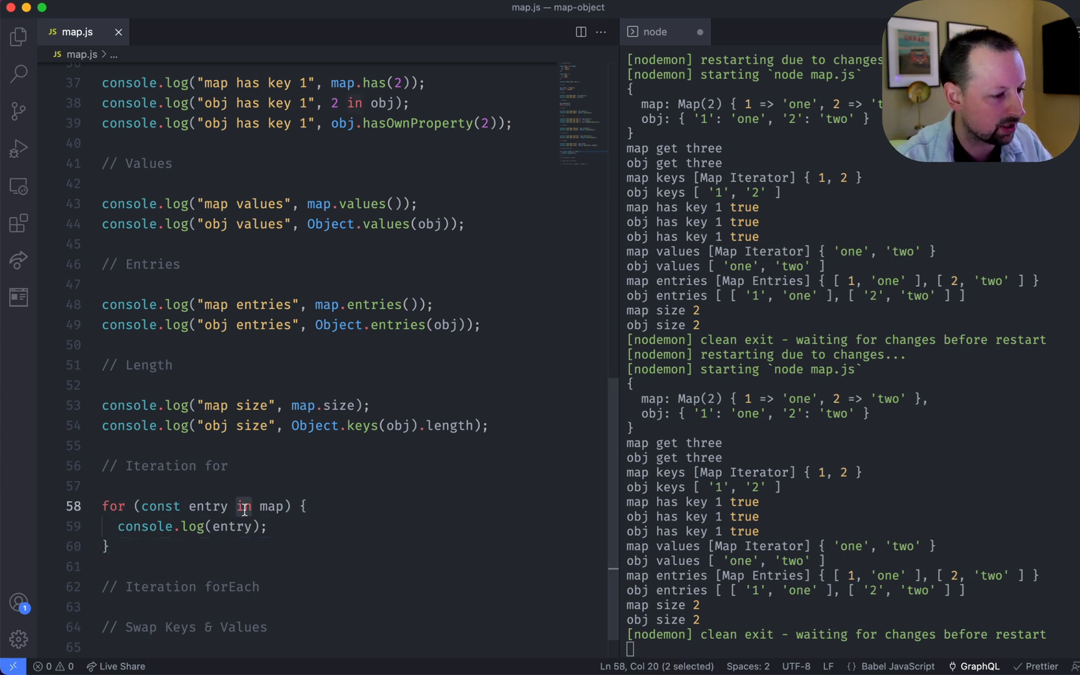
pyautogui.write('of')
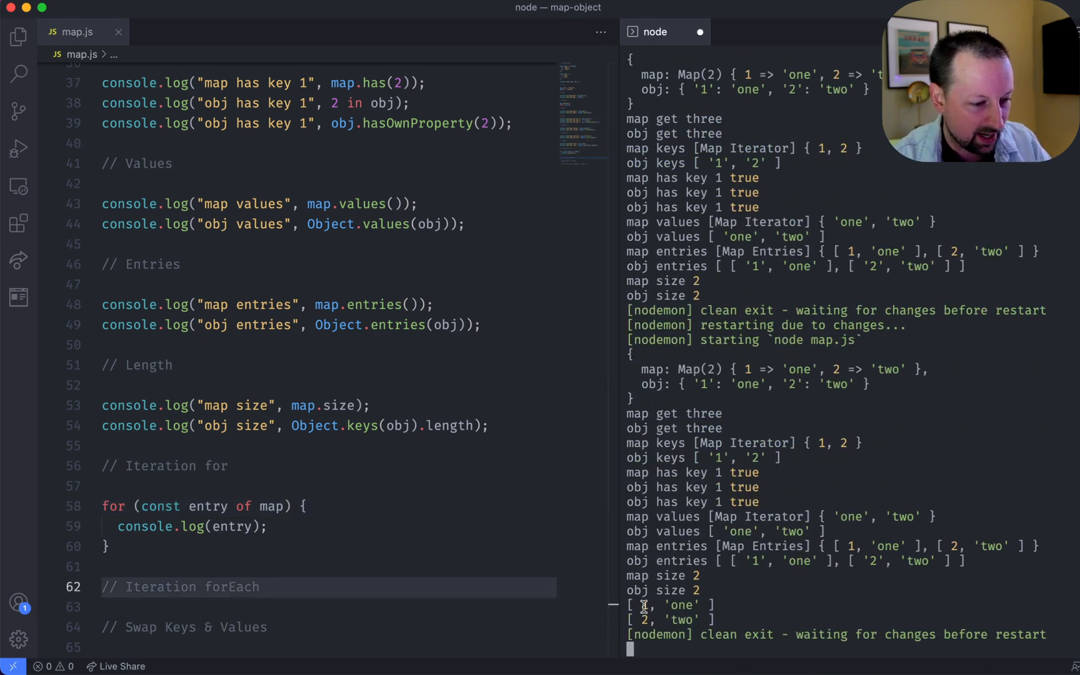
# - Destructure the loop variable as [key, value] and log console.log({ key, value })
pyautogui.click(213, 507)
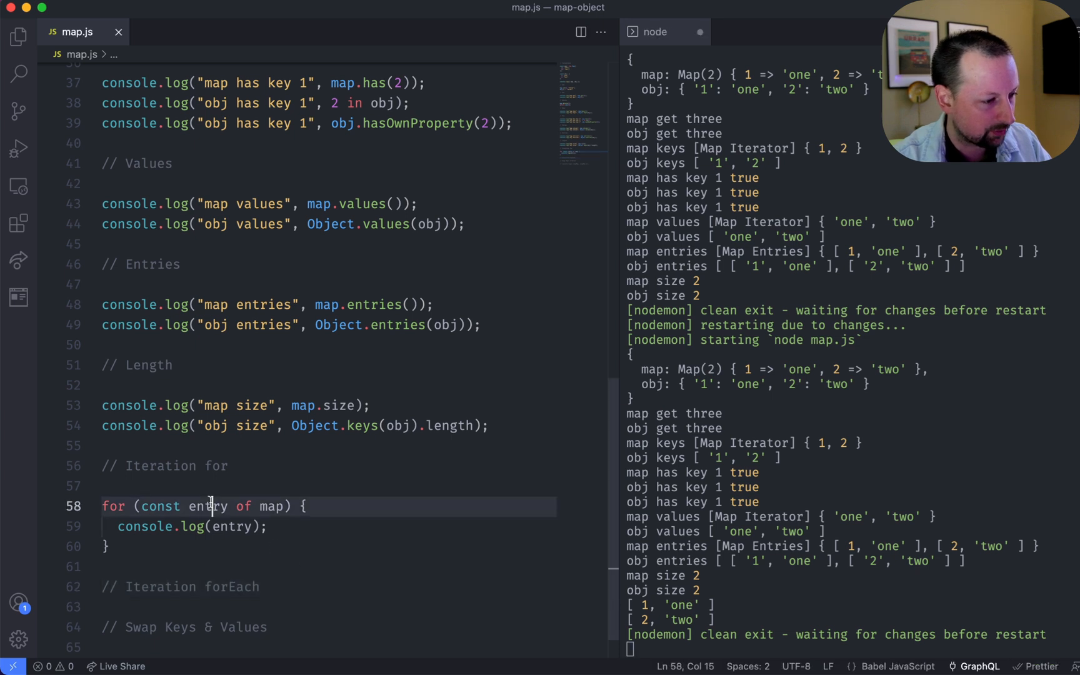
pyautogui.write('[key, value')
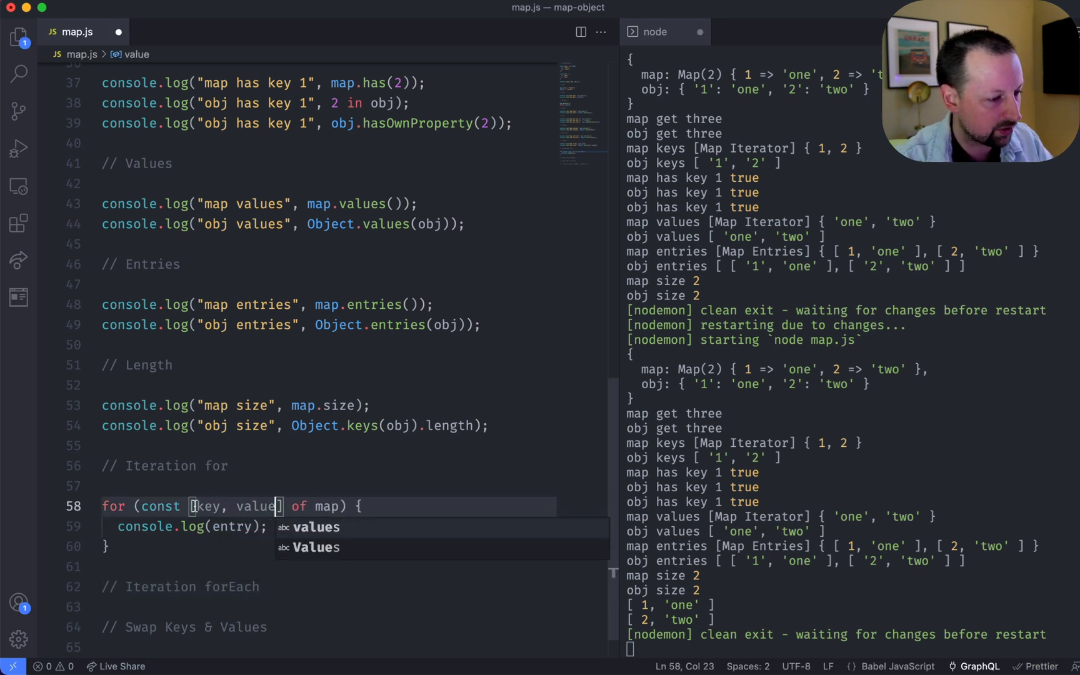
pyautogui.write('{key, value')
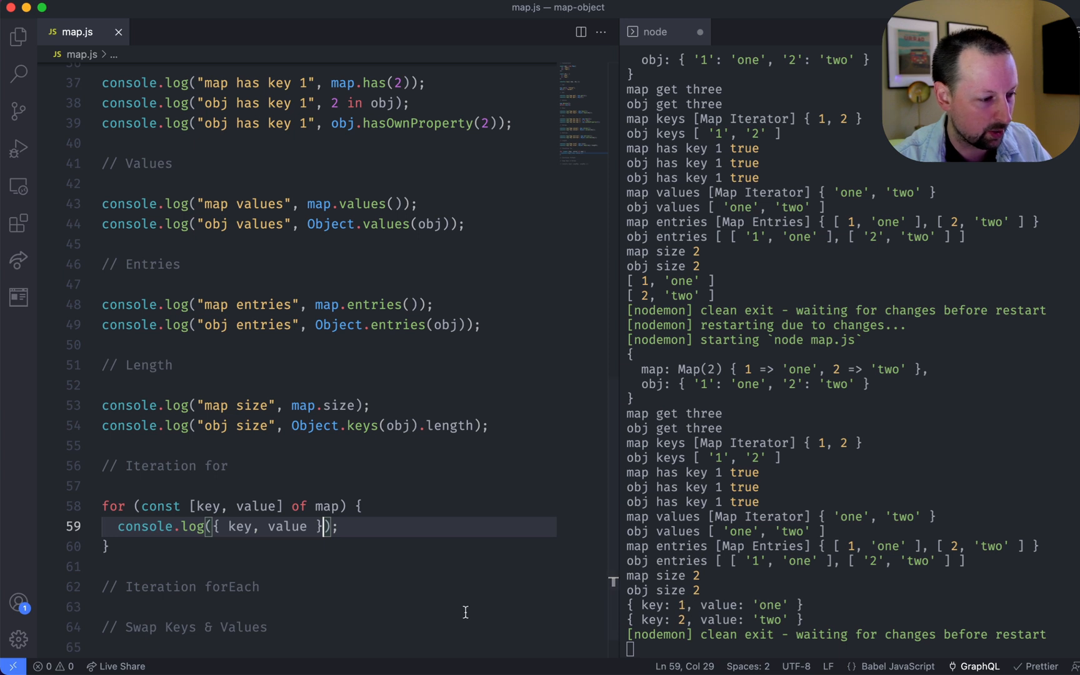
pyautogui.press('Enter')
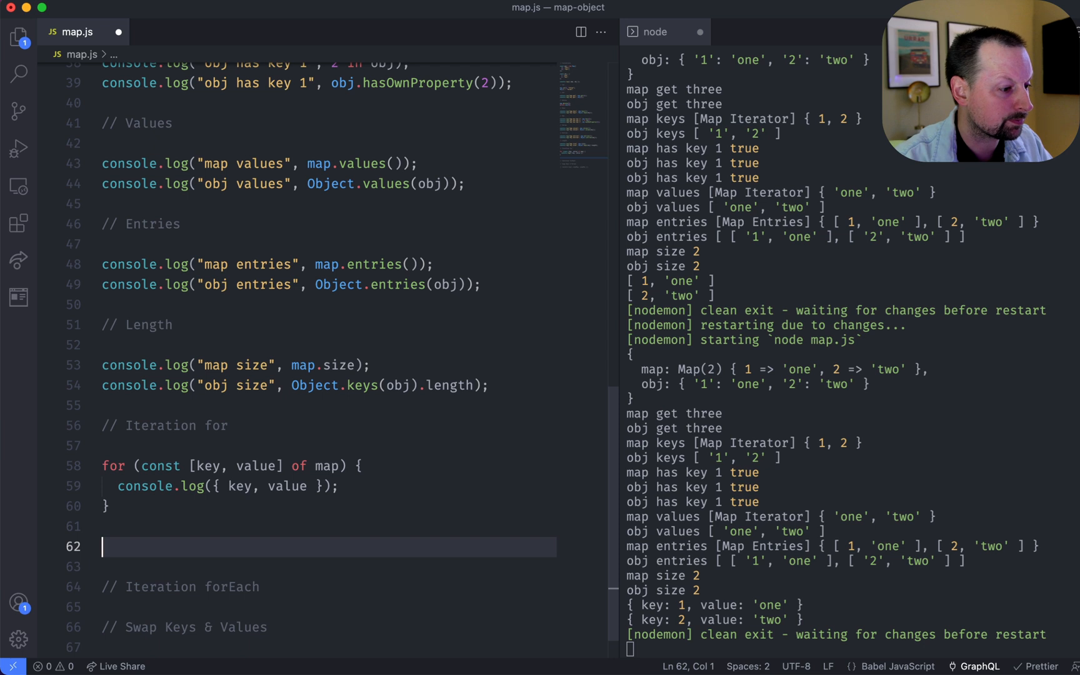
# - Write for (const [key, value] of Object.entries(obj)) logging { key, value } for each entry
pyautogui.write('for (const')
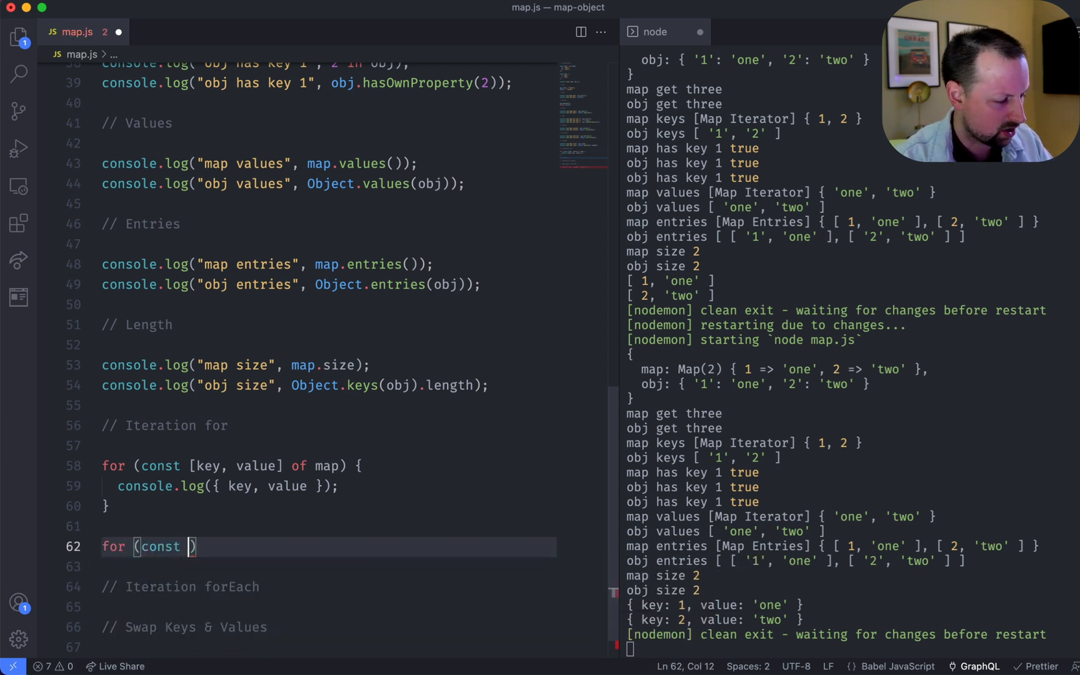
pyautogui.write('[key, value]')
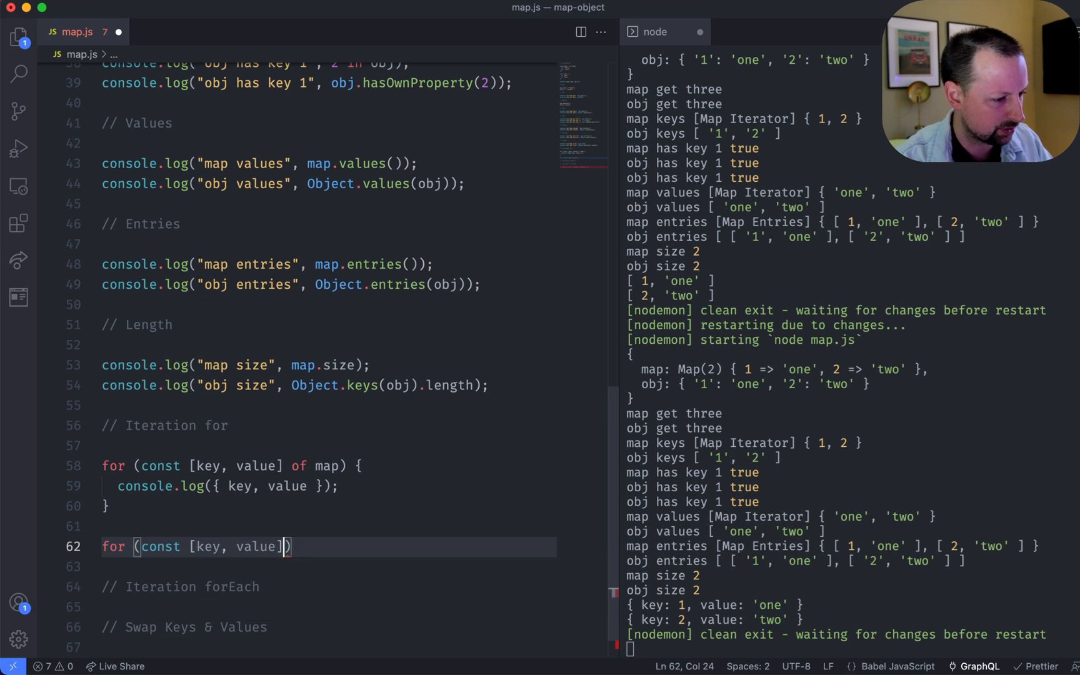
pyautogui.write('of')
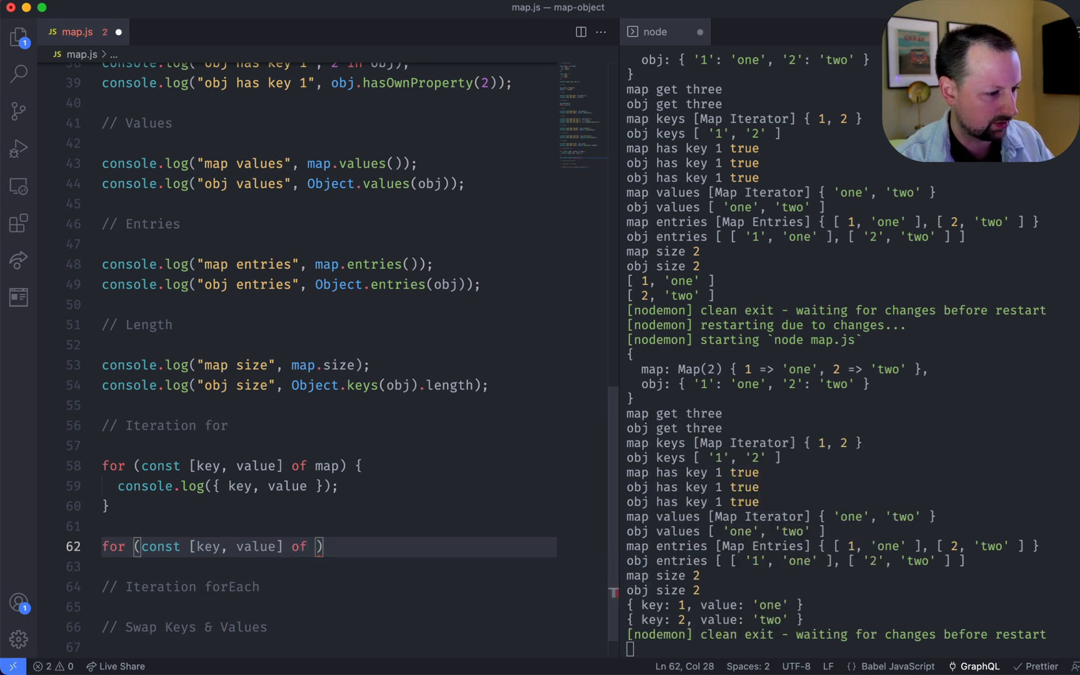
pyautogui.write('obj) {')
pyautogui.write('console.log({ key, value });')
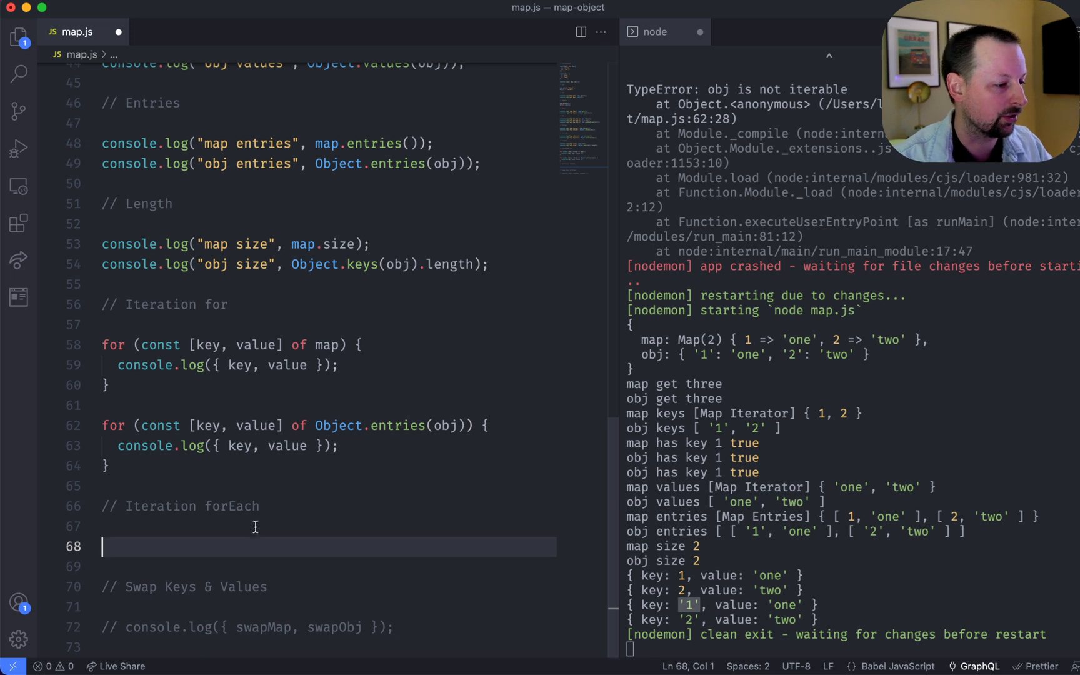
pyautogui.moveTo(247, 540)
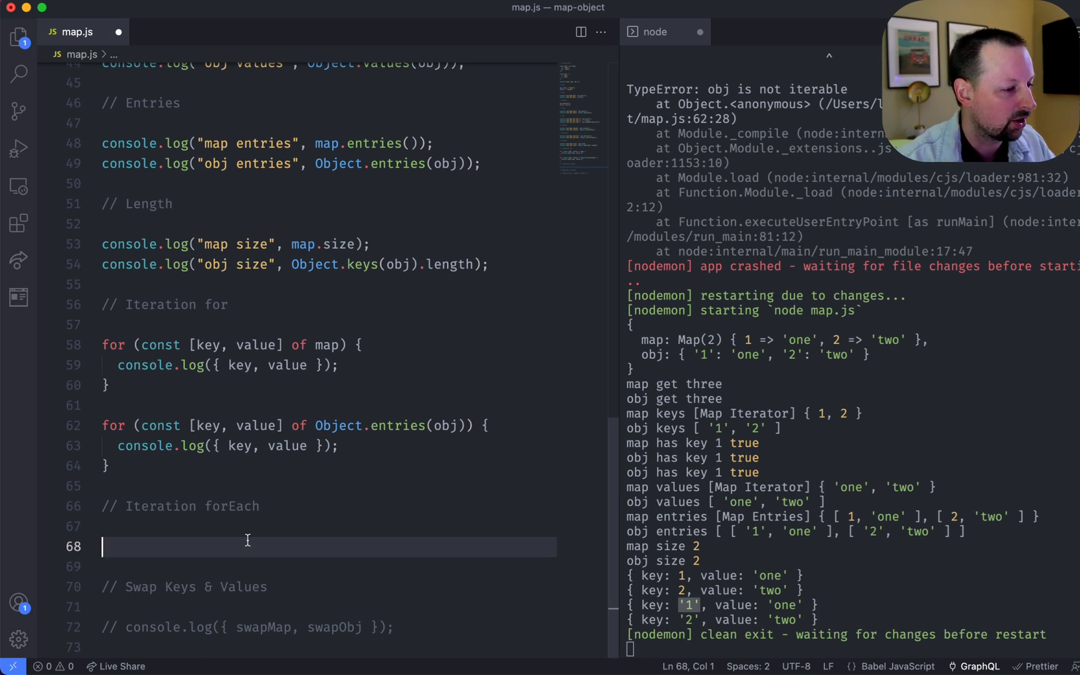
# - Start map.forEach with an entry callback logging to the console and check the printed 'one' and 'two'
pyautogui.write('map.forEach(')
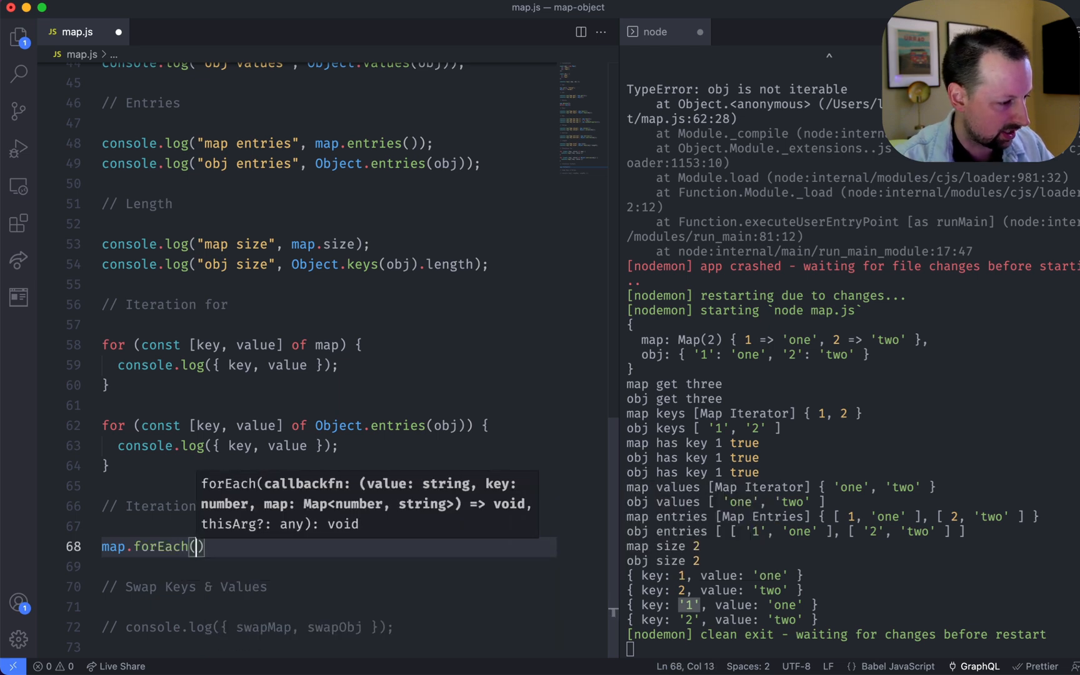
pyautogui.write('entry => console.log(entry));')
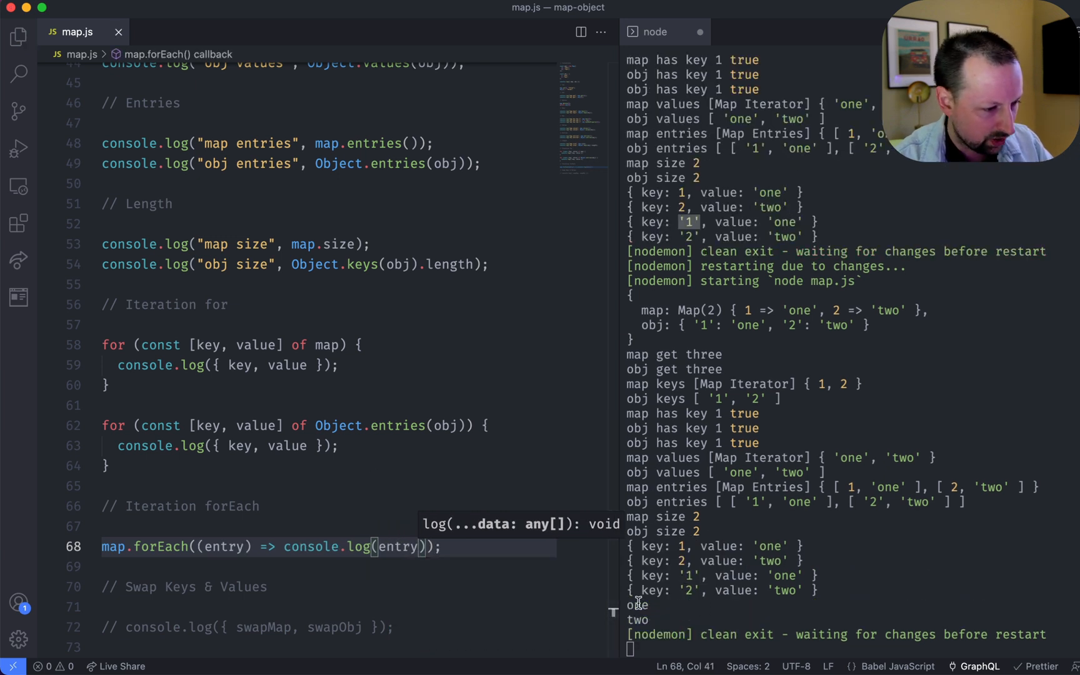
pyautogui.click(197, 586)
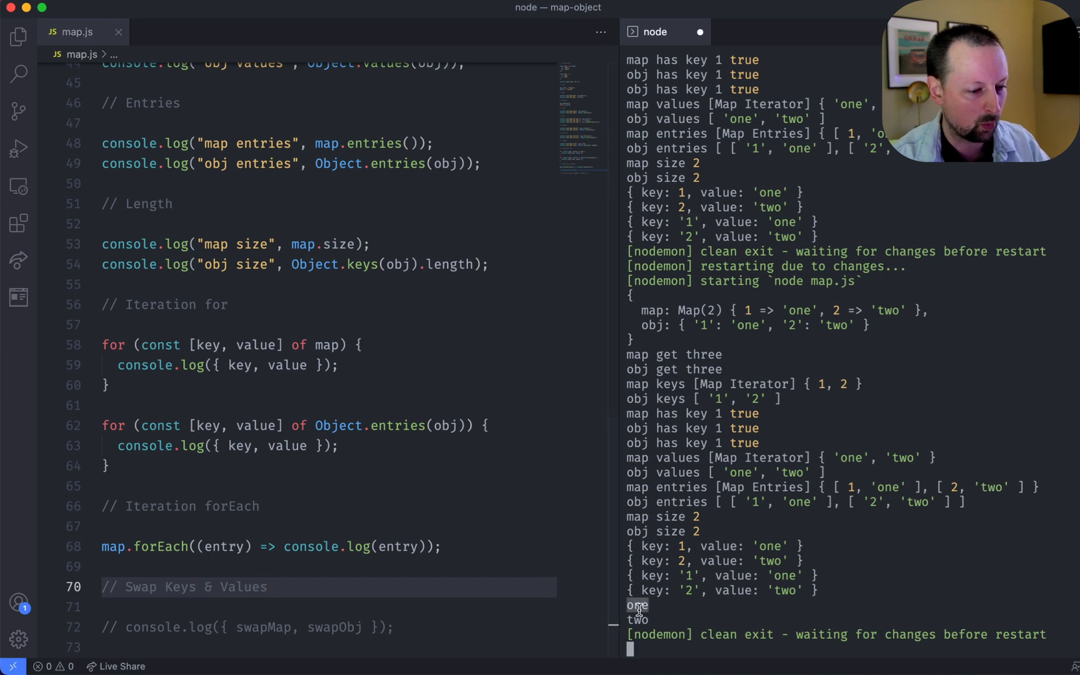
pyautogui.moveTo(110, 546)
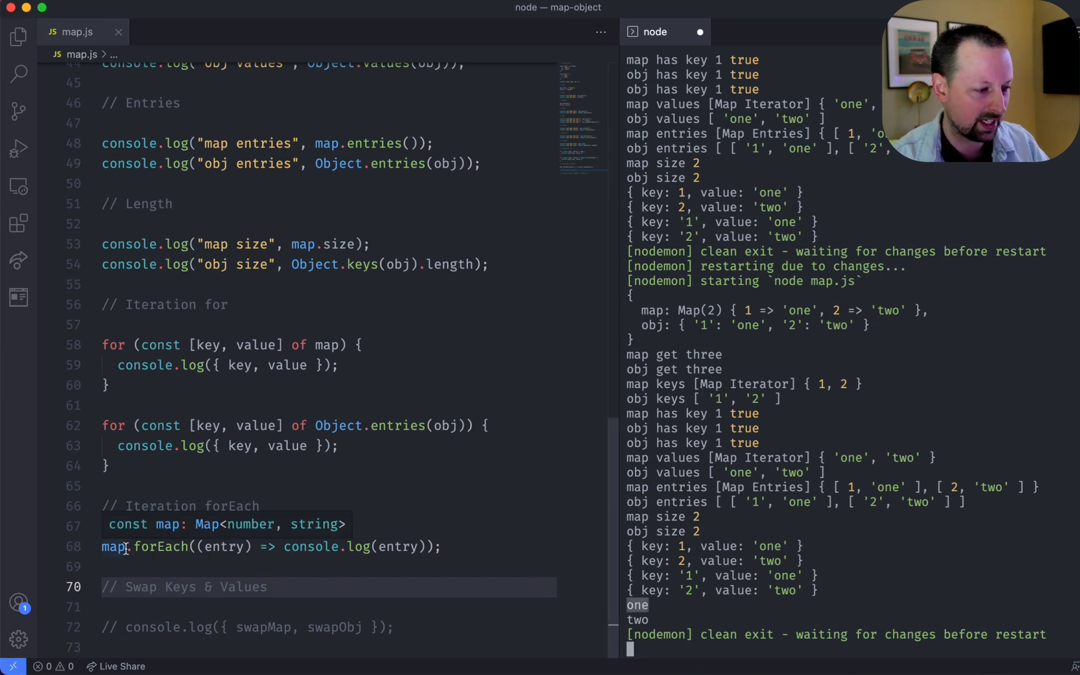
pyautogui.moveTo(219, 546)
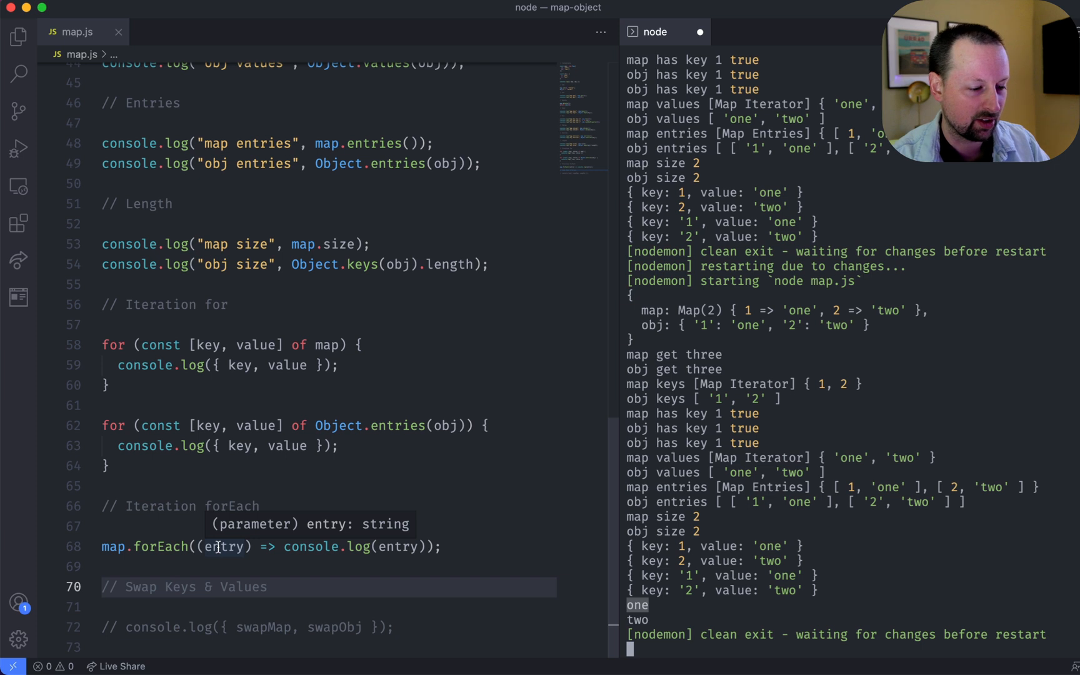
# - Change the callback to (value, key) => console.log({ key, value }) so keys 1 and 2 print with their values
pyautogui.write('value')
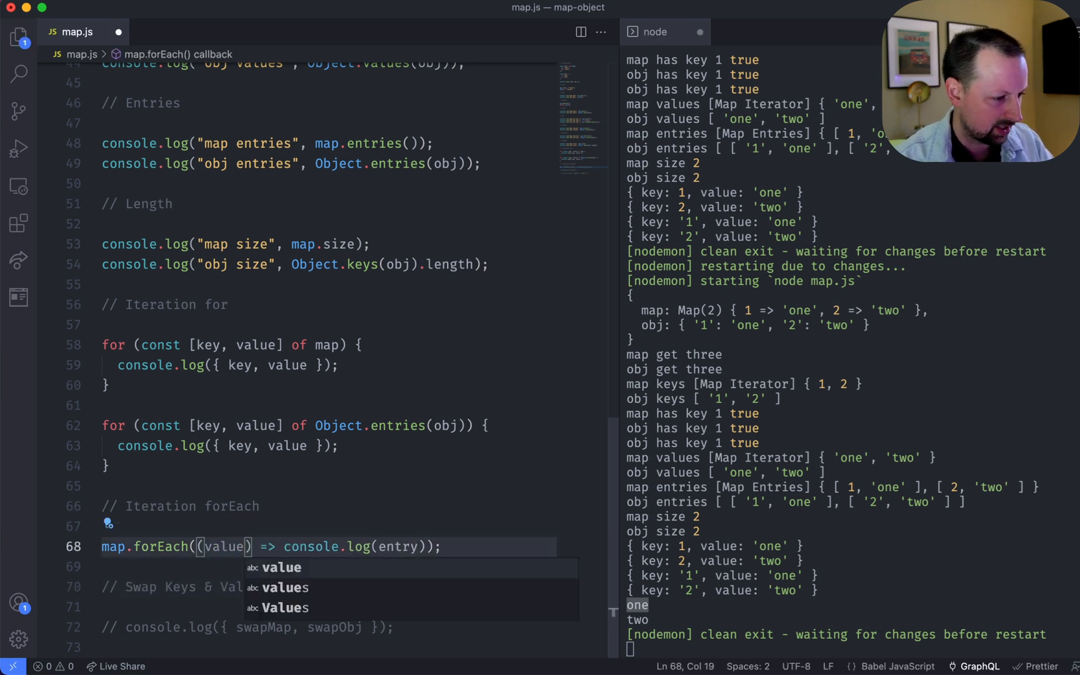
pyautogui.write(', key')
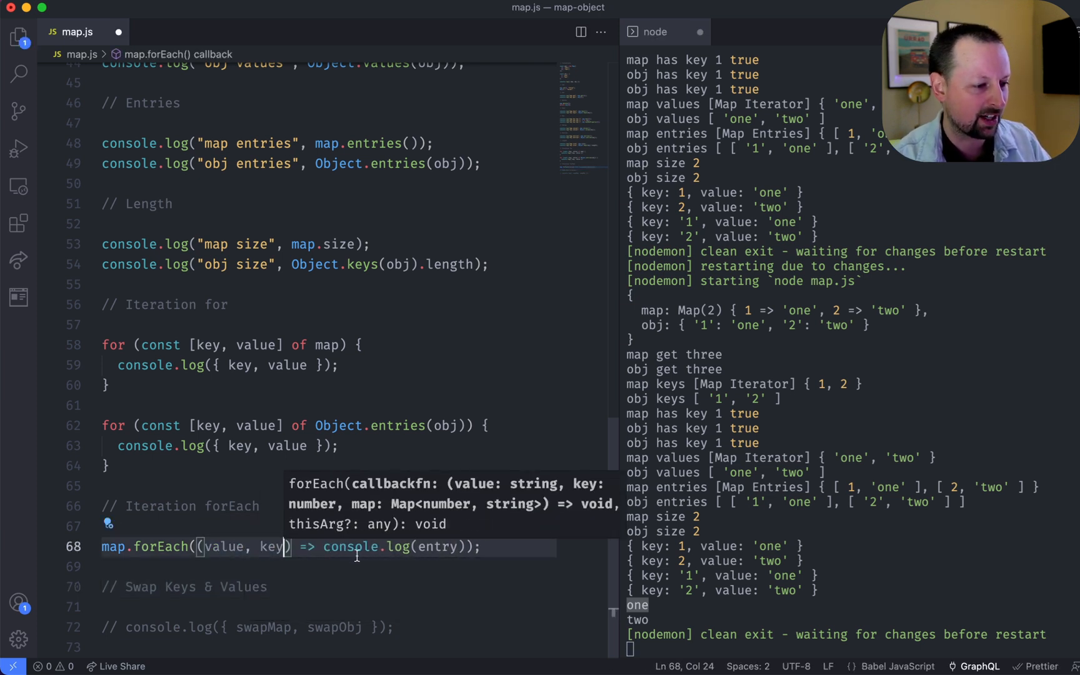
pyautogui.write('key}')
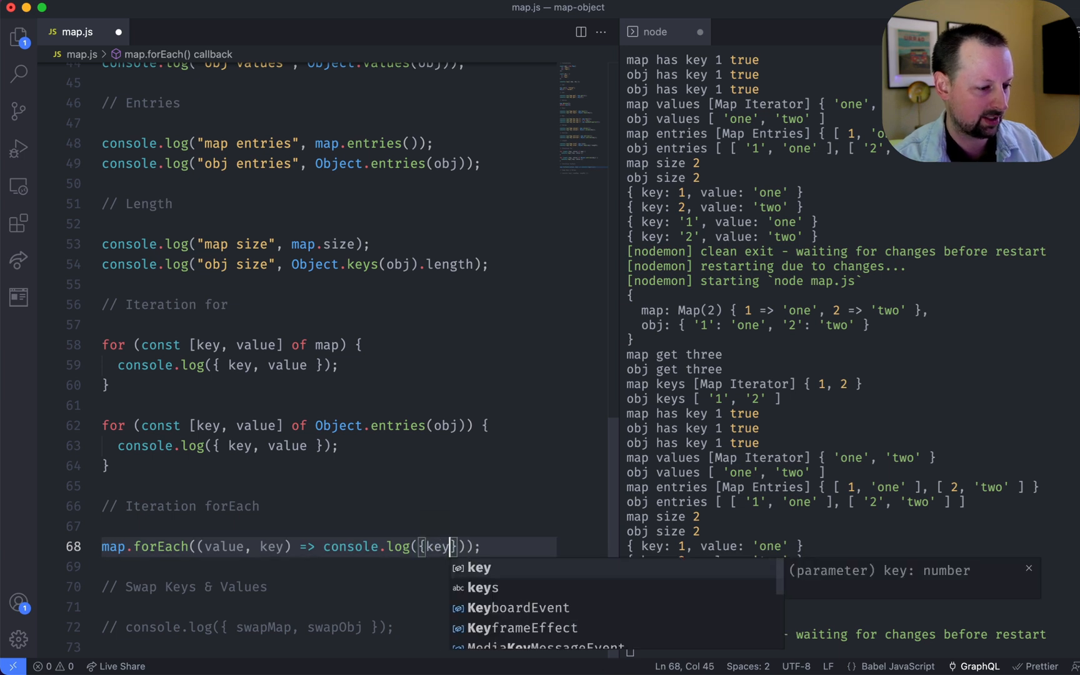
pyautogui.write(', value')
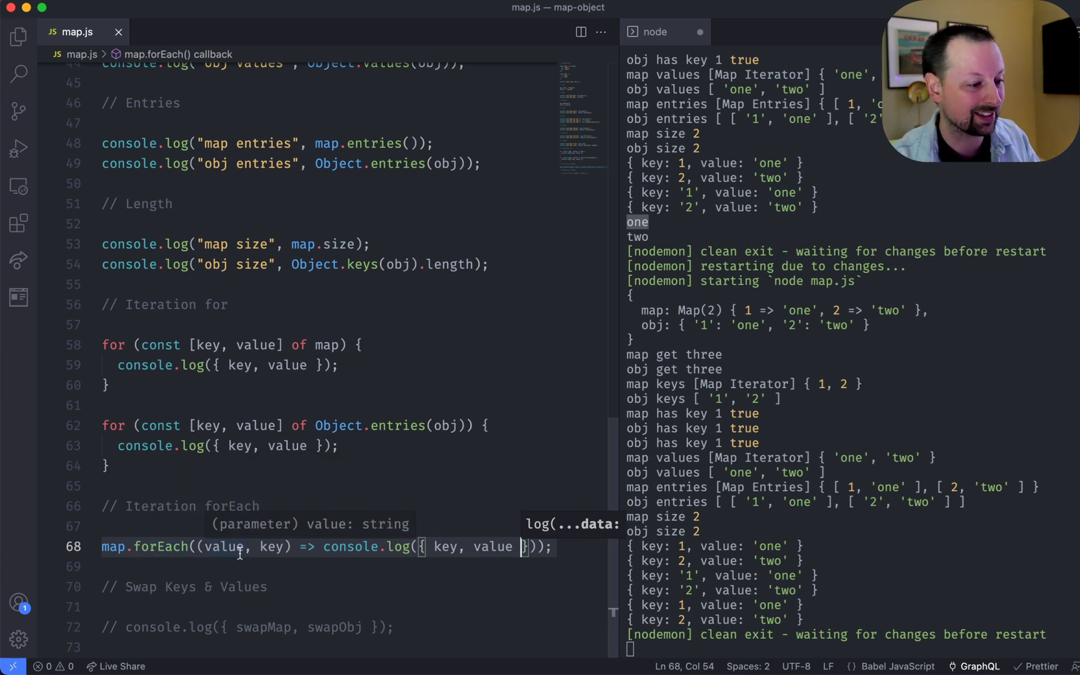
pyautogui.doubleClick(224, 546)
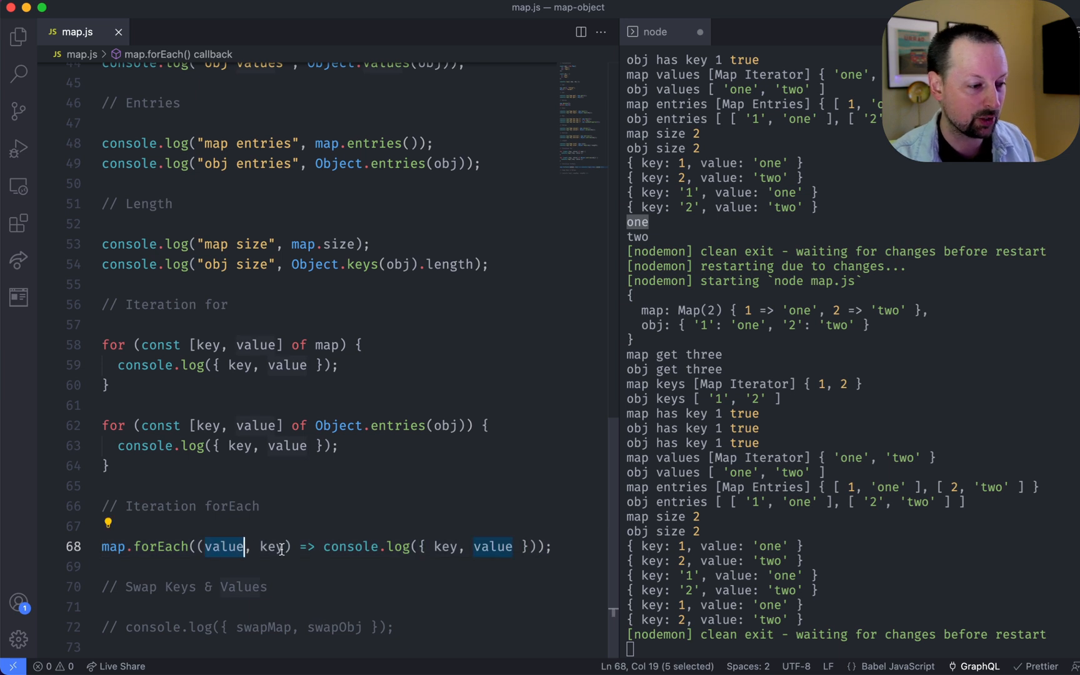
pyautogui.click(417, 548)
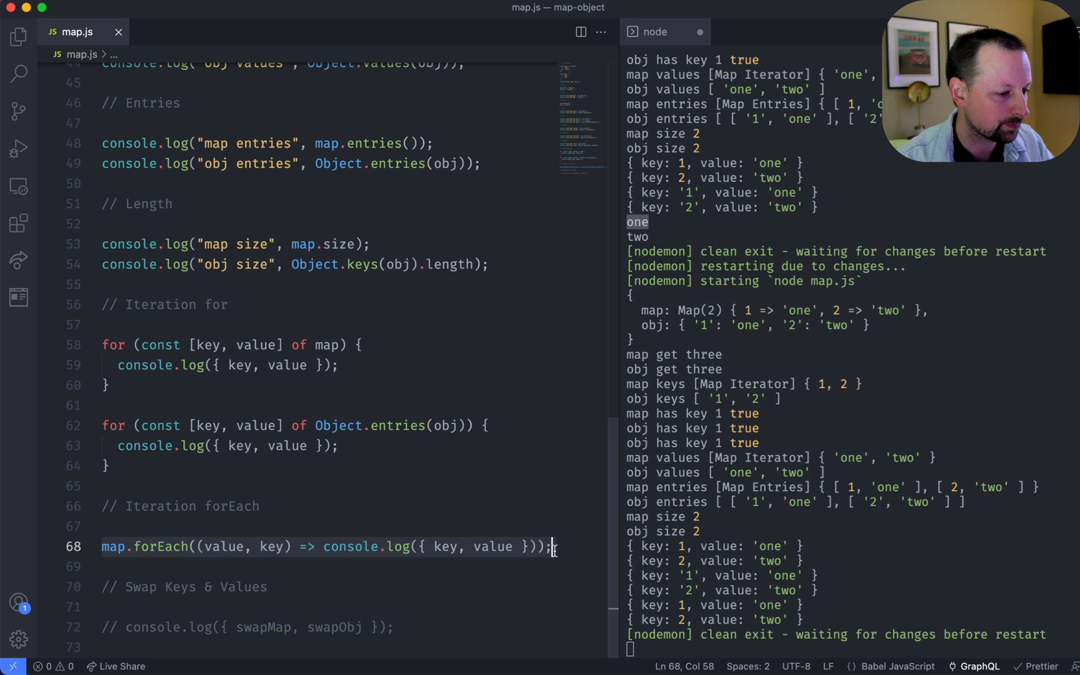
# - Write Object.entries(obj).forEach(([key, value]) => console.log({ key, value })), replacing the entry parameter with destructuring
pyautogui.press('enter')
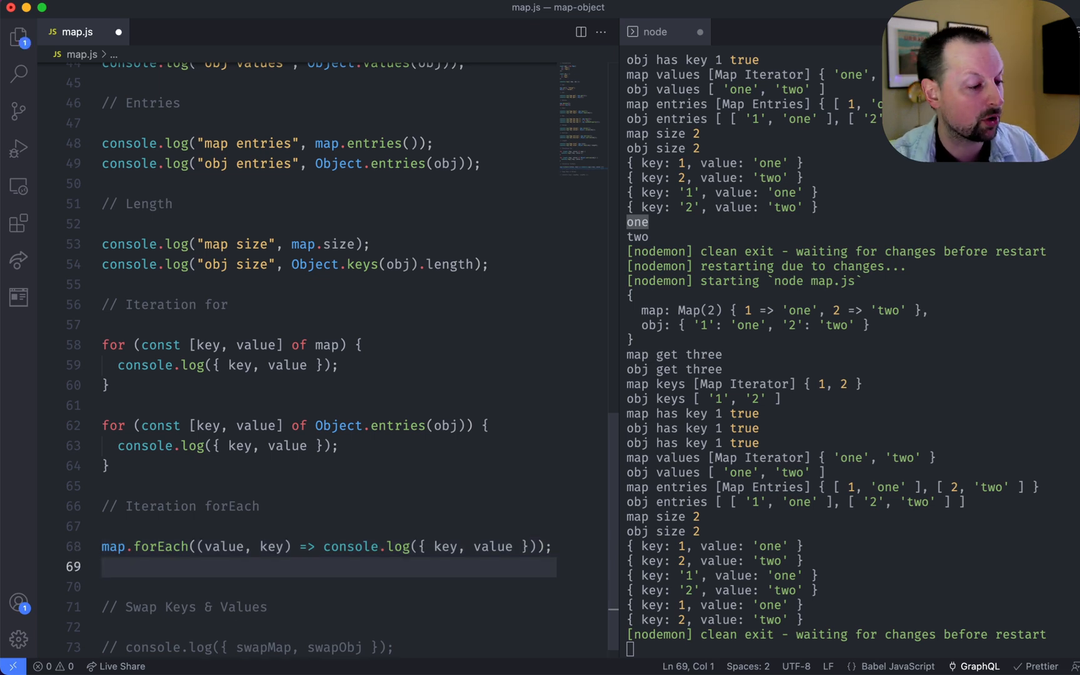
pyautogui.write('Object.')
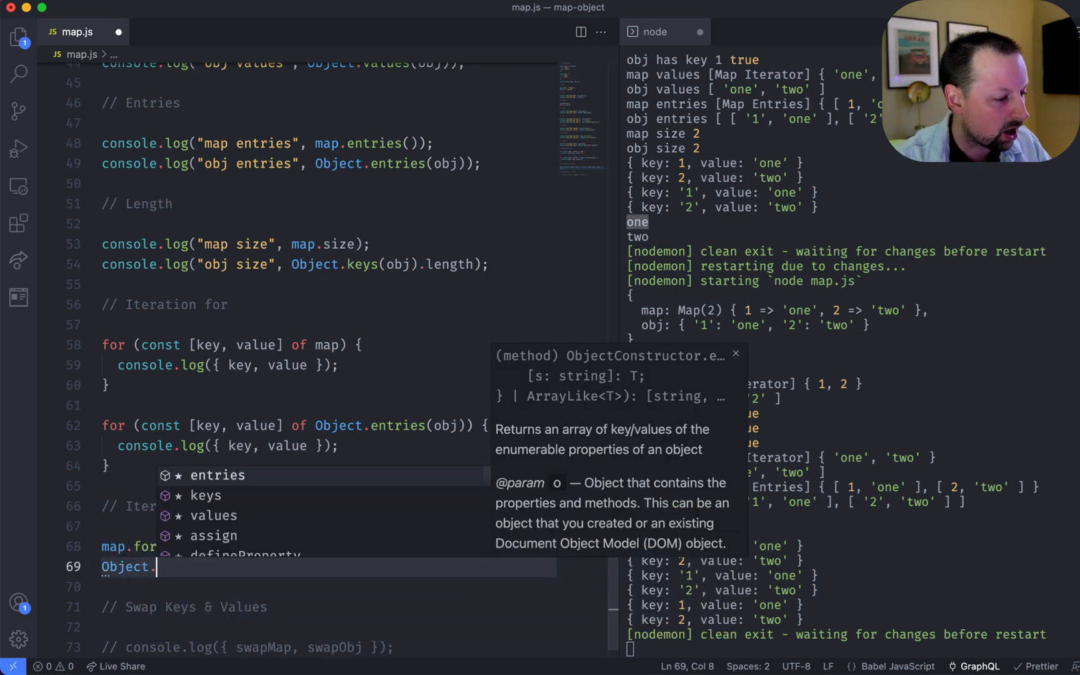
pyautogui.write('entries(obj')
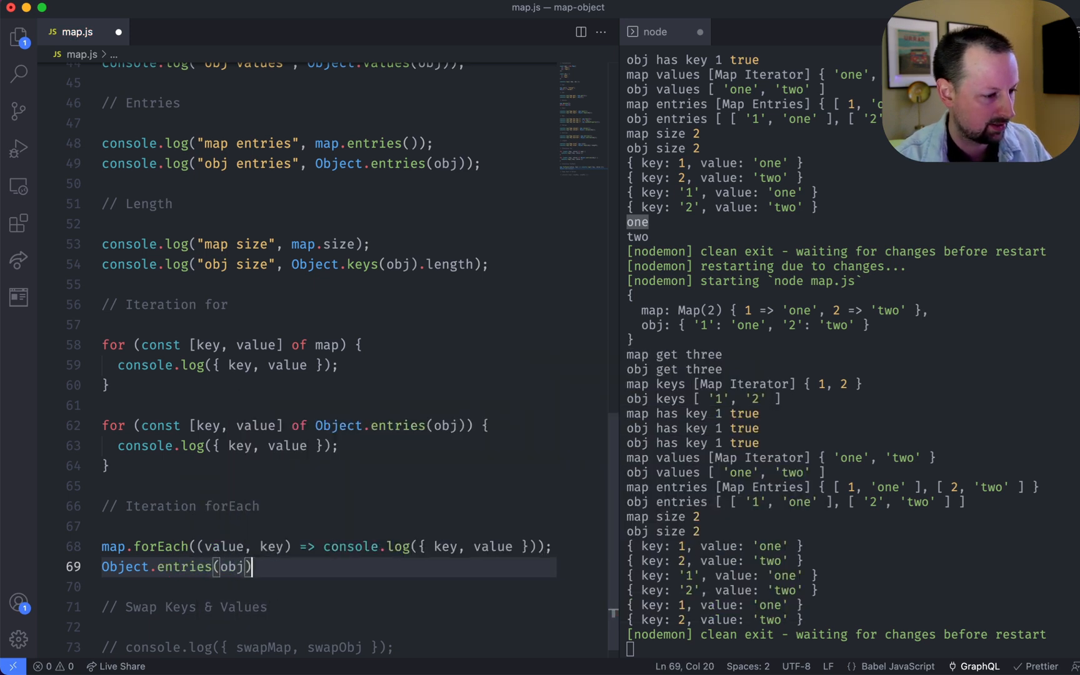
pyautogui.write('.forEach(')
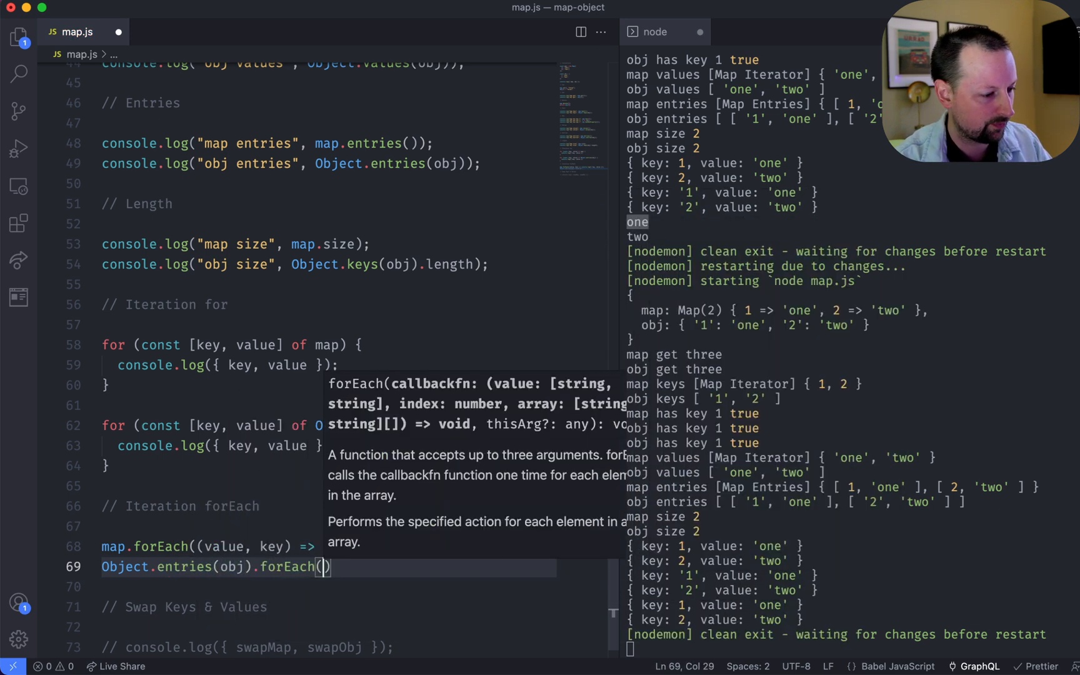
pyautogui.write('entry')
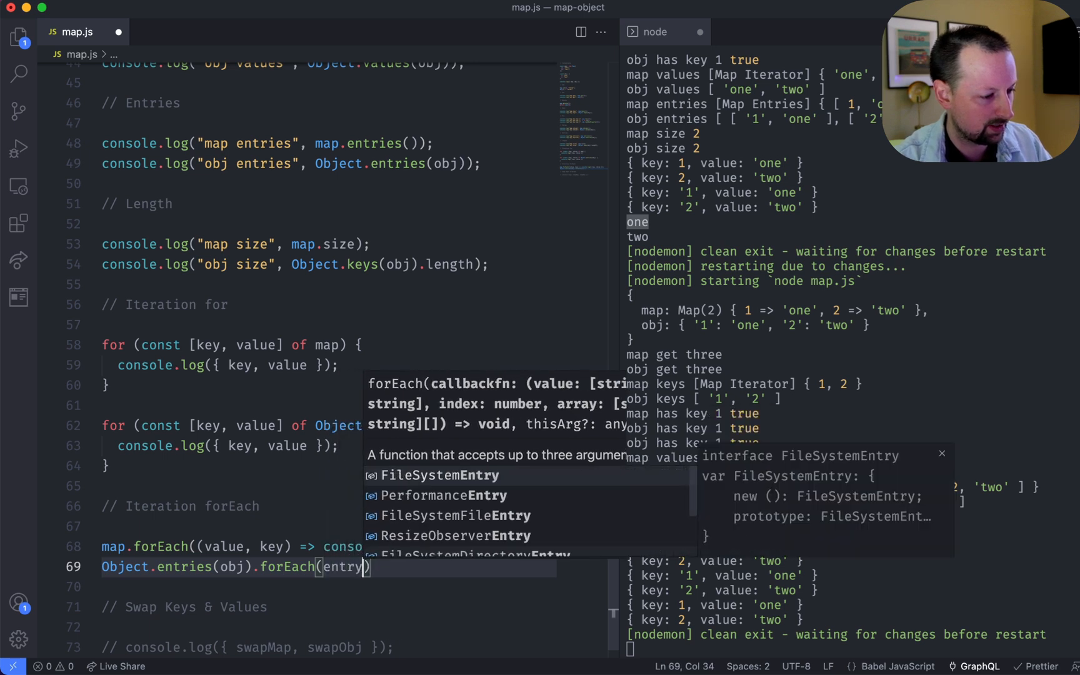
pyautogui.write('=> console.log(entry));')
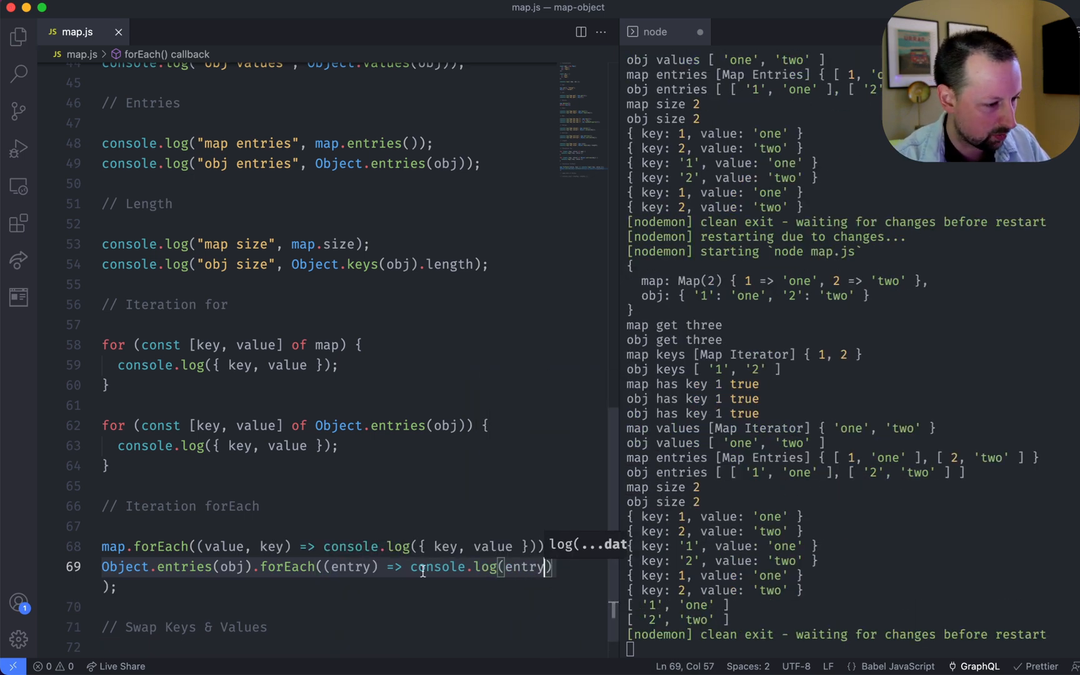
pyautogui.doubleClick(354, 566)
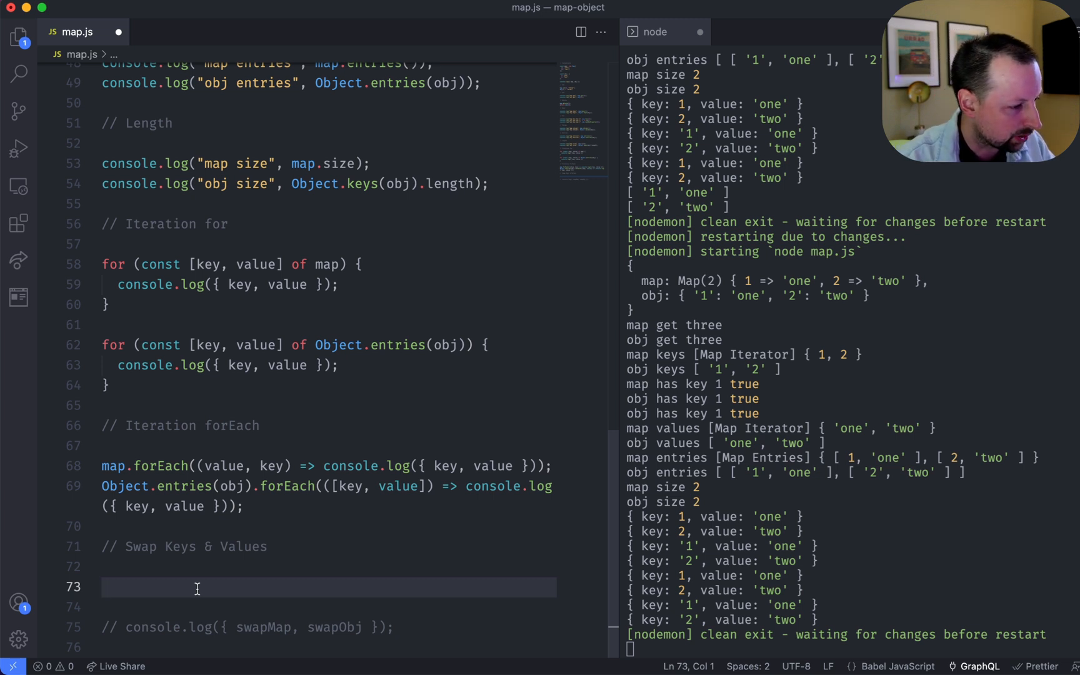
# - Begin map.reduce with an (acc, [key, value]) => callback under Swap Keys & Values
pyautogui.write('map.')
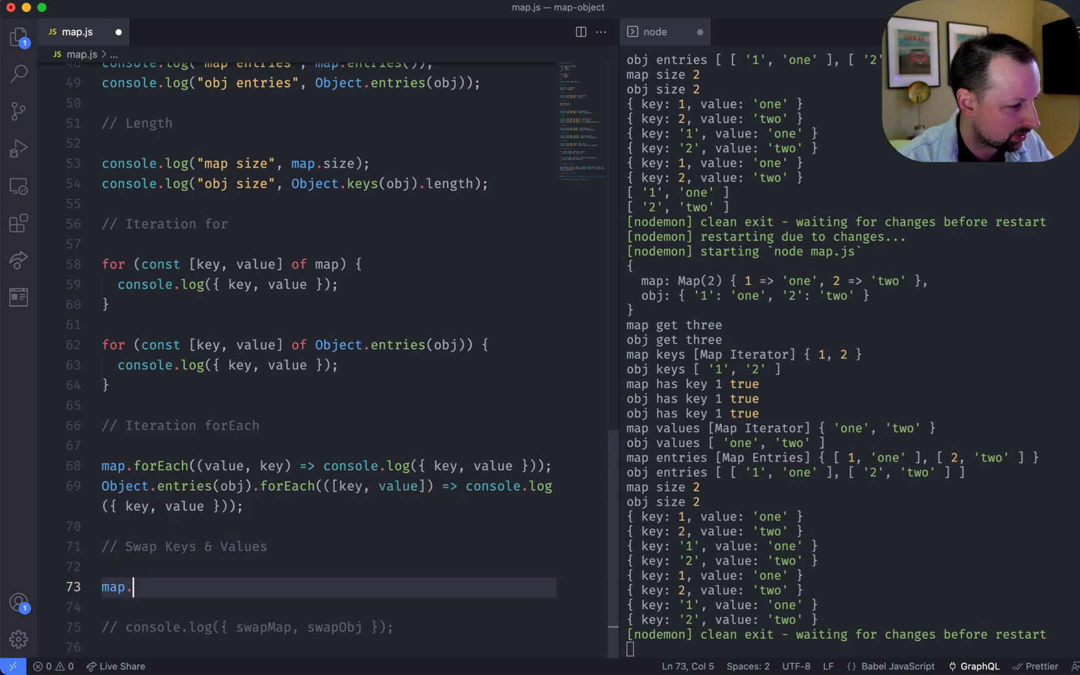
pyautogui.write('reduce')
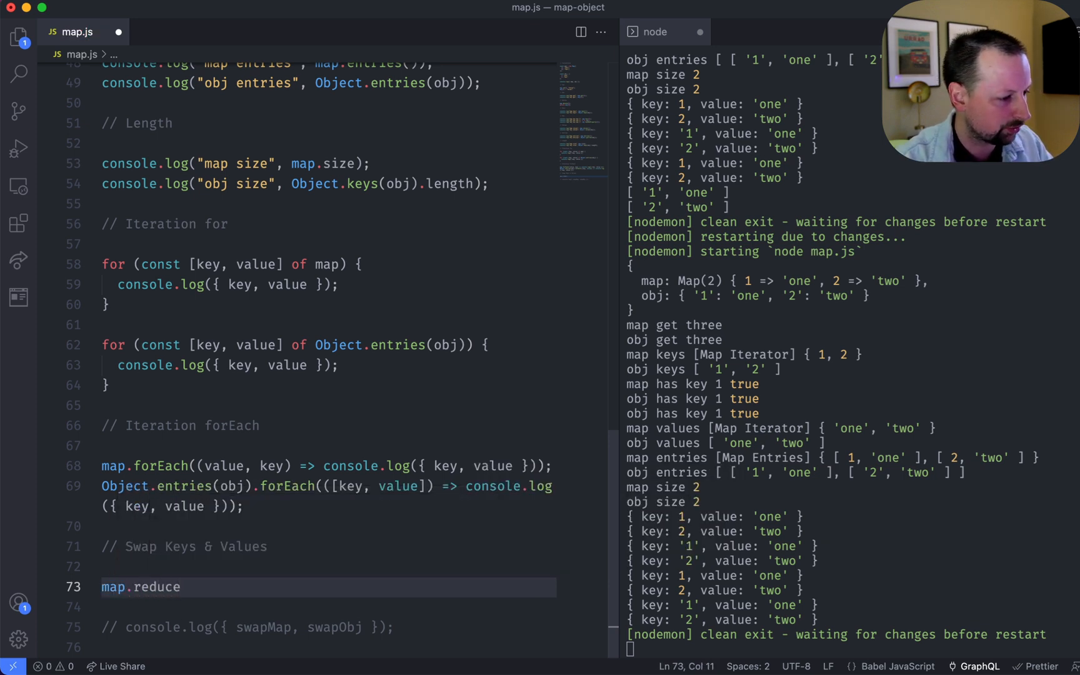
pyautogui.write('(')
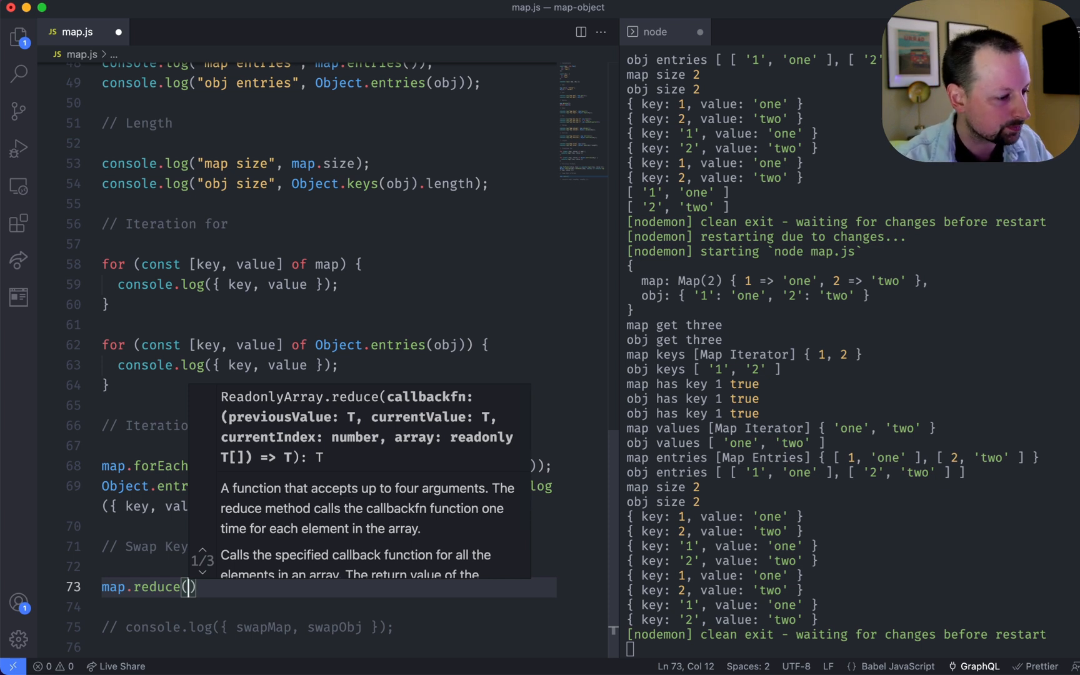
pyautogui.write('(acc,')
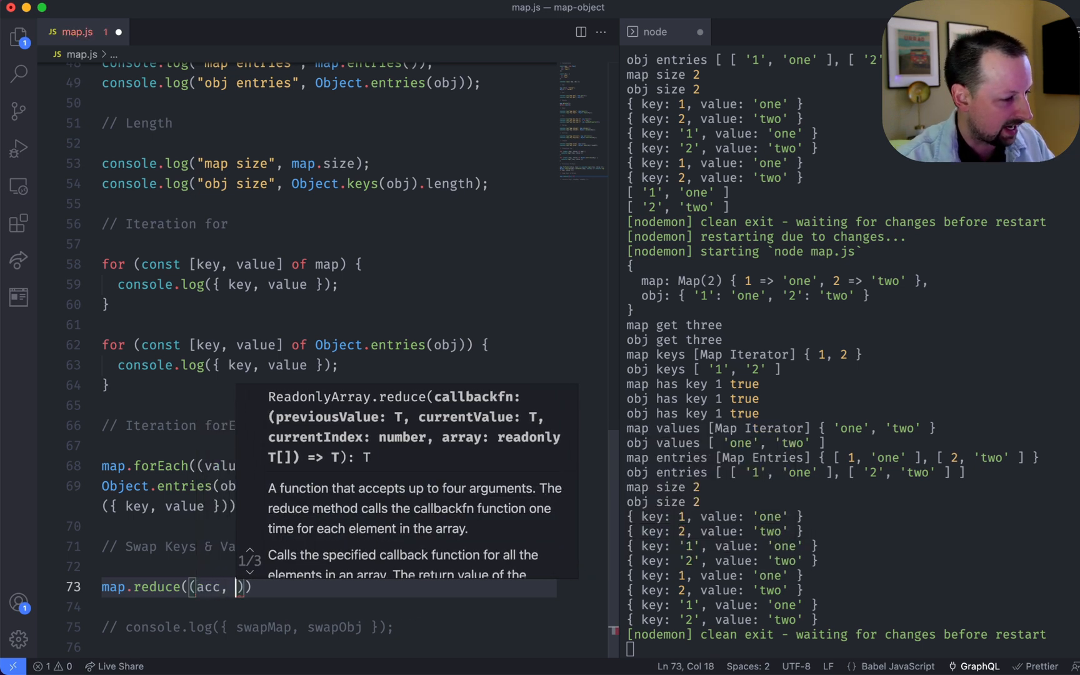
pyautogui.press('Escape')
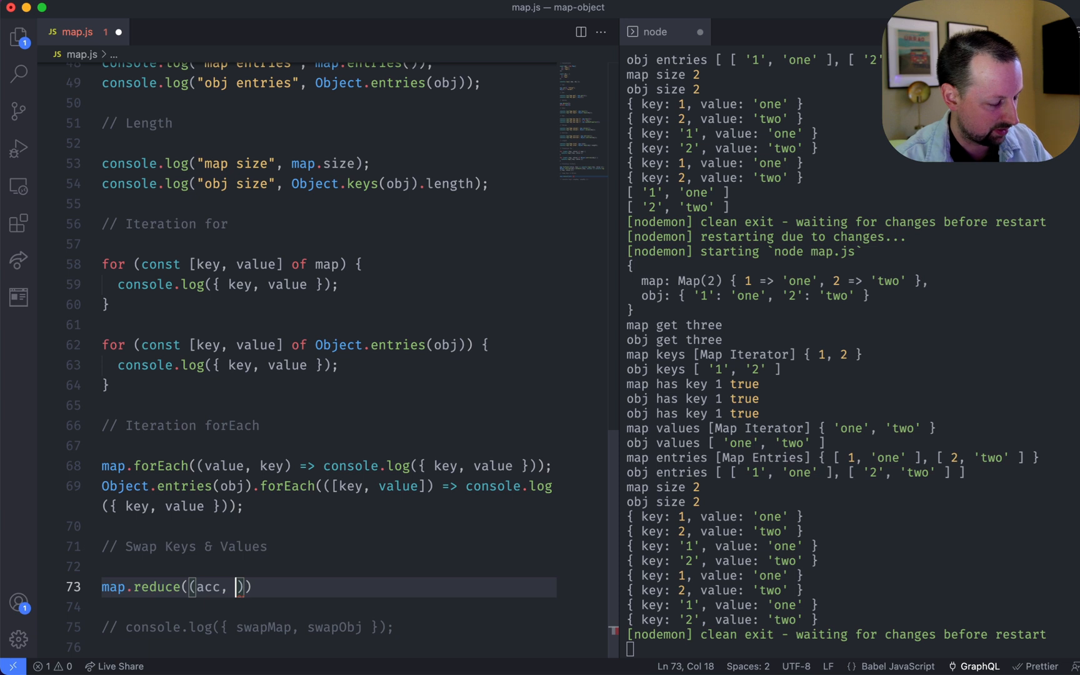
pyautogui.write('[key, value')
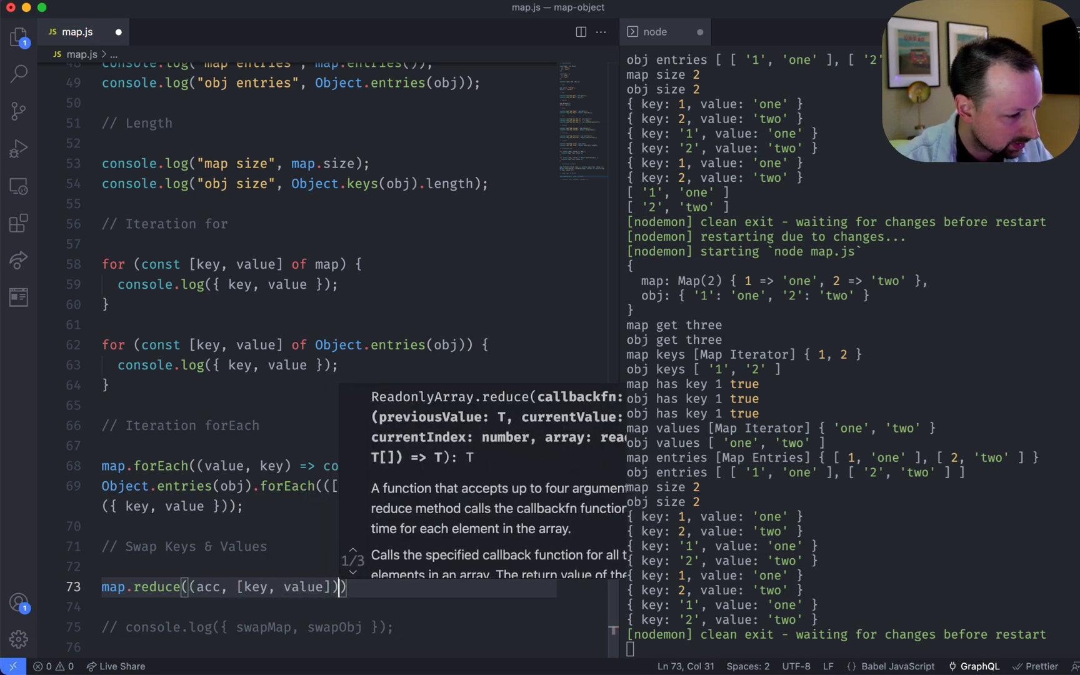
pyautogui.write('=> {')
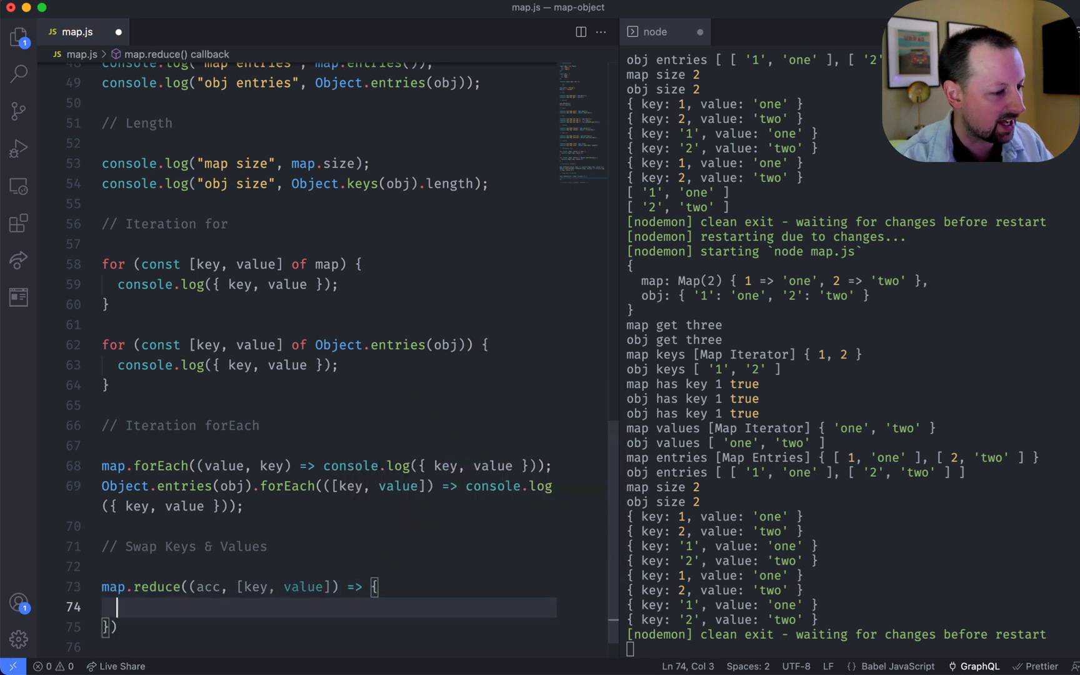
# - Fill the callback body with acc.set(value, key); return acc; ready for the initial value
pyautogui.write('acc.')
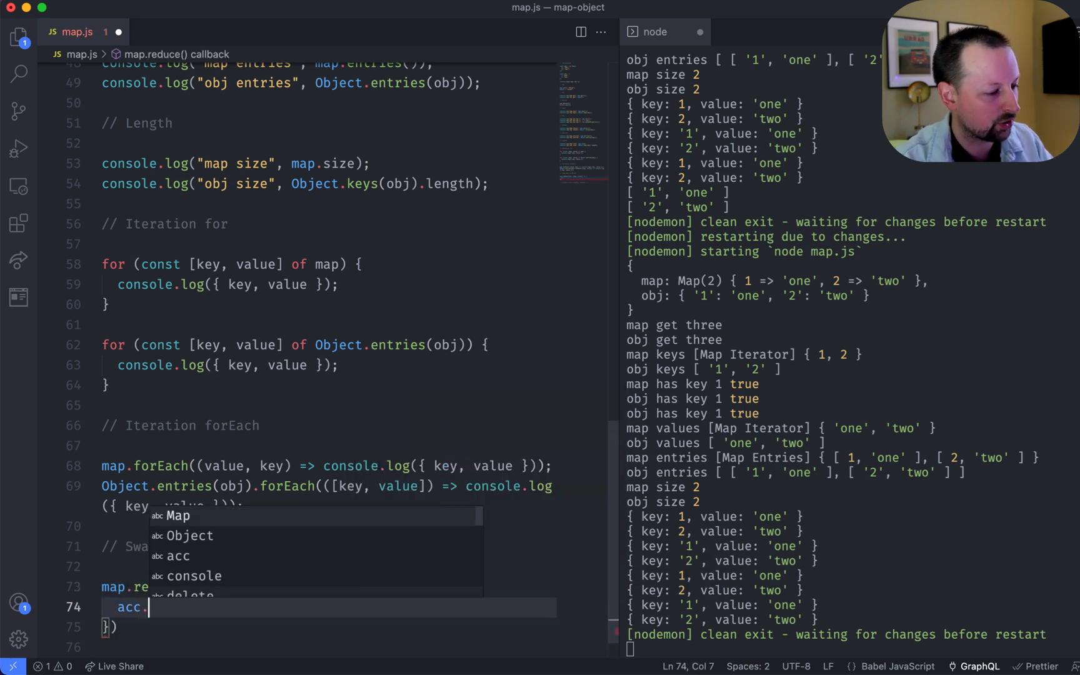
pyautogui.write('set(value, key);')
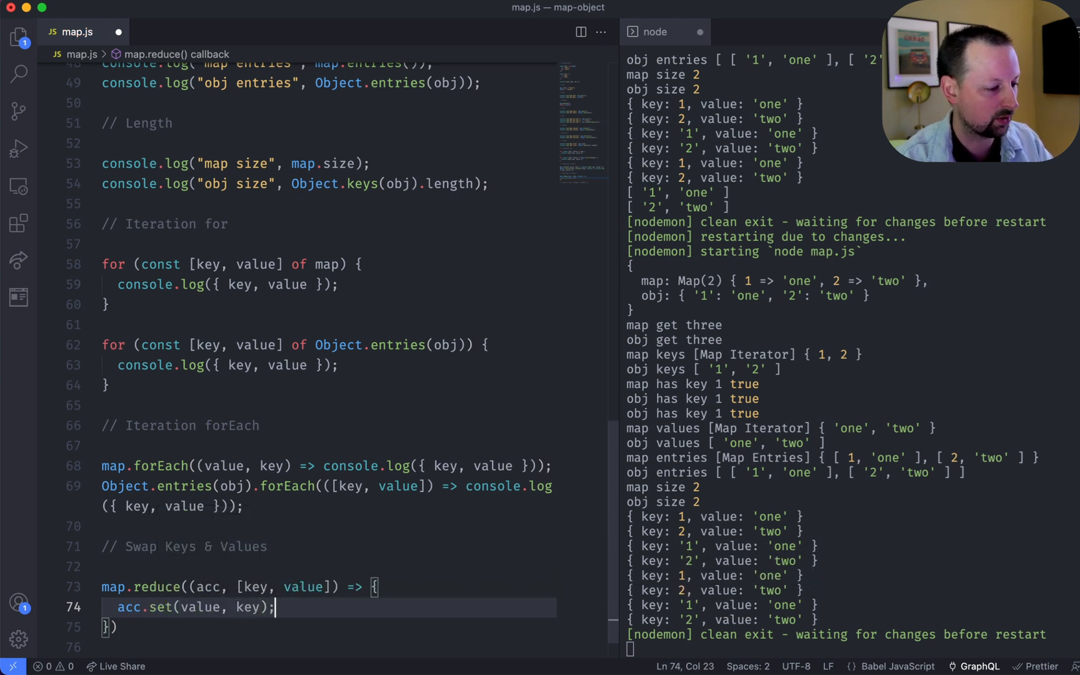
pyautogui.write('return')
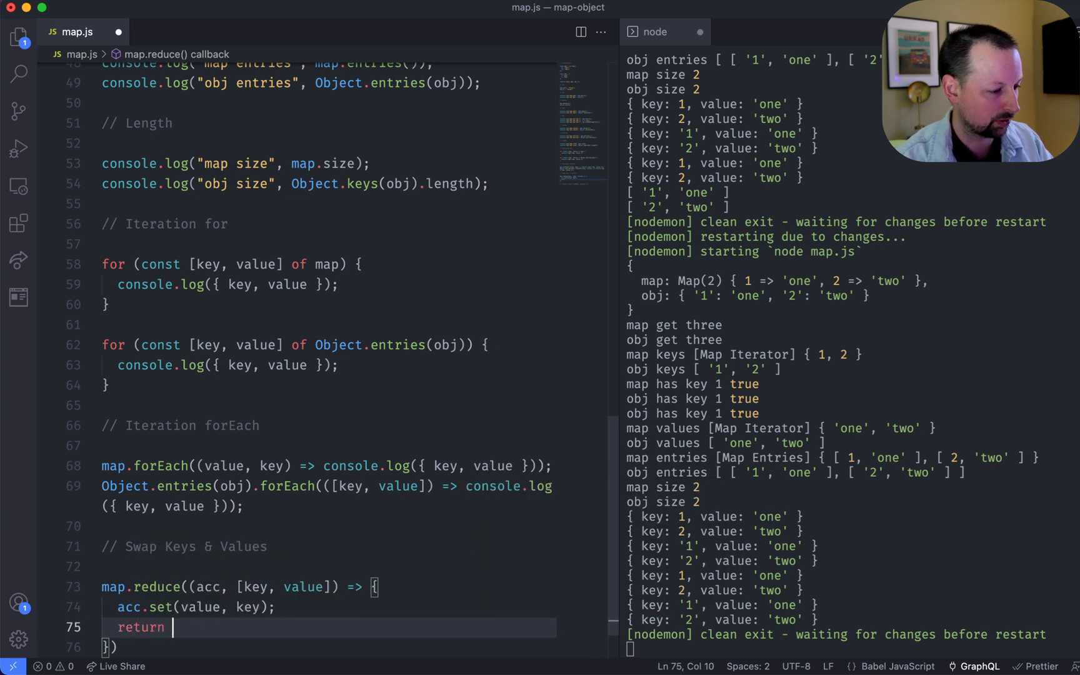
pyautogui.write('acc;')
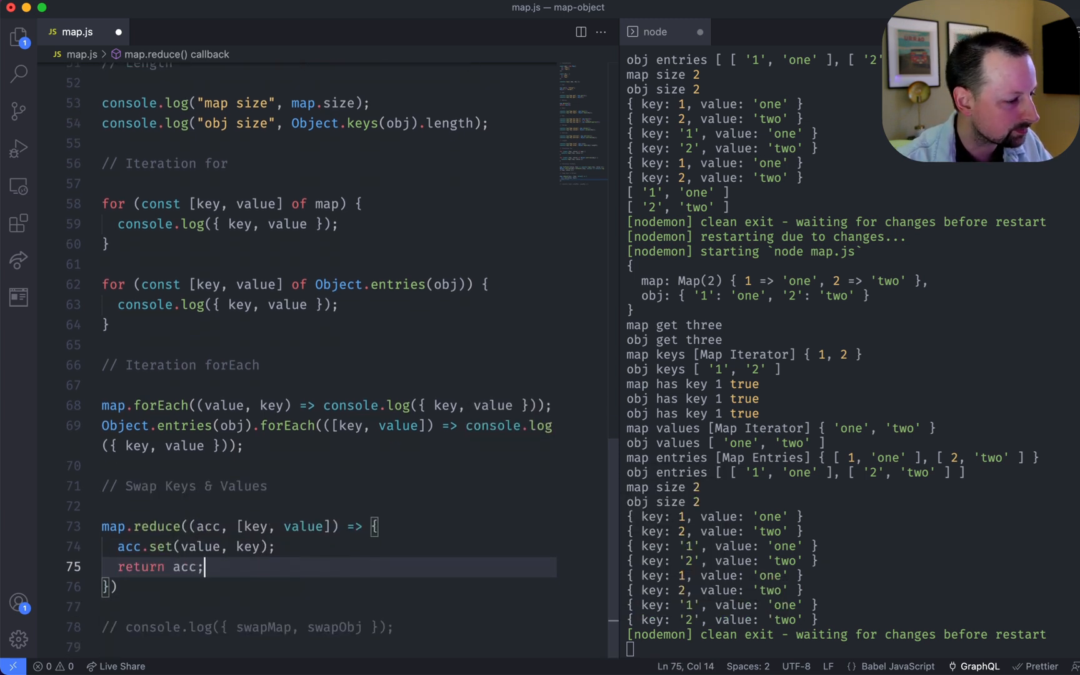
pyautogui.click(117, 587)
pyautogui.write(', ')
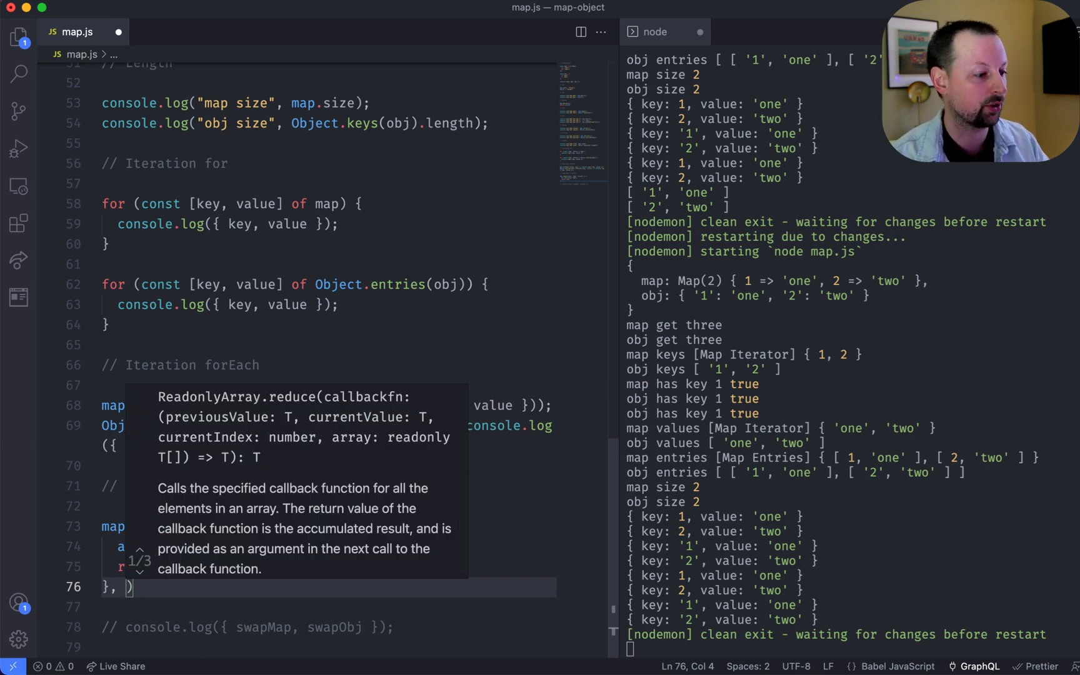
pyautogui.moveTo(314, 410)
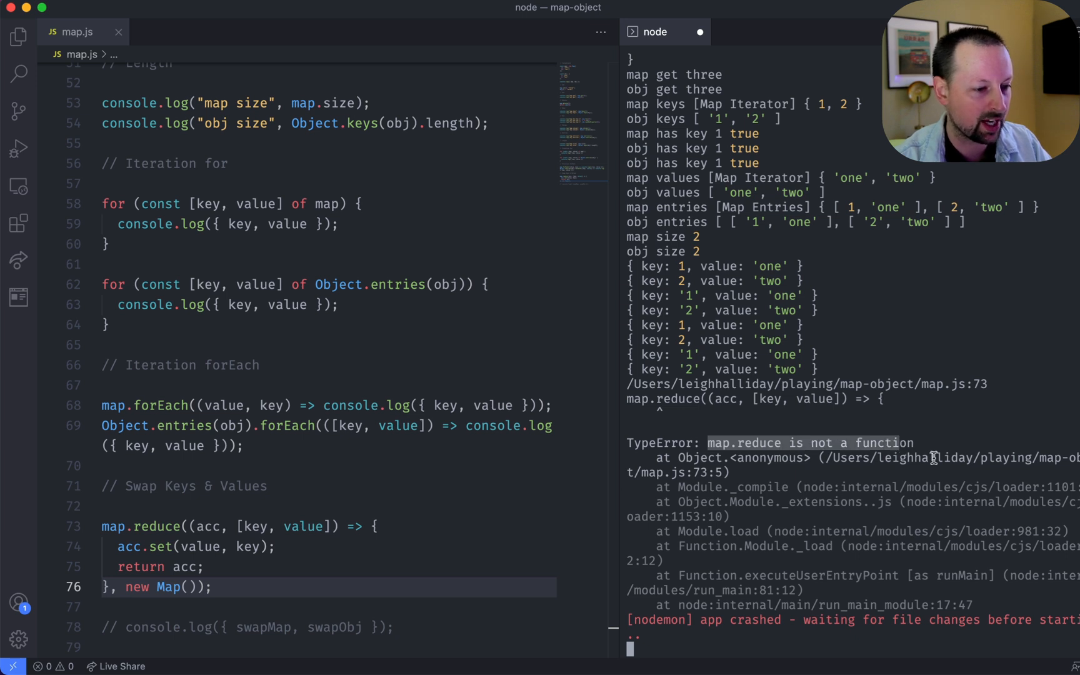
# - Wrap map in Array.from(...), assign const swapMap = the reduce, and enable the console.log line
pyautogui.click(110, 526)
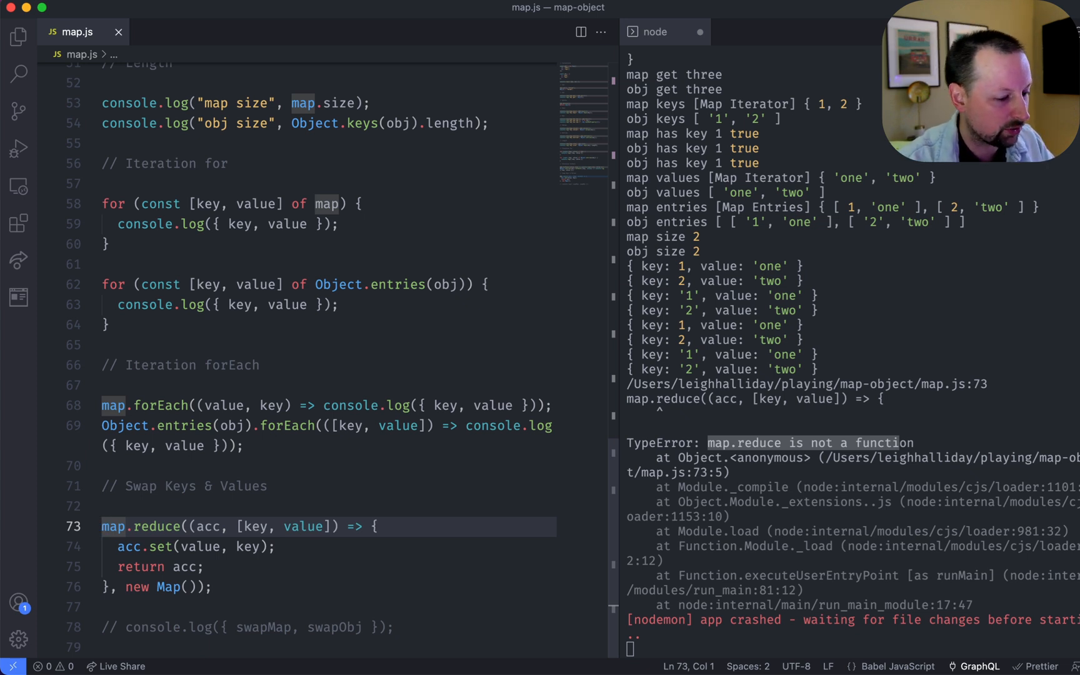
pyautogui.write('Array.from(')
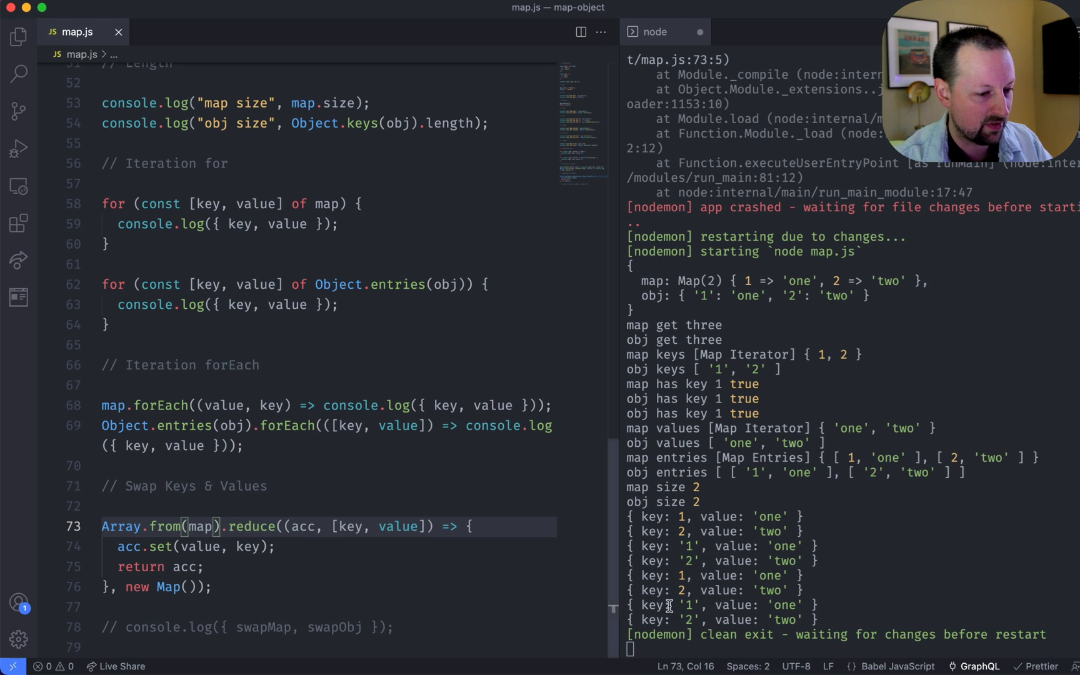
pyautogui.write('conso')
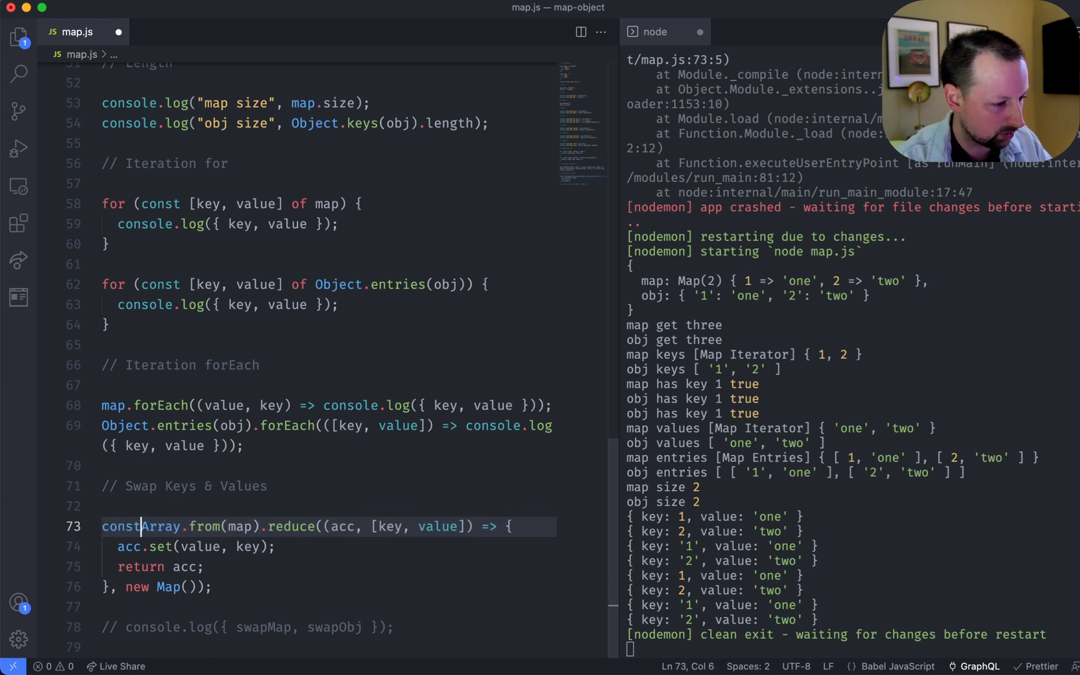
pyautogui.write('swapMap =')
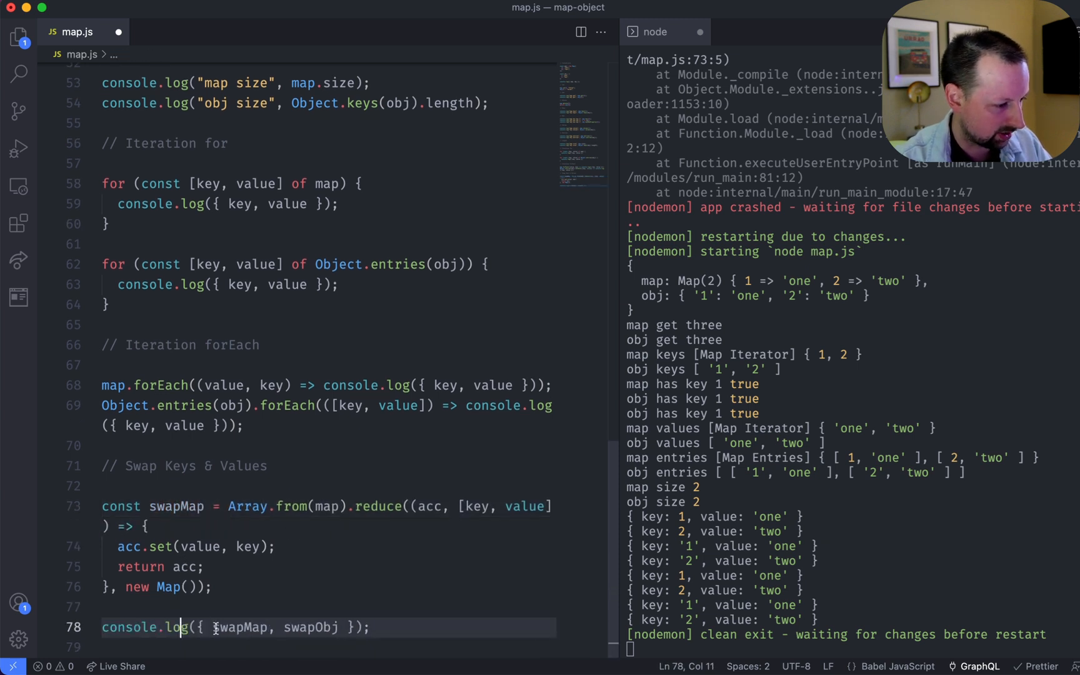
pyautogui.doubleClick(307, 627)
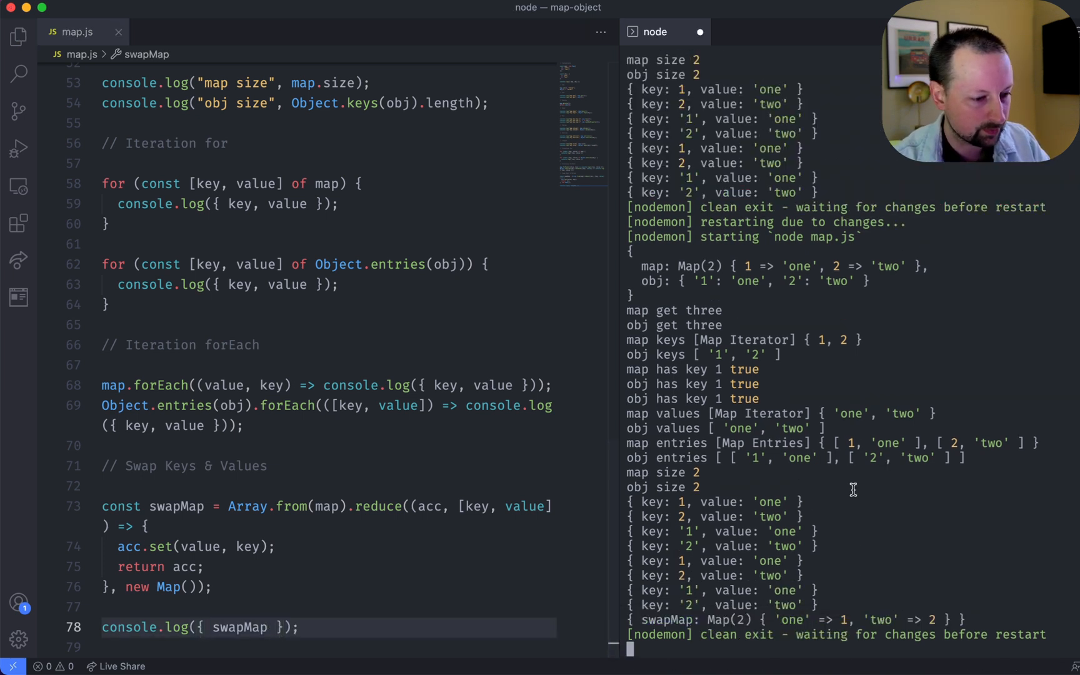
pyautogui.moveTo(771, 620)
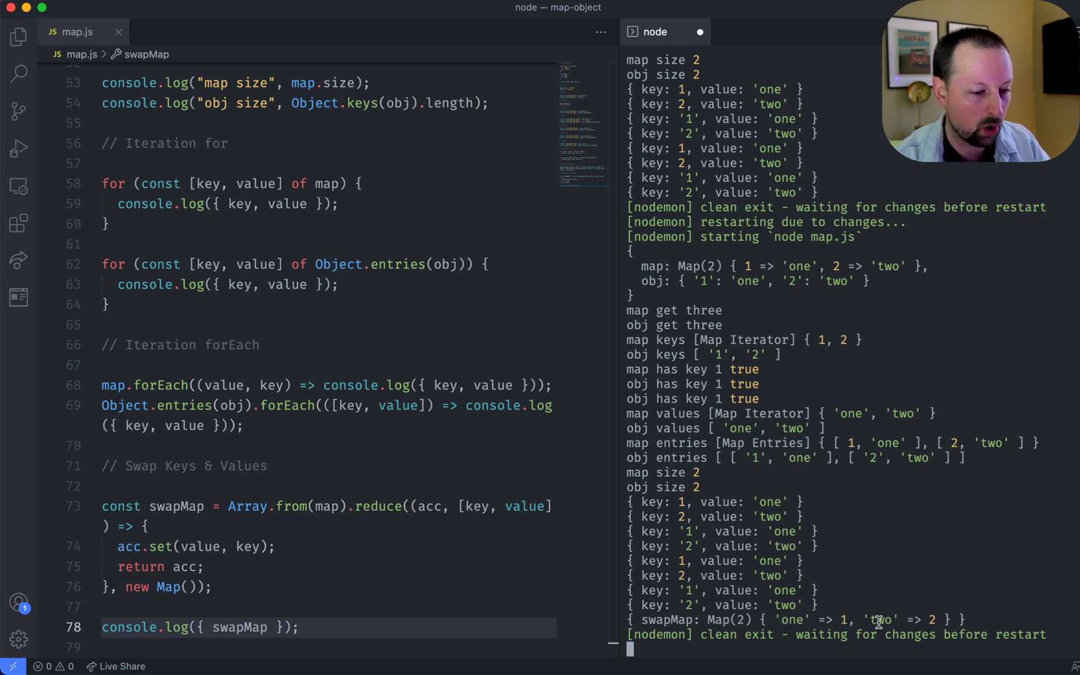
# - Log only swapMap so nodemon prints Map { 'one' => 1, 'two' => 2 }
pyautogui.click(220, 587)
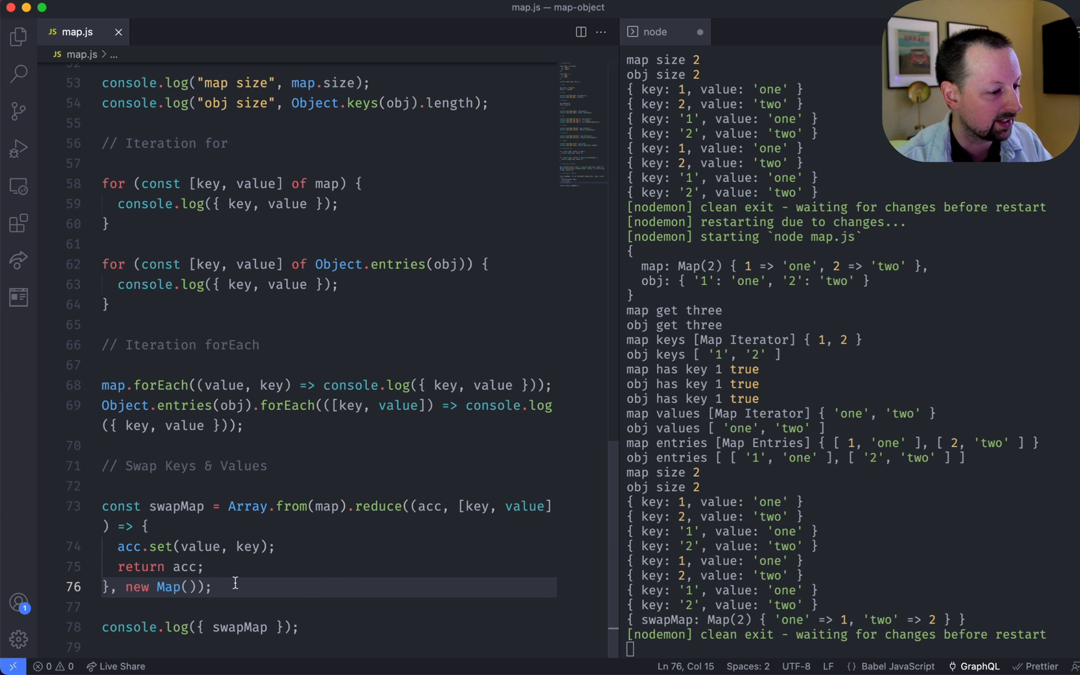
# - Declare const swapObj = Object.entries(obj).reduce with an empty arrow callback and {} accumulator
pyautogui.press('enter')
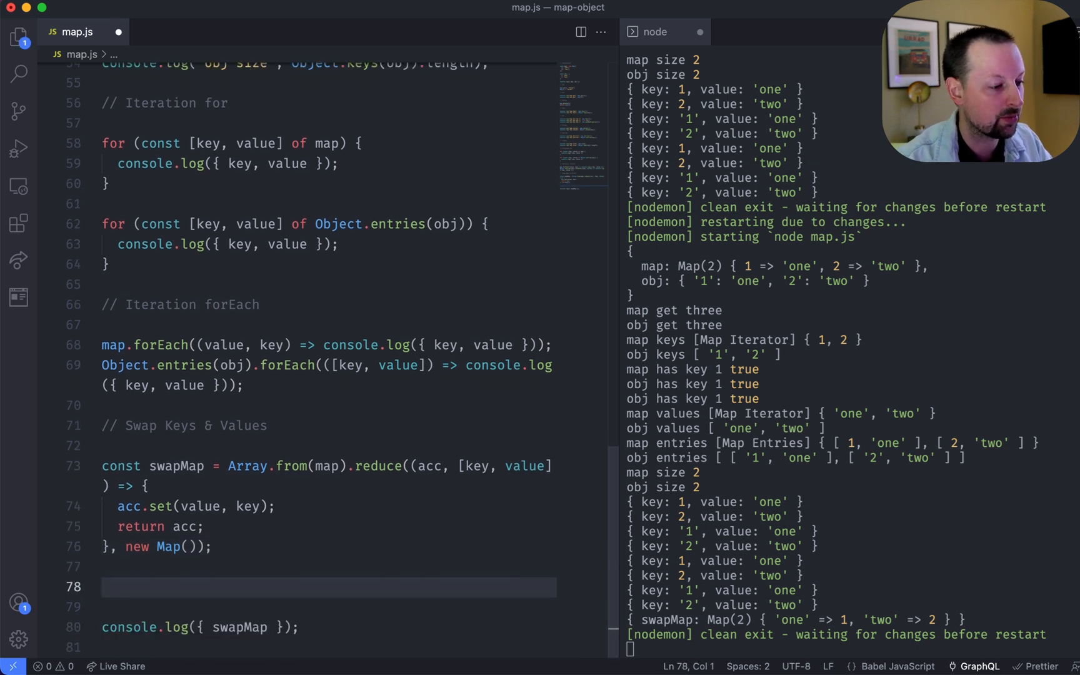
pyautogui.moveTo(434, 465)
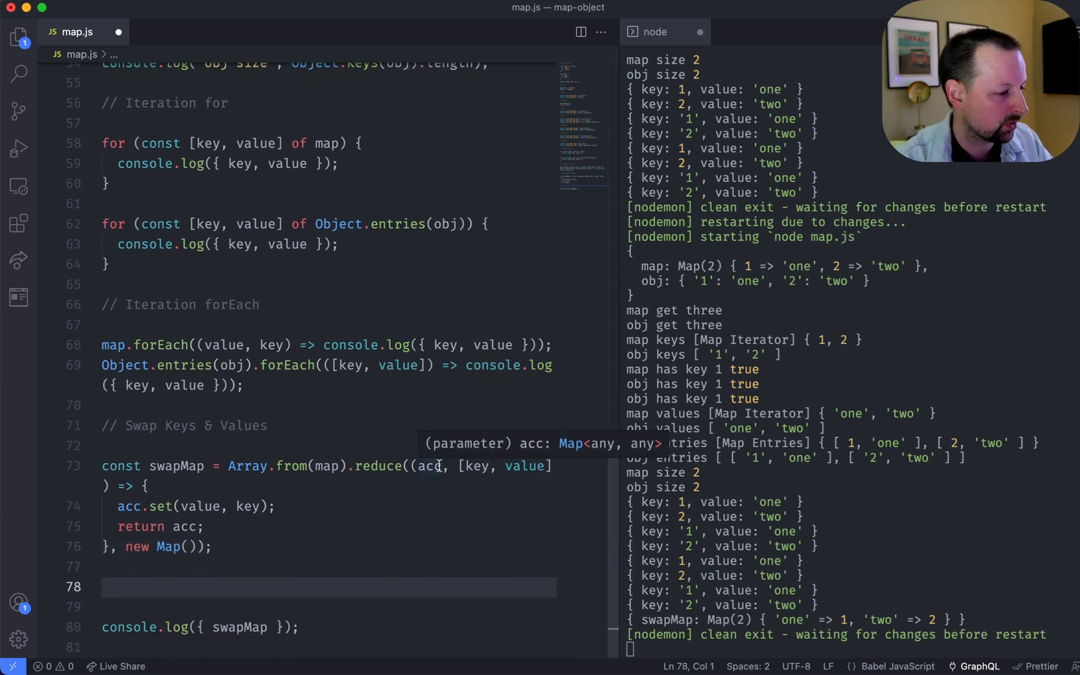
pyautogui.write('const obj')
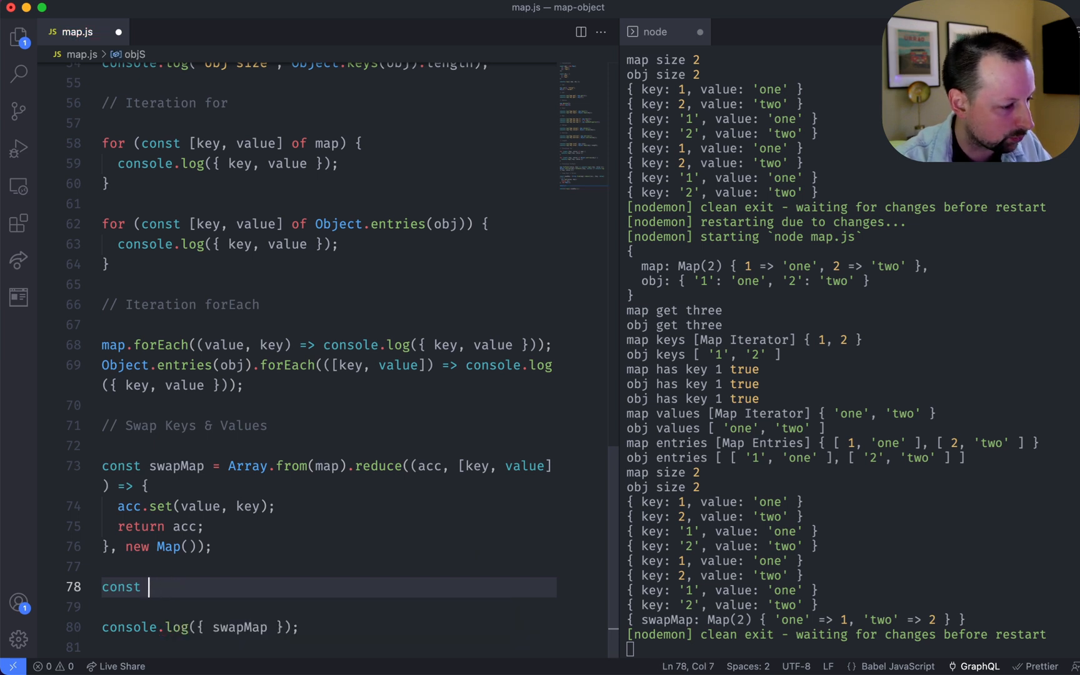
pyautogui.write('swapObj =')
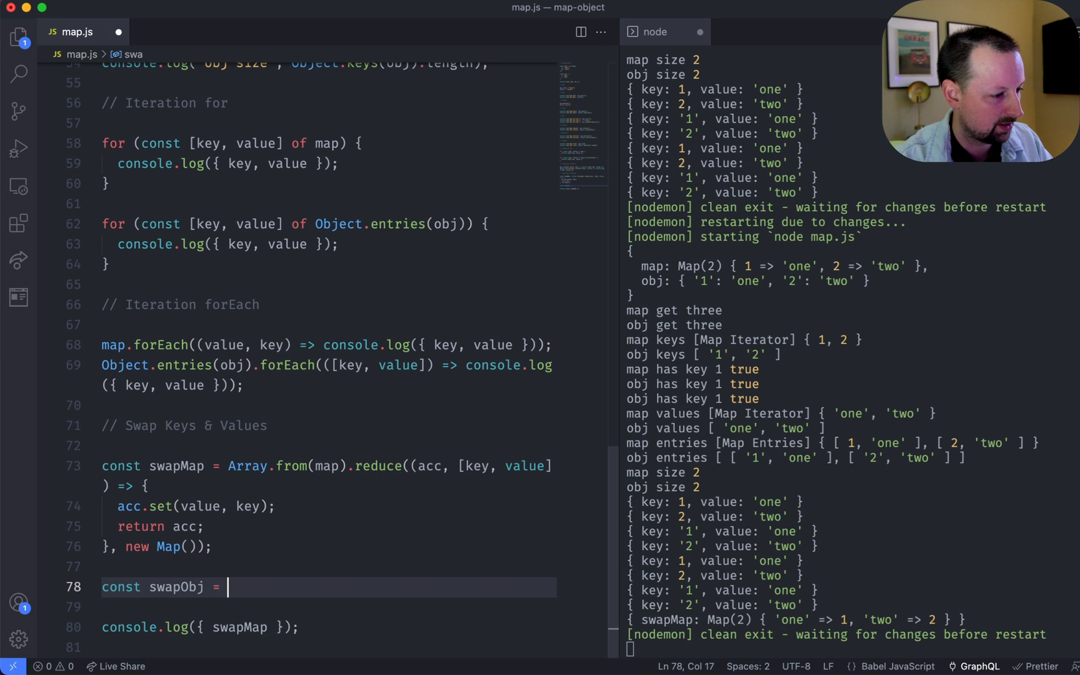
pyautogui.write('Object.entries(obj).reduce')
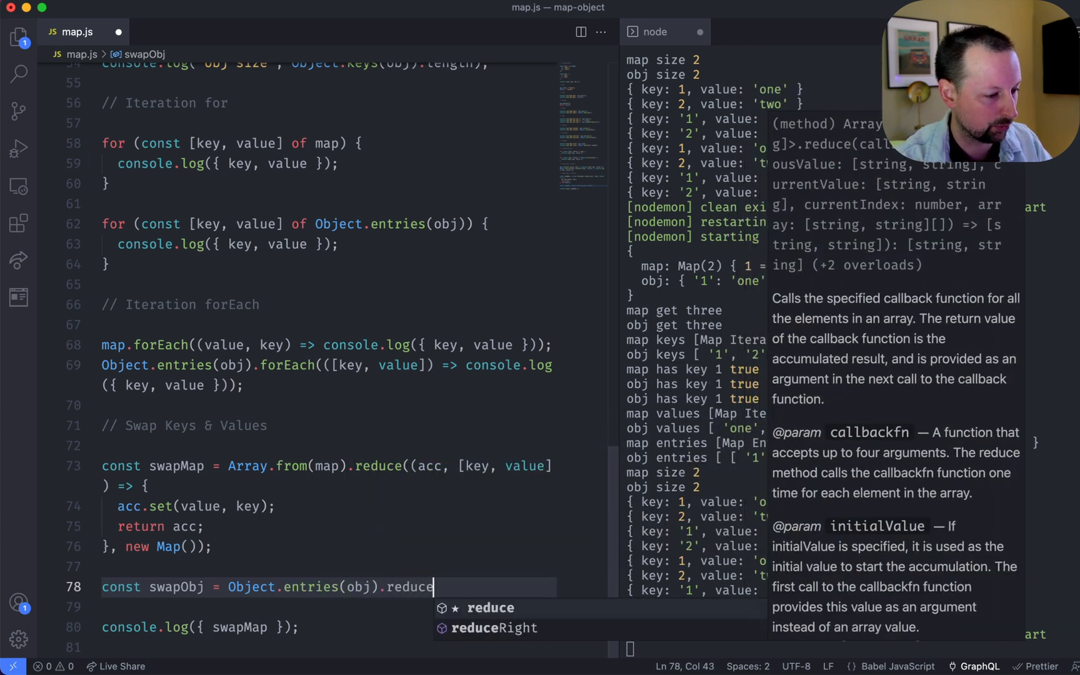
pyautogui.write('(() => {})')
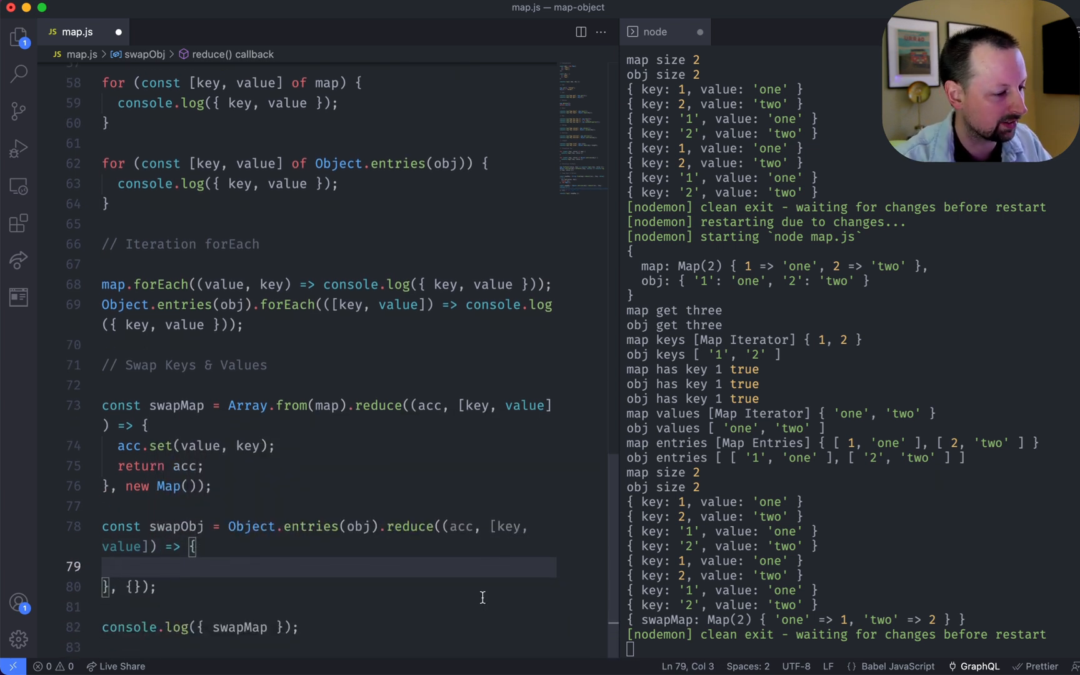
# - Set acc[value] = key; return acc; in the callback and add swapObj to the console.log beside swapMap
pyautogui.write('acc[]')
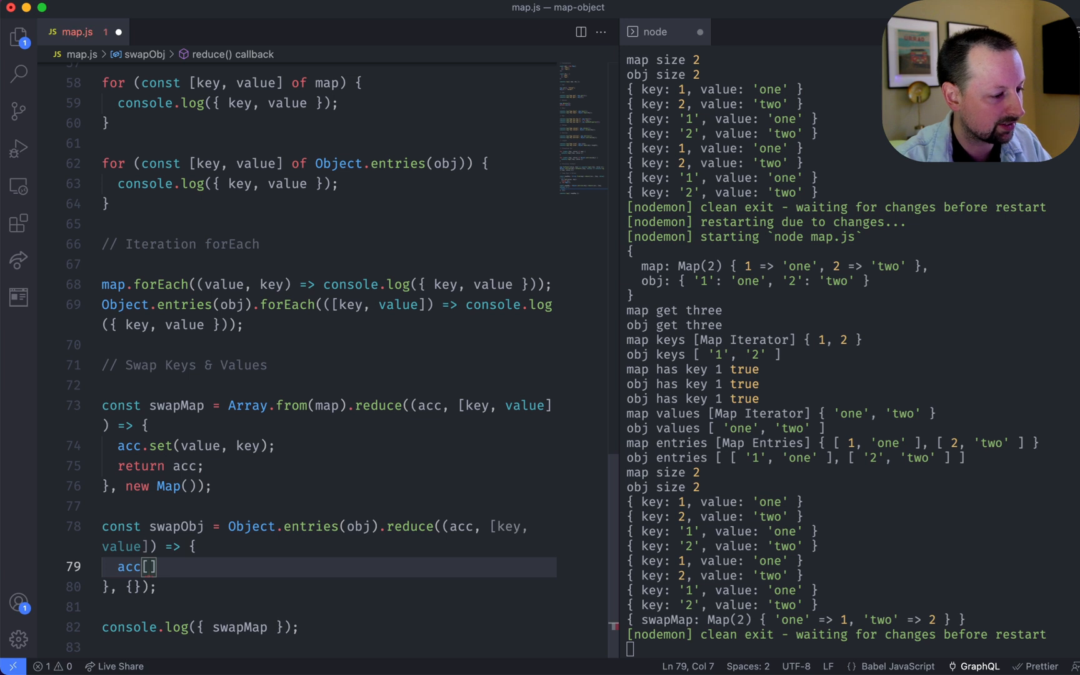
pyautogui.write('value')
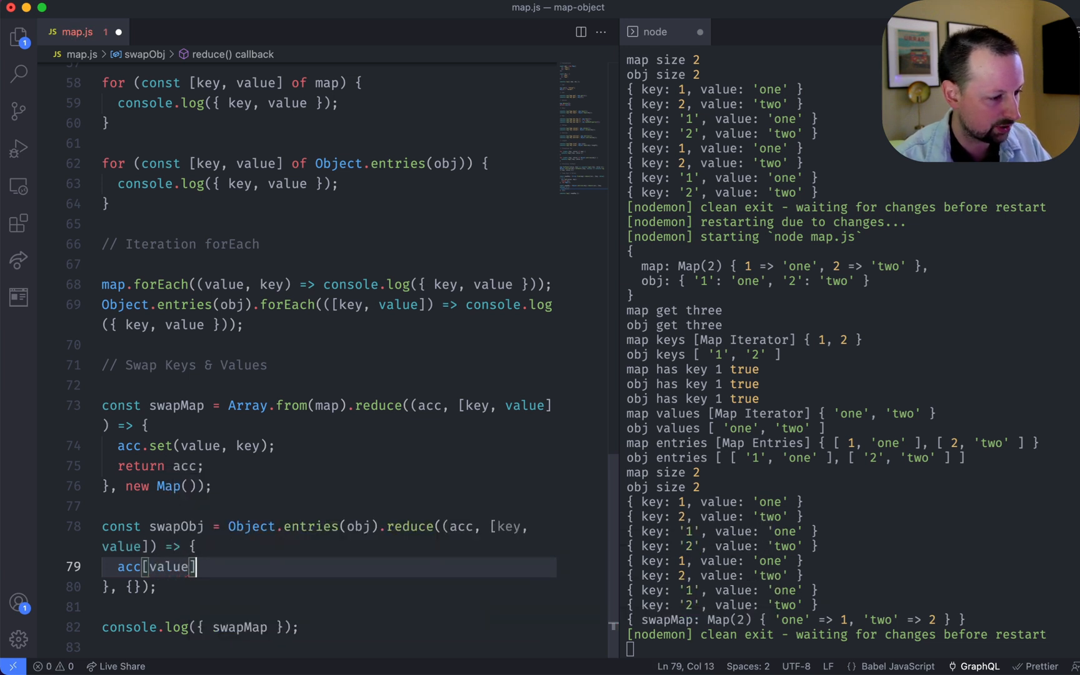
pyautogui.write('= key;')
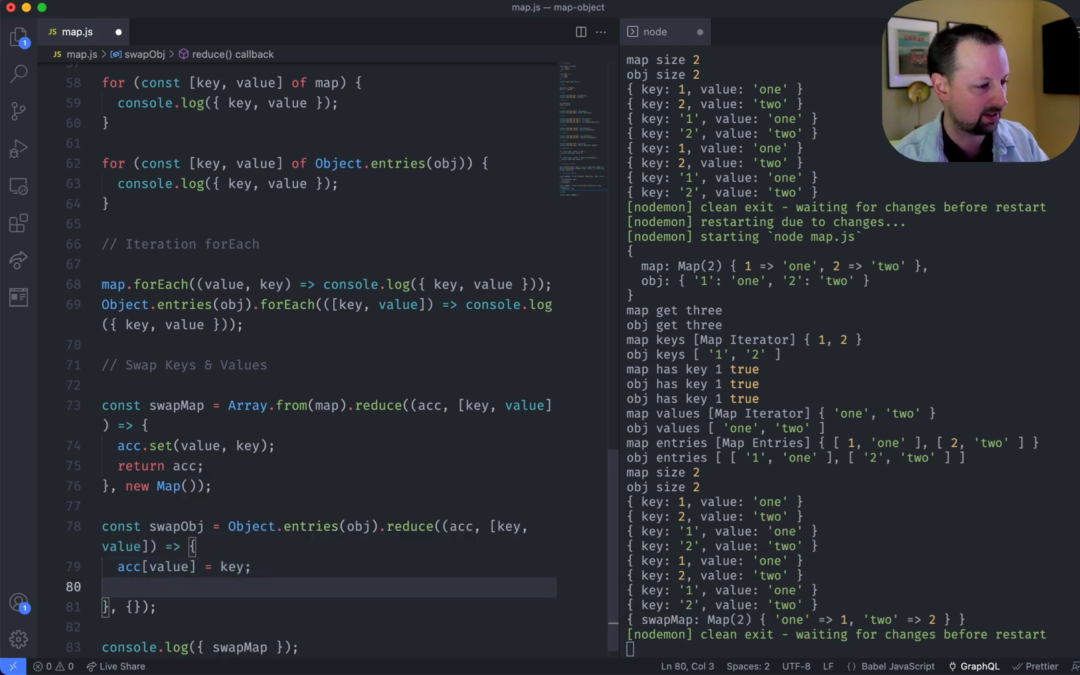
pyautogui.write('return acc;')
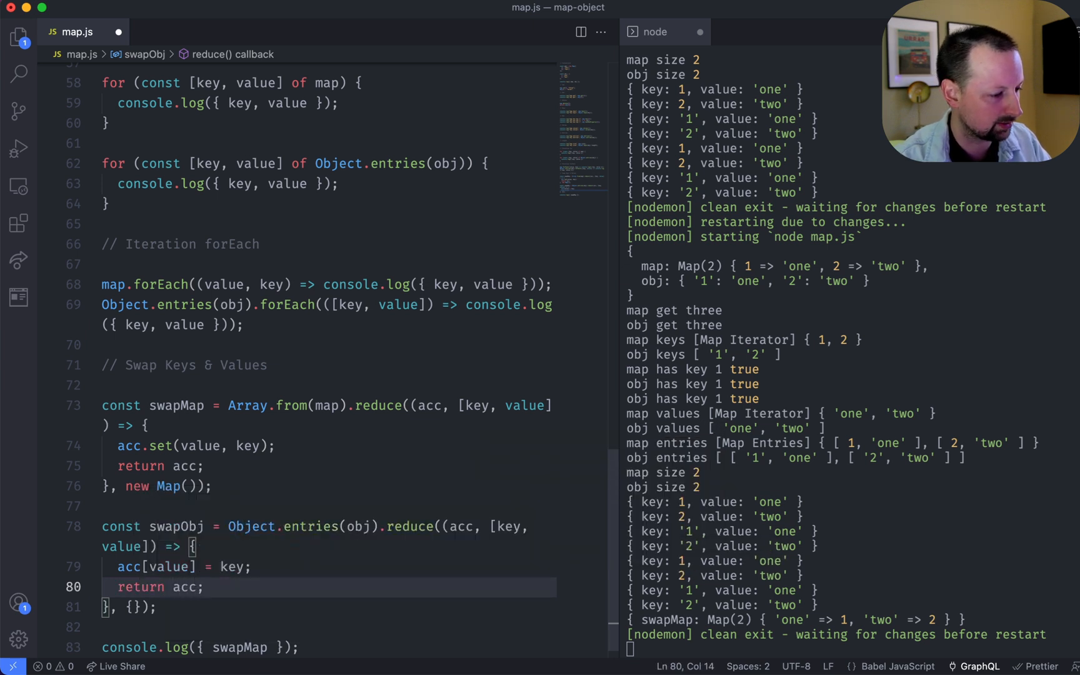
pyautogui.doubleClick(177, 526)
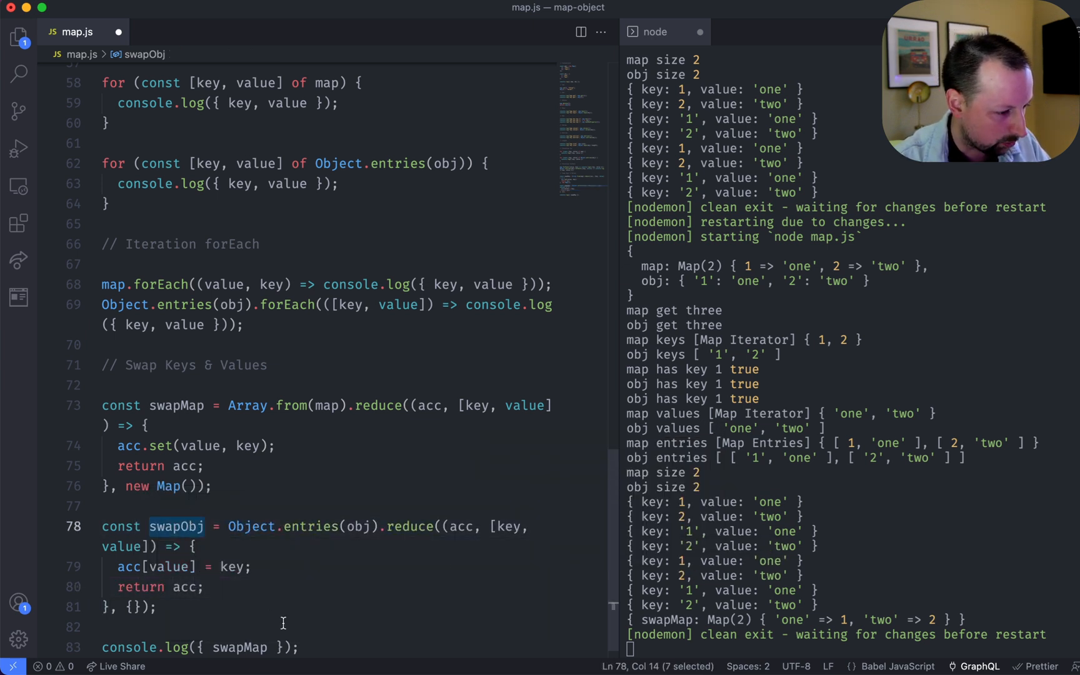
pyautogui.write(', swapObj')
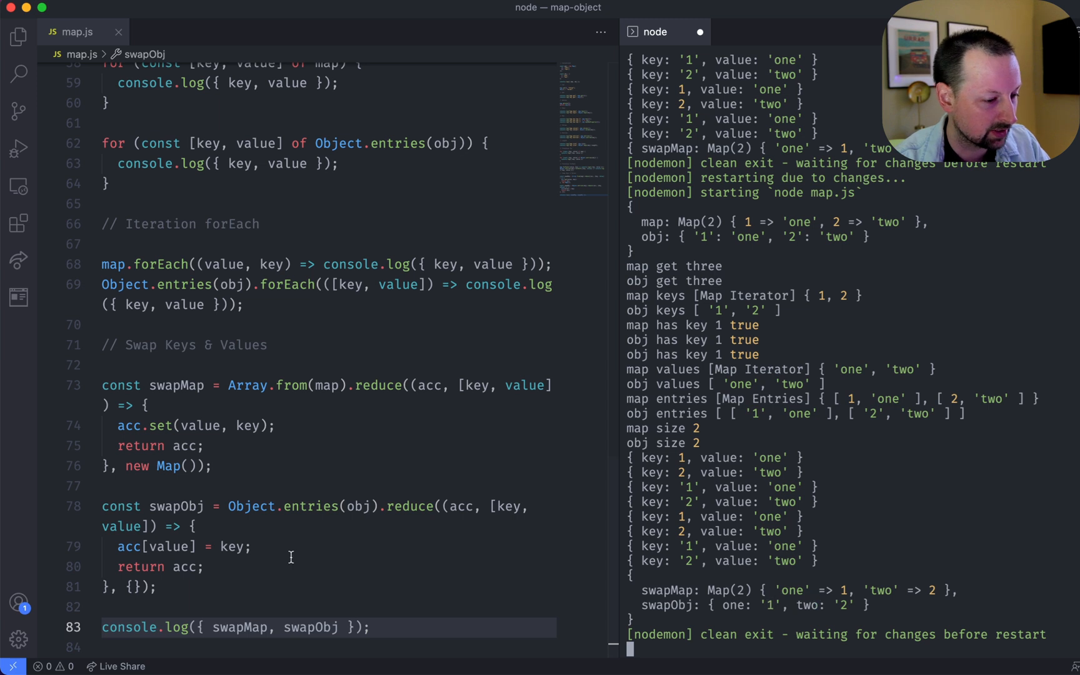
# - Condense swapMap's callback to an arrow returning acc.set(value, key) directly
pyautogui.click(204, 567)
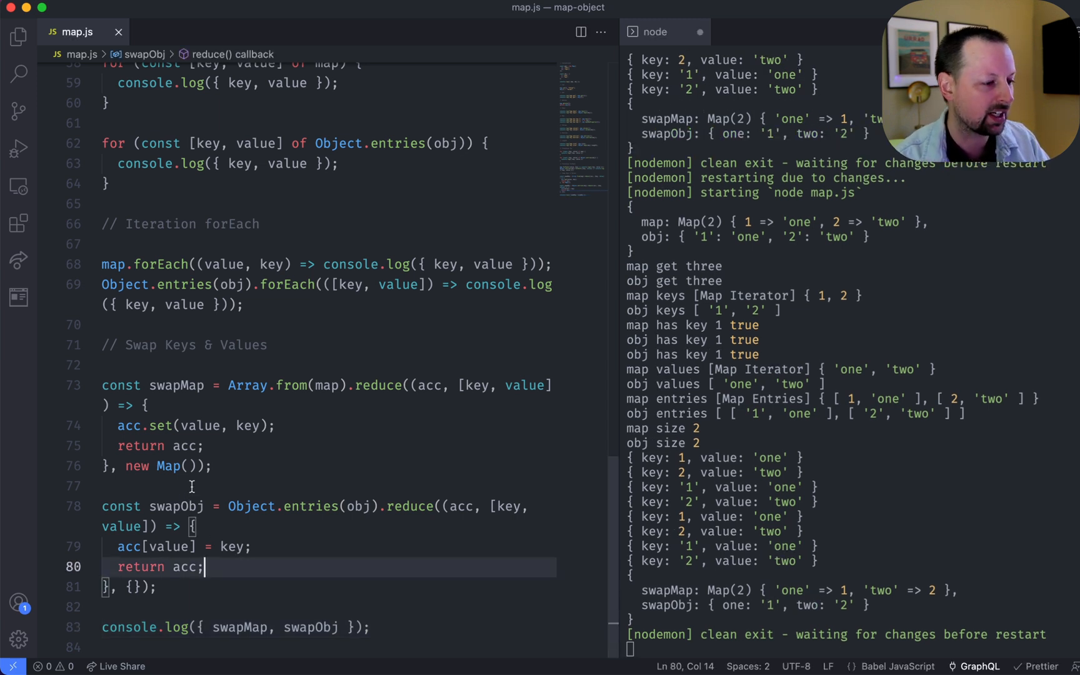
pyautogui.click(143, 405)
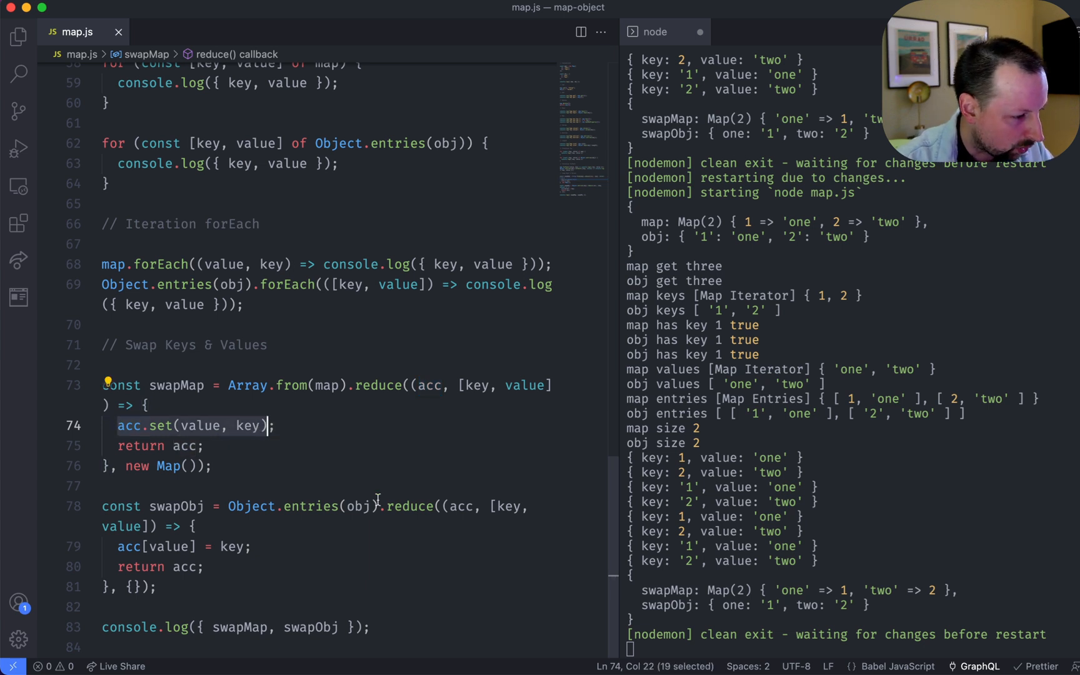
pyautogui.press('Backspace')
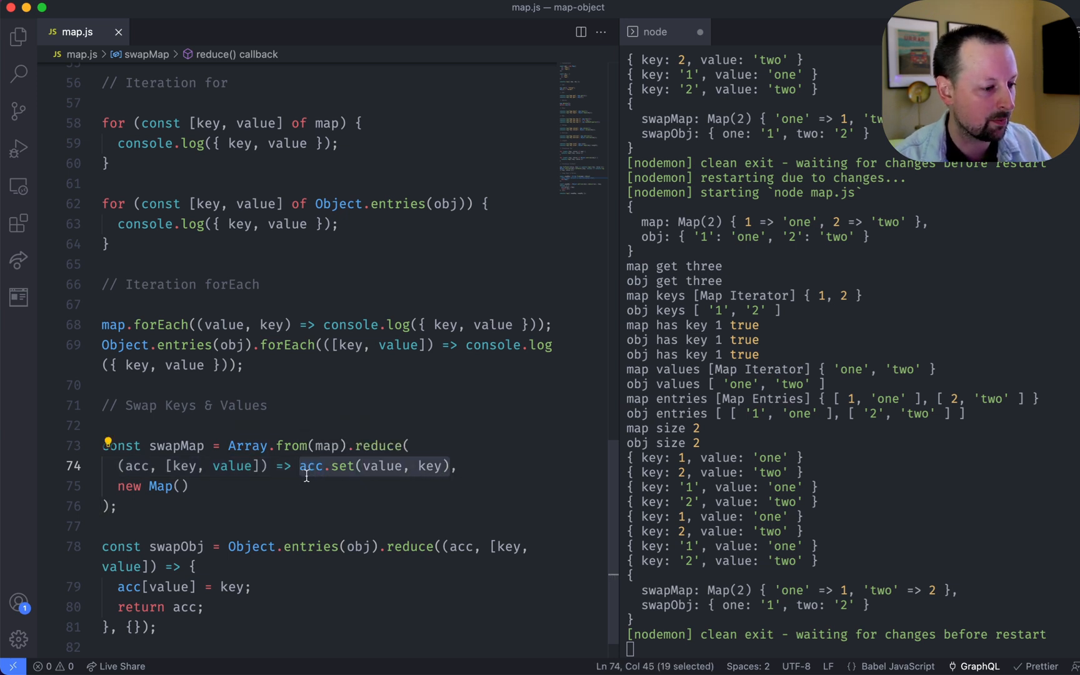
pyautogui.moveTo(430, 465)
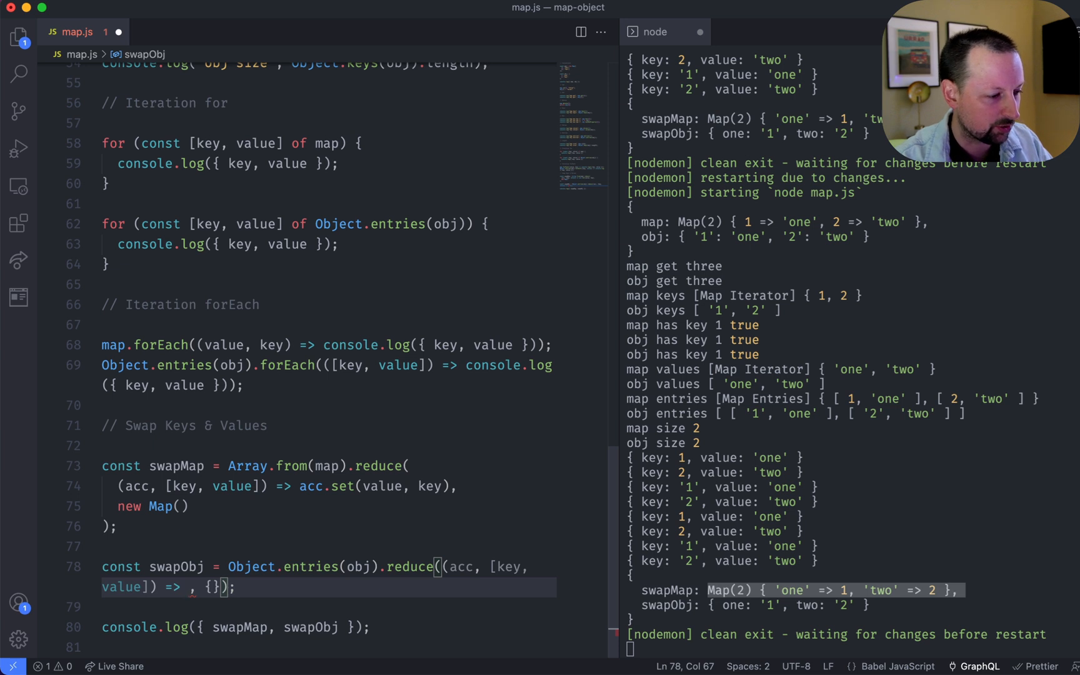
# - Make swapObj's callback return ({ ...acc, [value]: key }), still printing { one: '1', two: '2' }
pyautogui.write('{}')
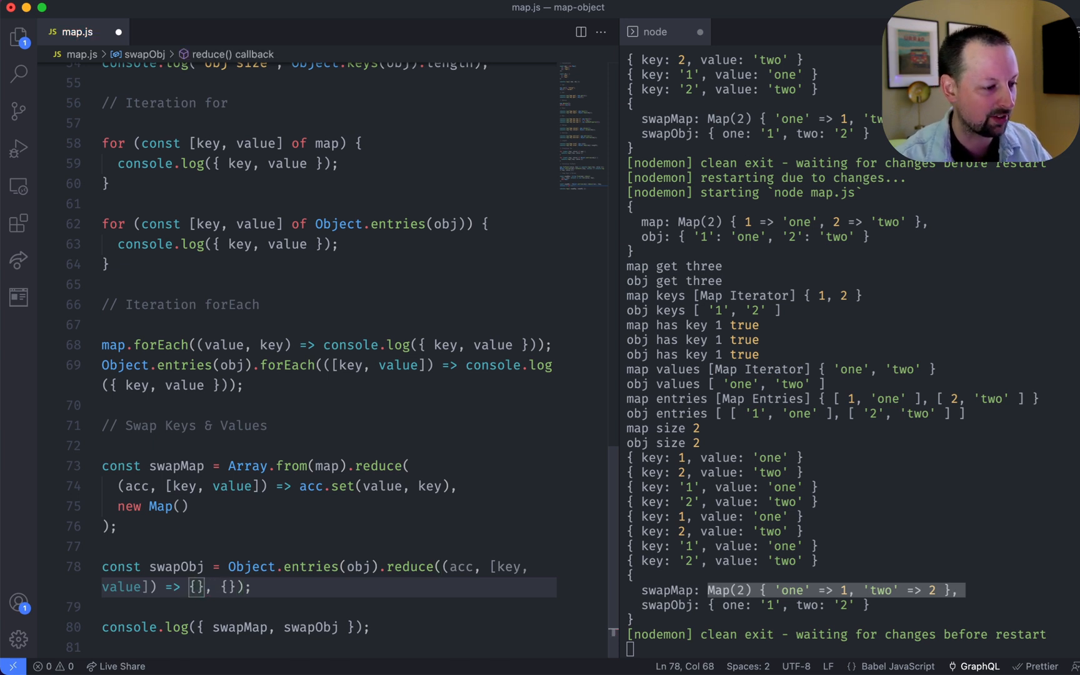
pyautogui.press('Backspace')
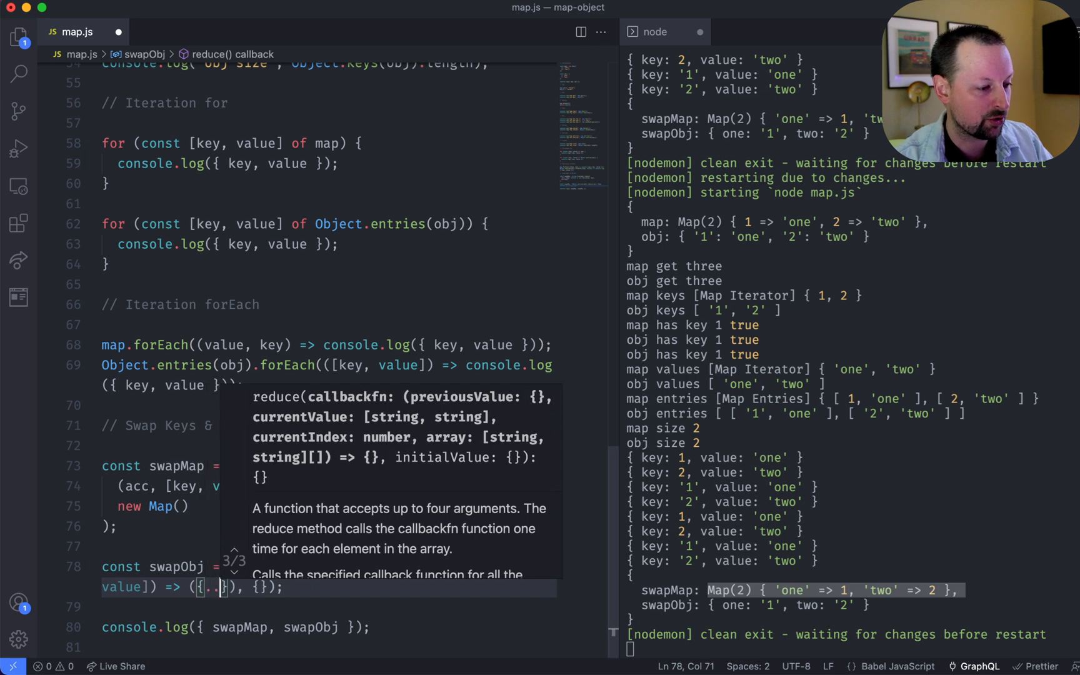
pyautogui.write('...acc,')
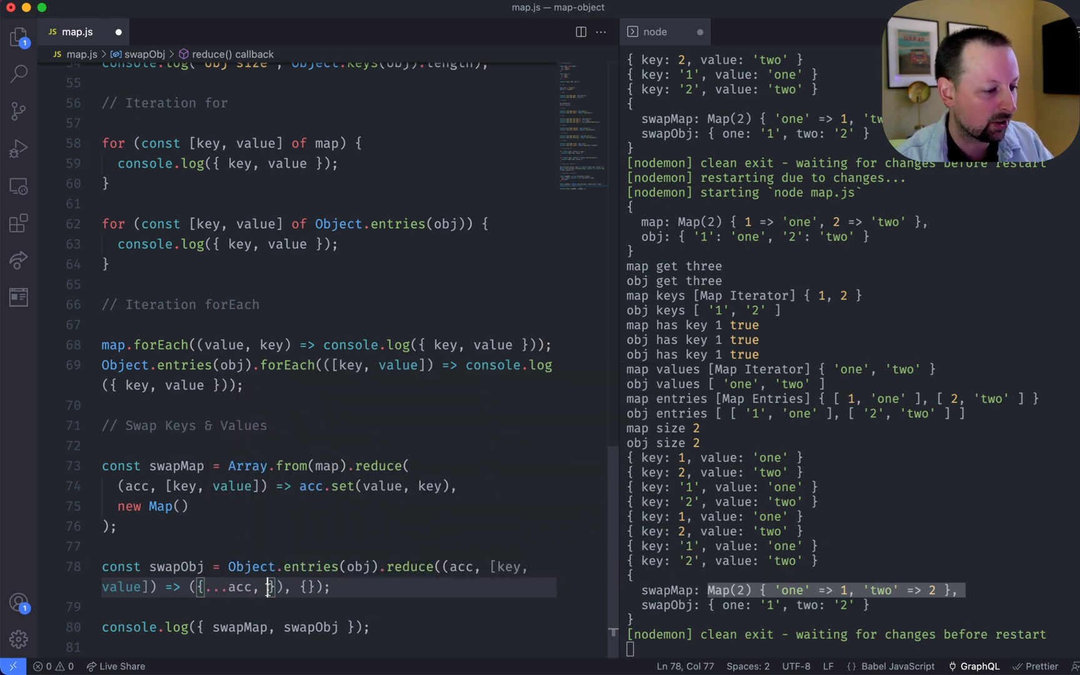
pyautogui.moveTo(242, 586)
pyautogui.write('value: ')
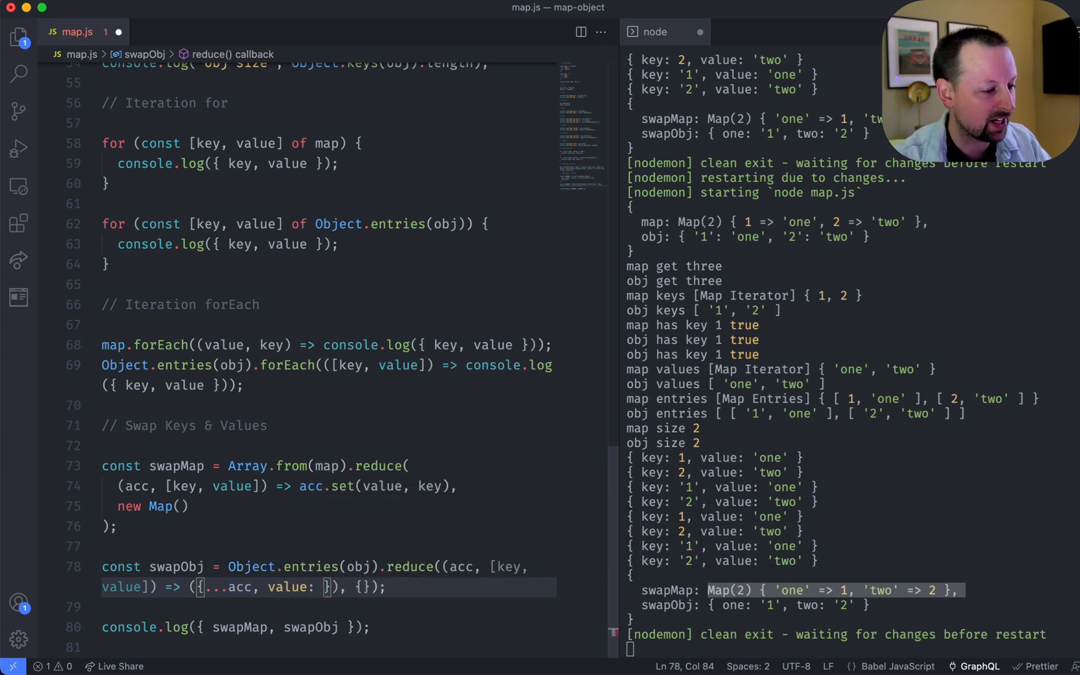
pyautogui.write('key')
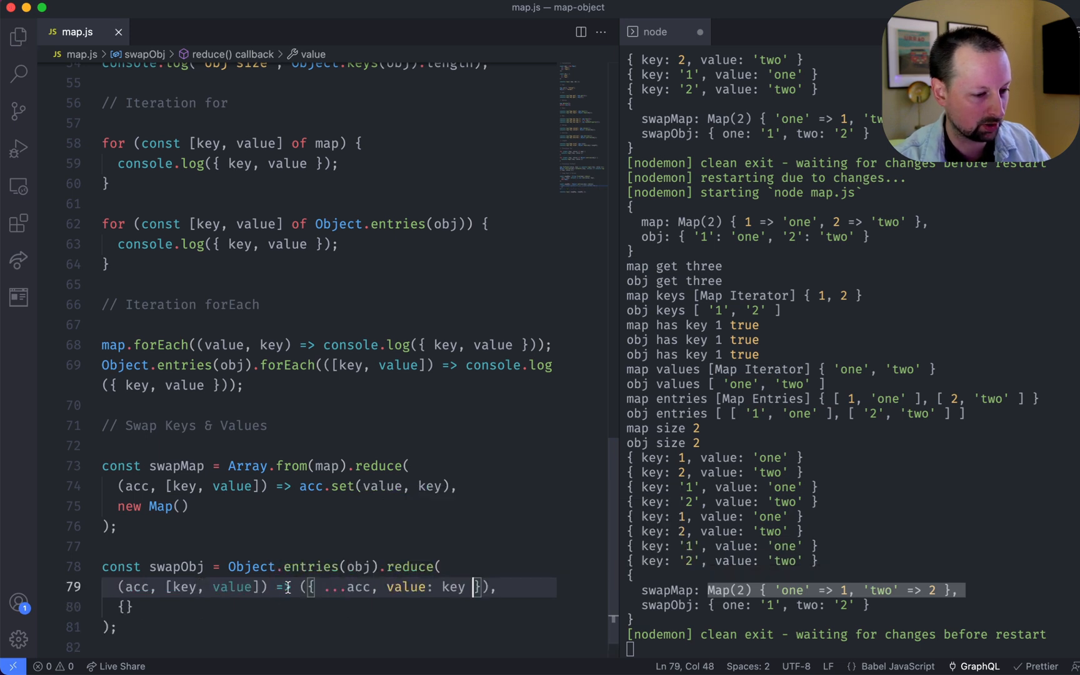
pyautogui.scroll(-3)
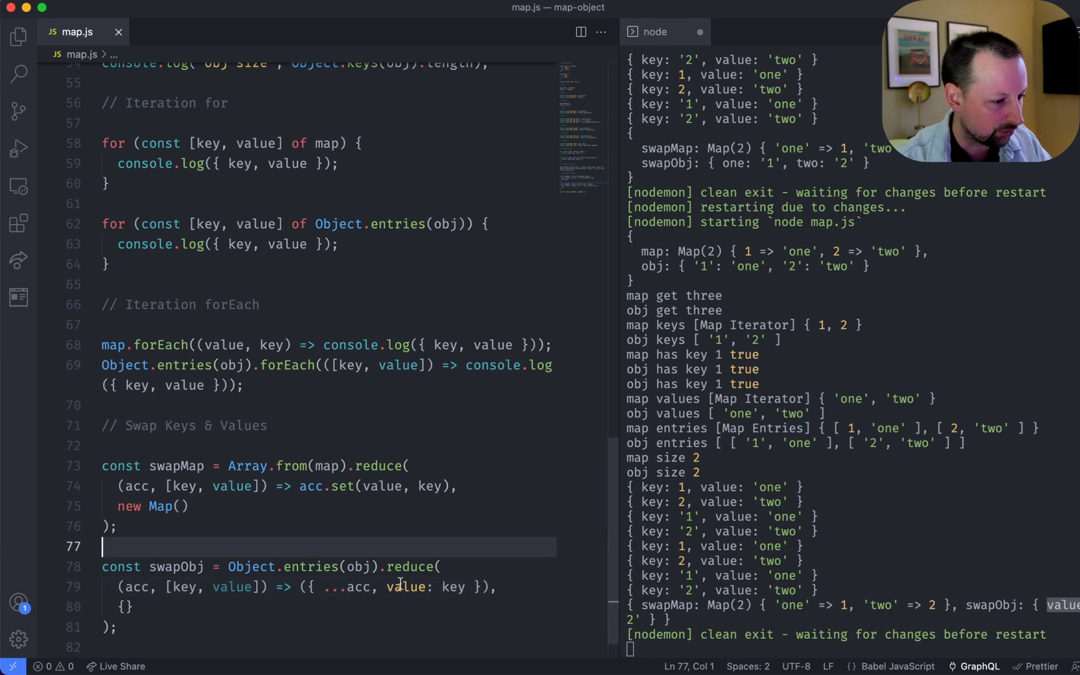
pyautogui.doubleClick(415, 587)
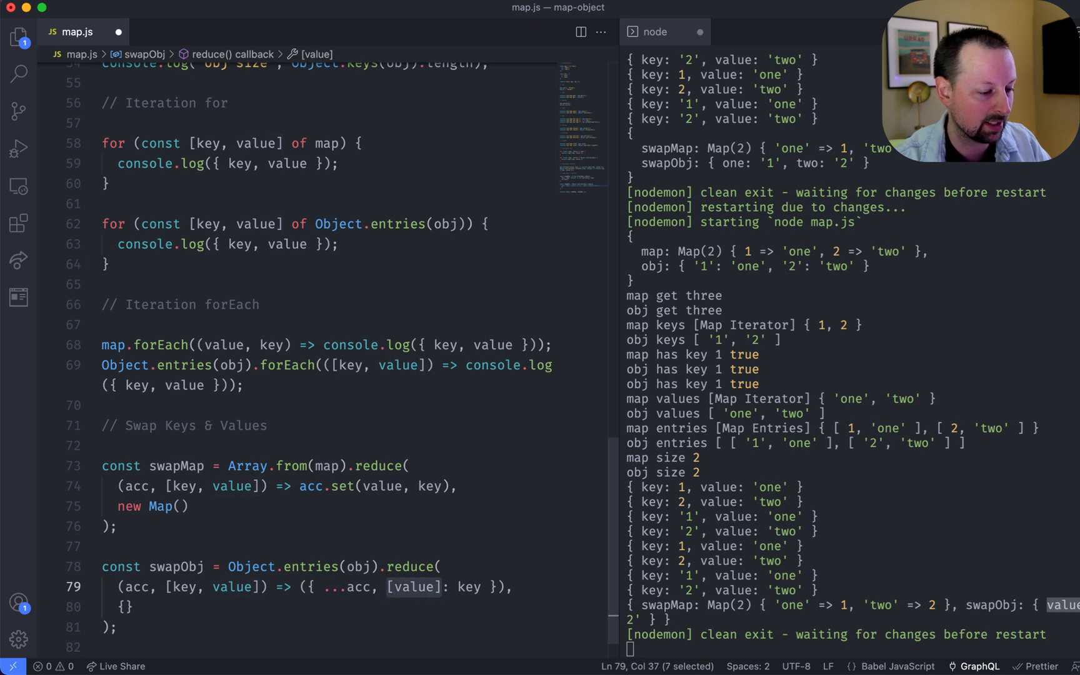
pyautogui.scroll(-3)
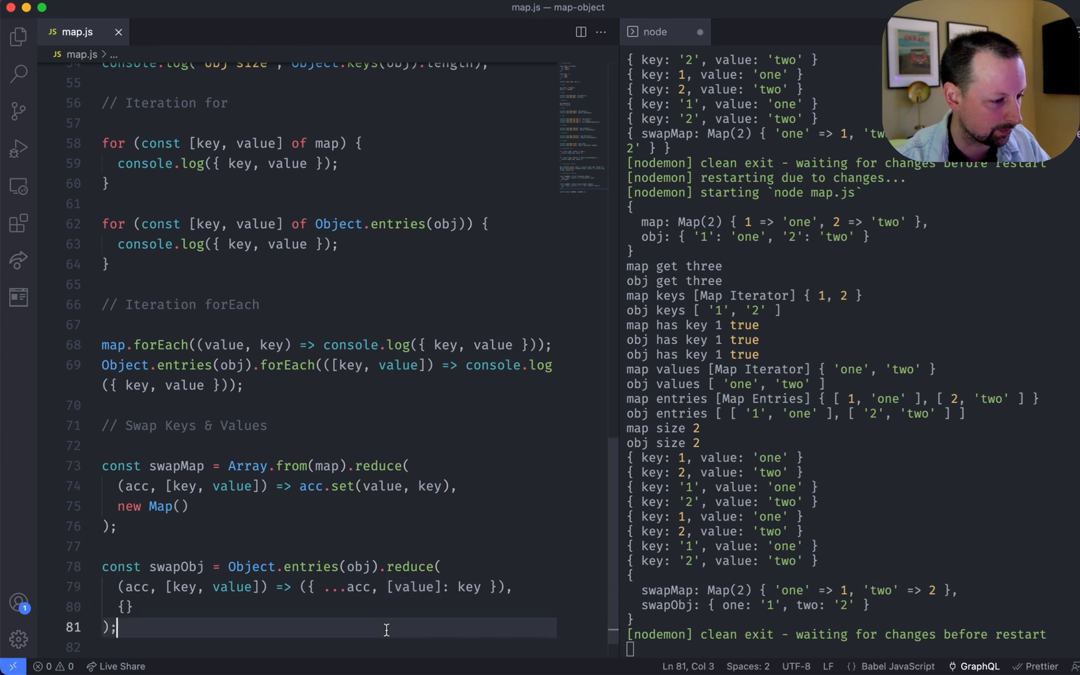
pyautogui.scroll(-3)
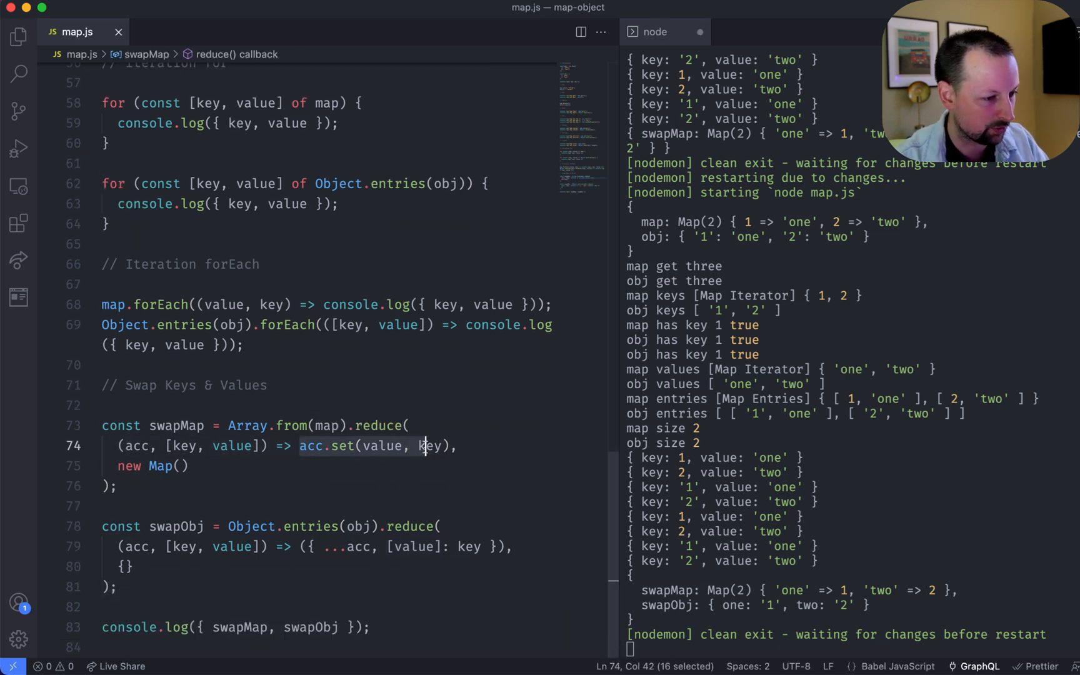
pyautogui.click(377, 526)
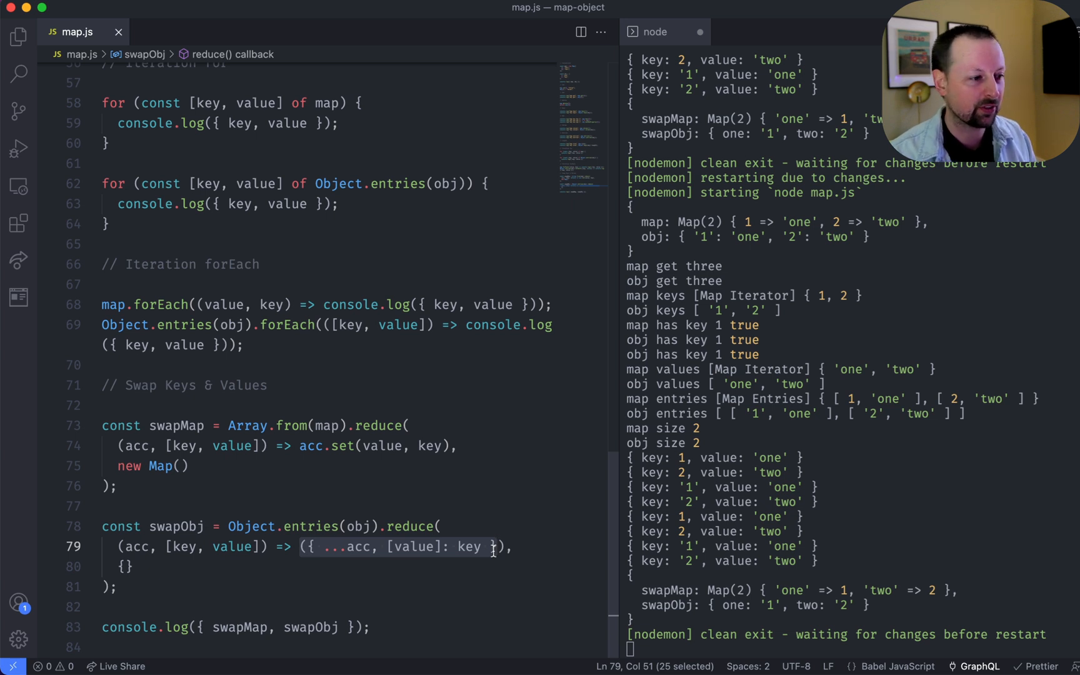
pyautogui.moveTo(354, 371)
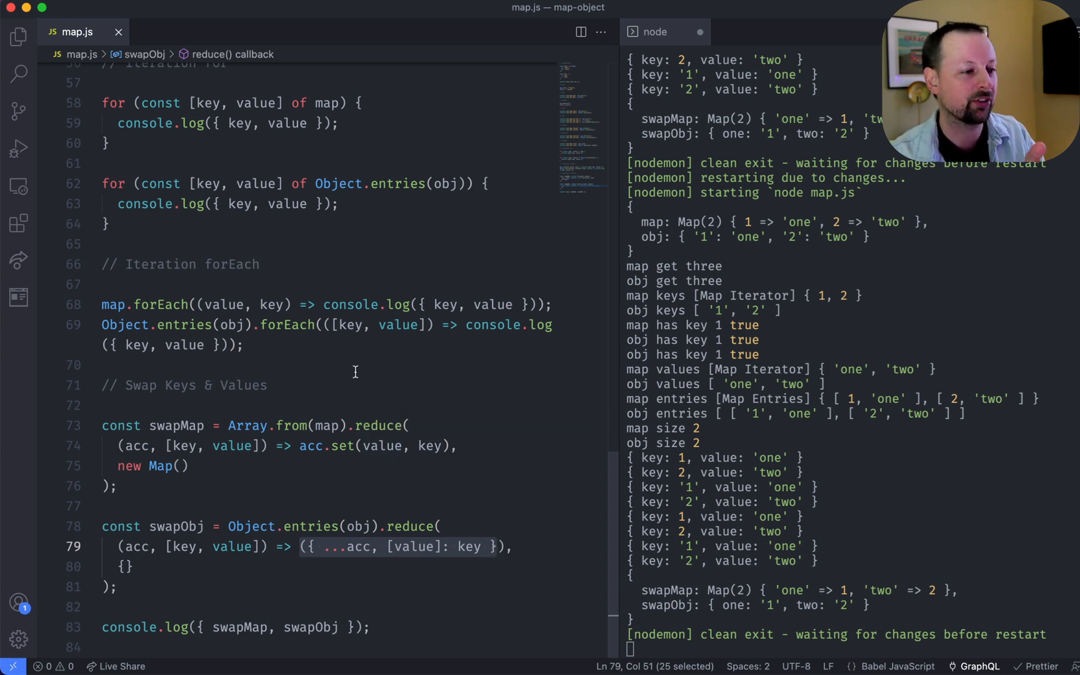
pyautogui.scroll(3)
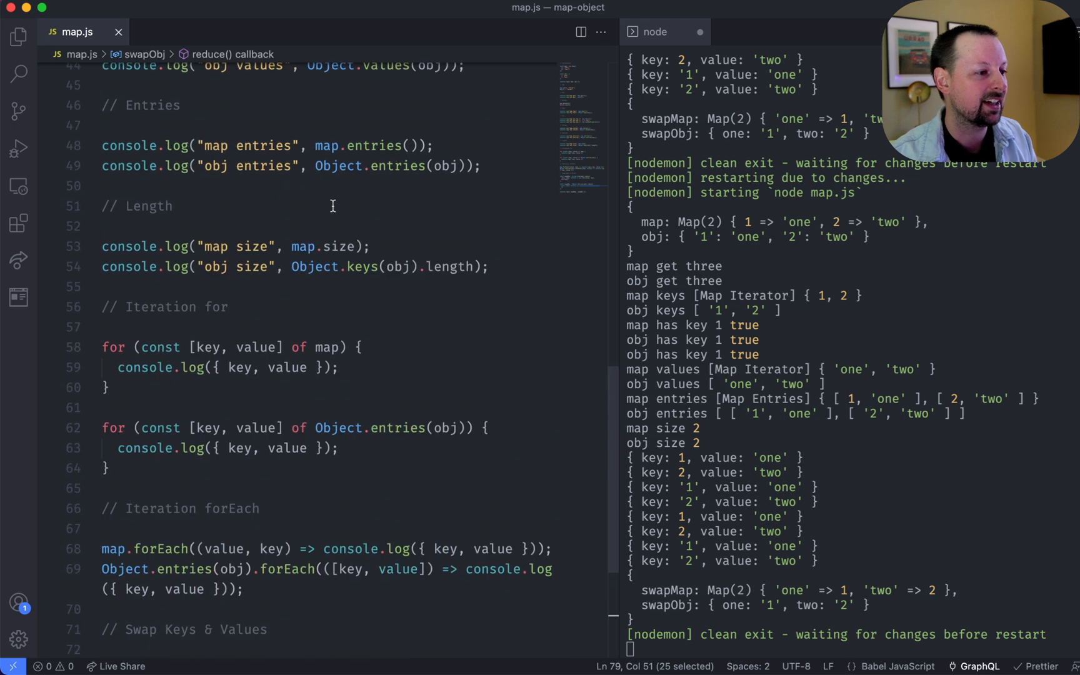
pyautogui.scroll(3)
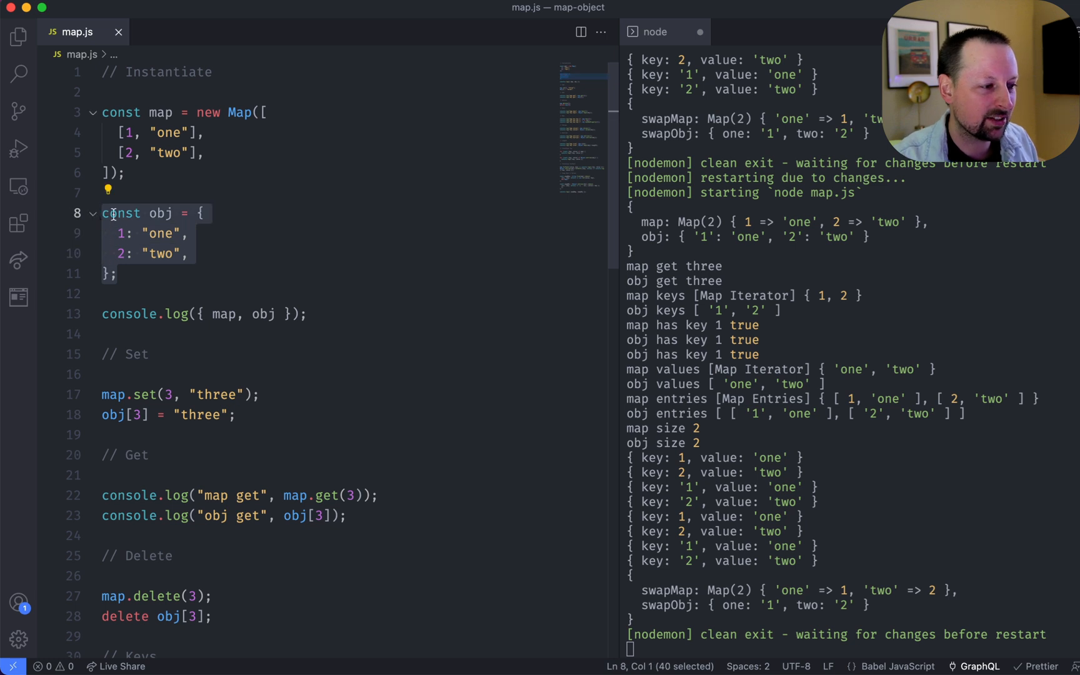
pyautogui.click(134, 294)
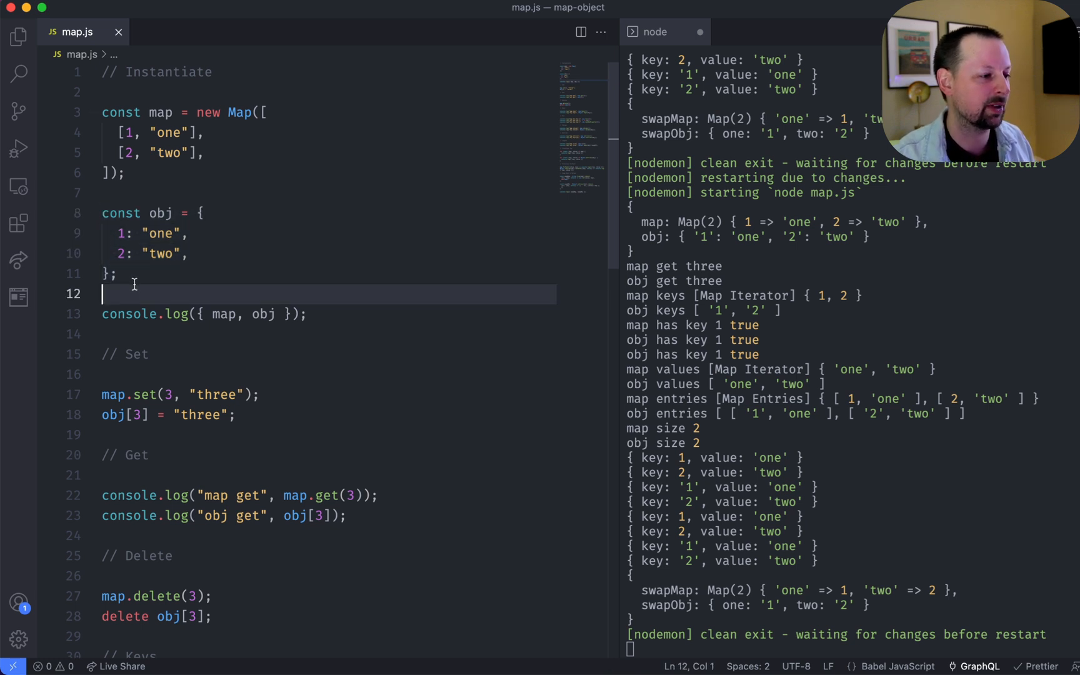
pyautogui.click(118, 272)
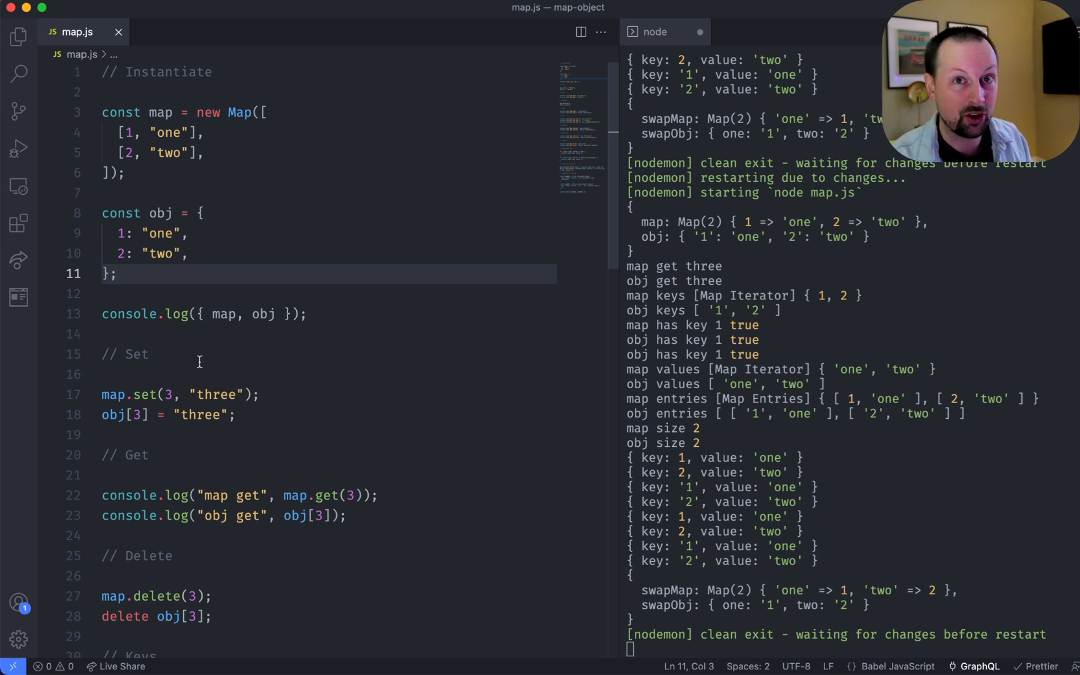
pyautogui.scroll(-3)
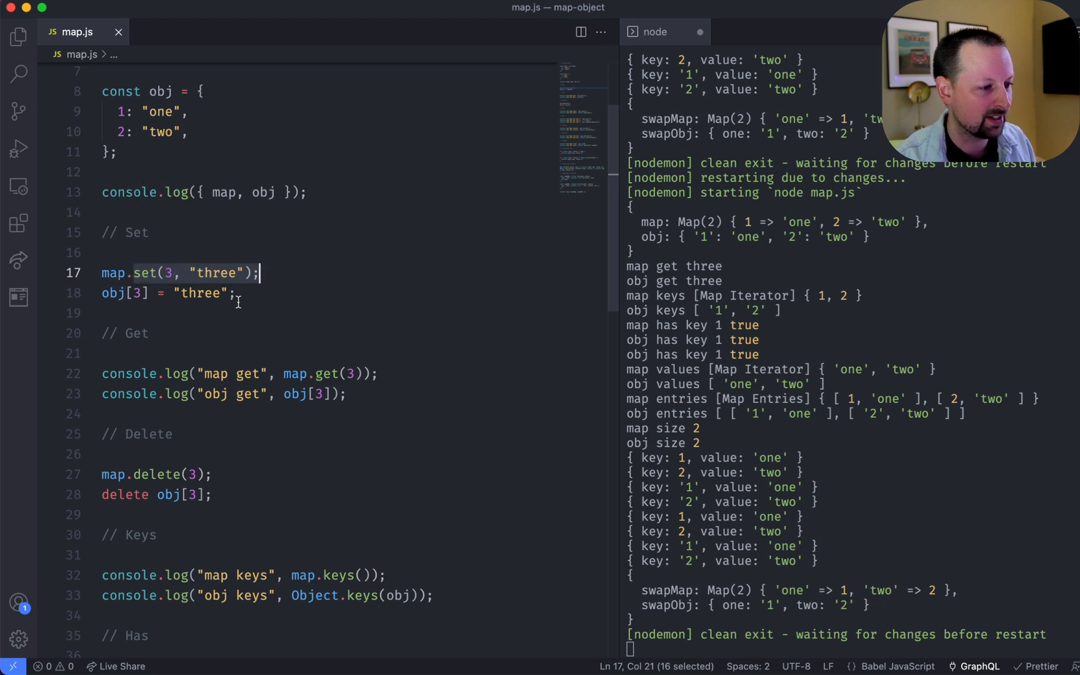
pyautogui.scroll(-3)
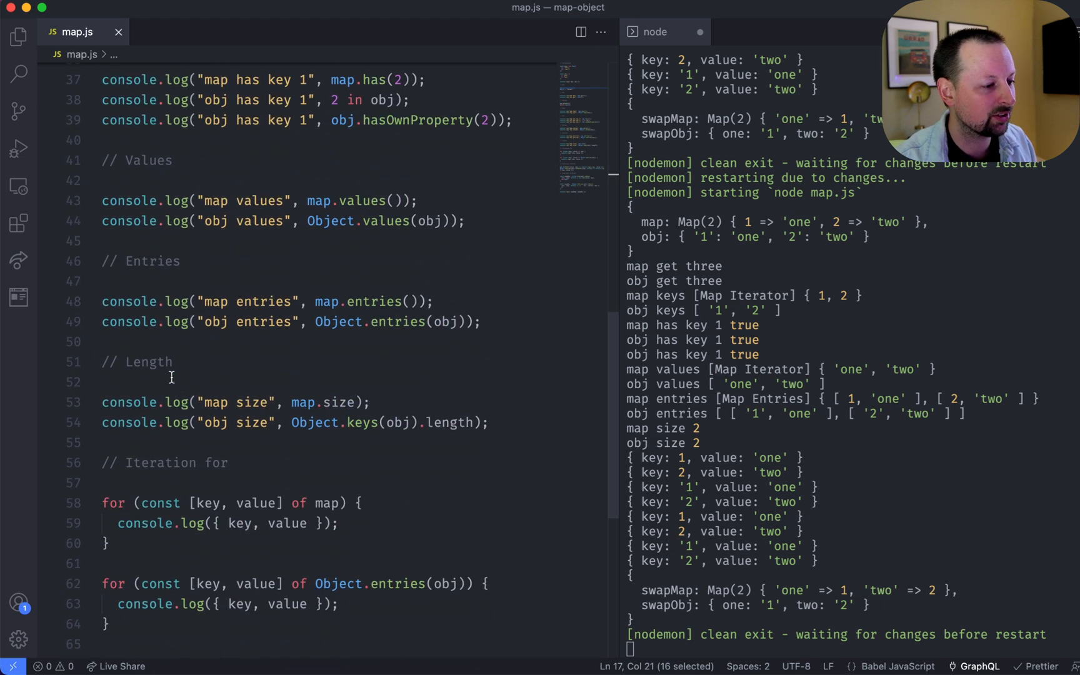